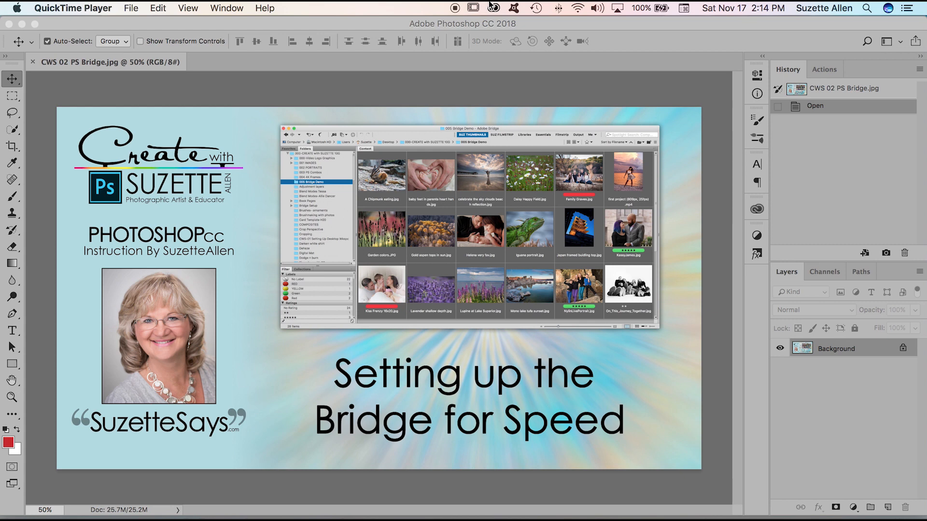
Browse the Creative Cloud apps list, then go to the File commands to launch Bridge
click(497, 8)
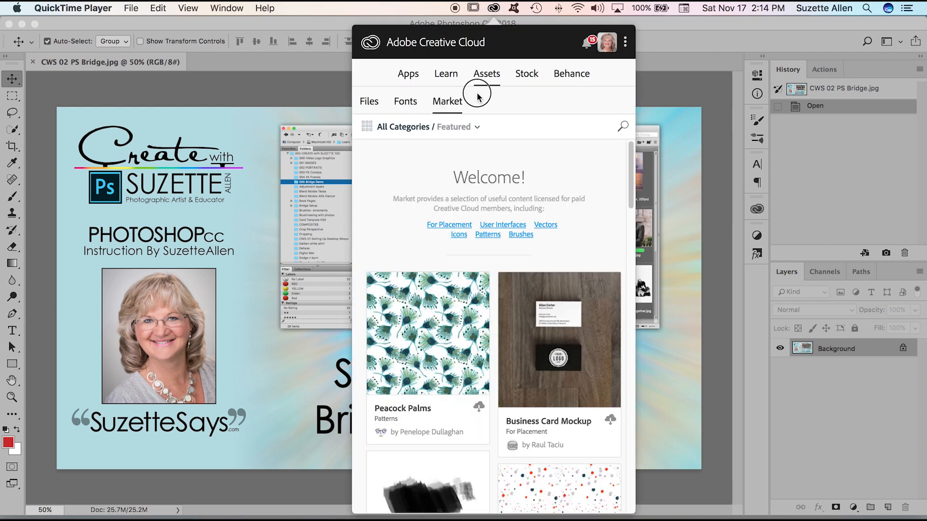
click(407, 73)
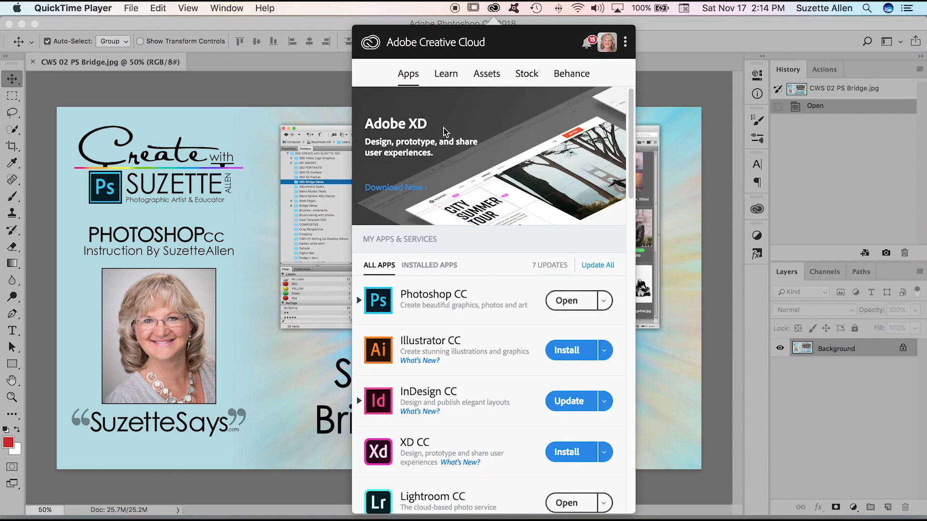
scroll(down, 3)
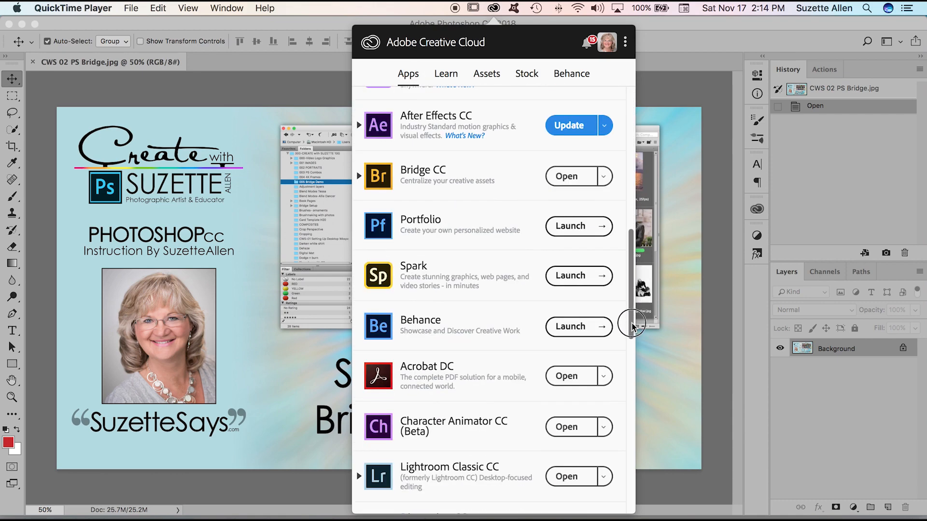
scroll(down, 3)
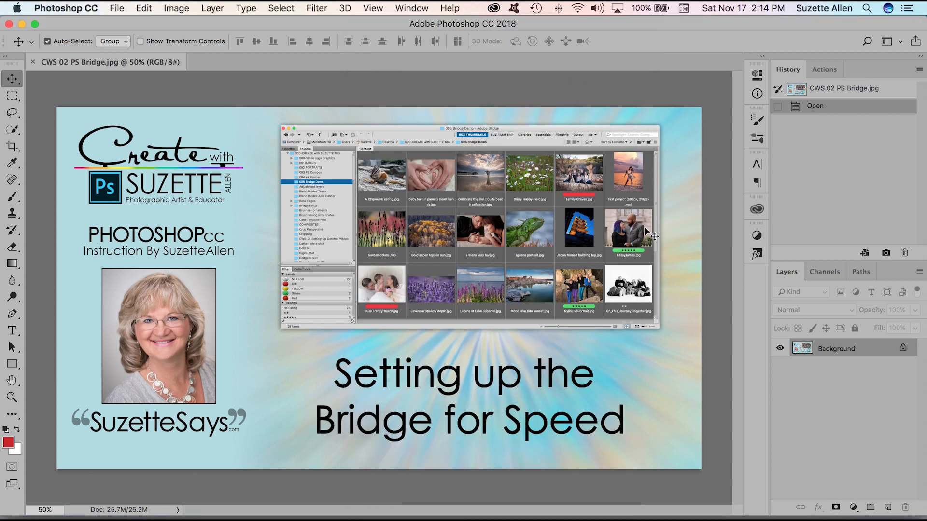
mouse_move(646, 216)
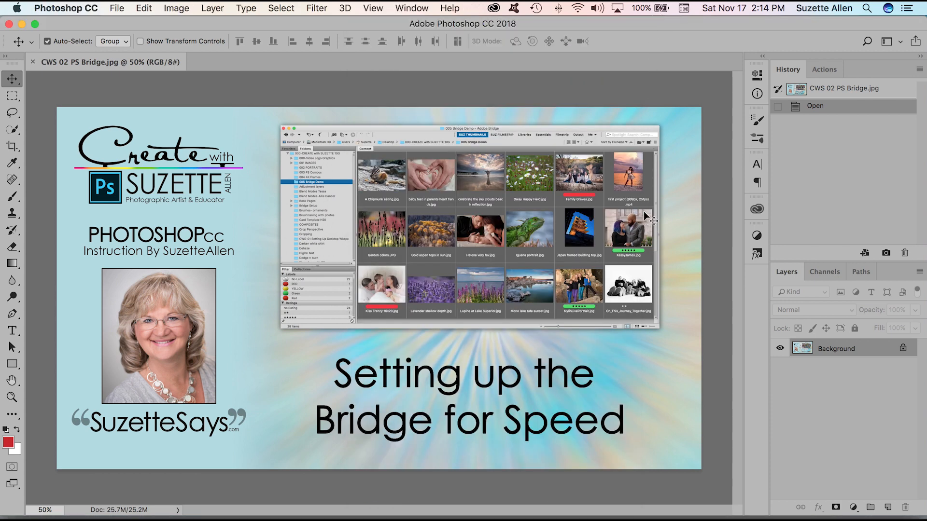
mouse_move(650, 222)
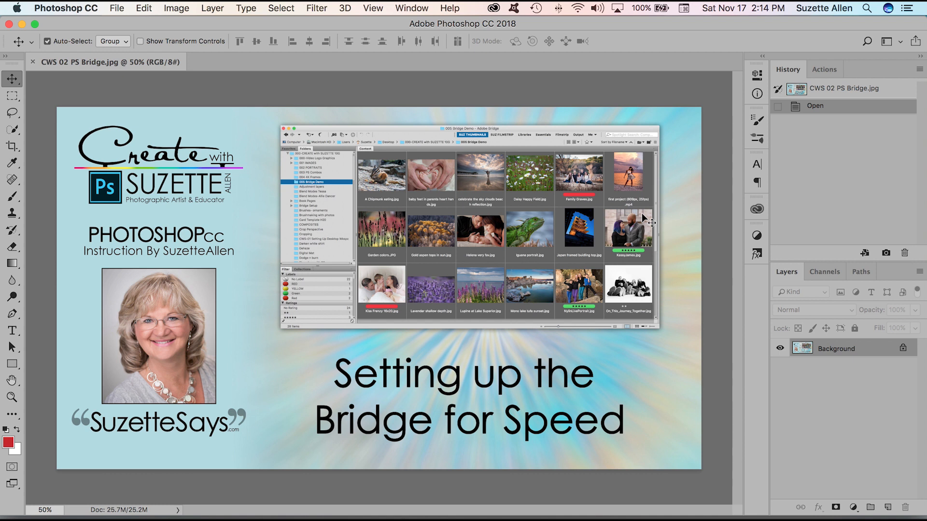
mouse_move(649, 203)
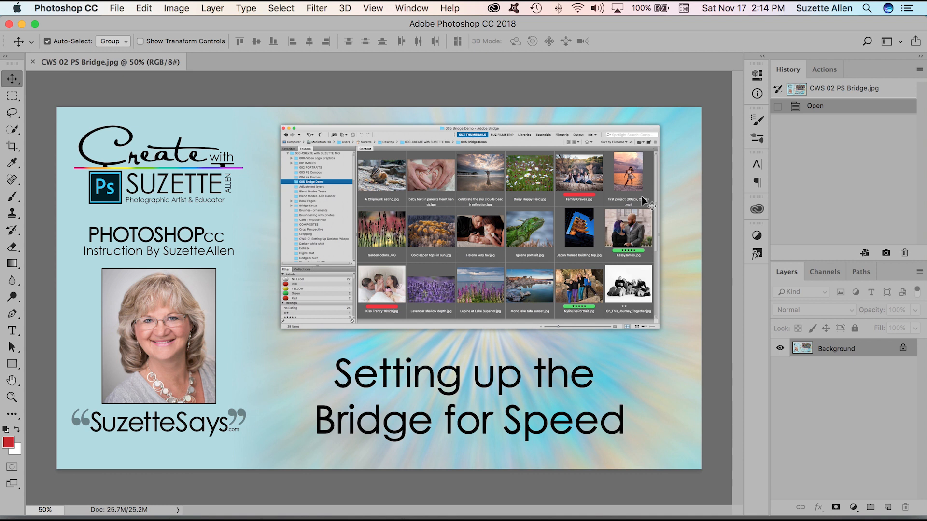
mouse_move(606, 175)
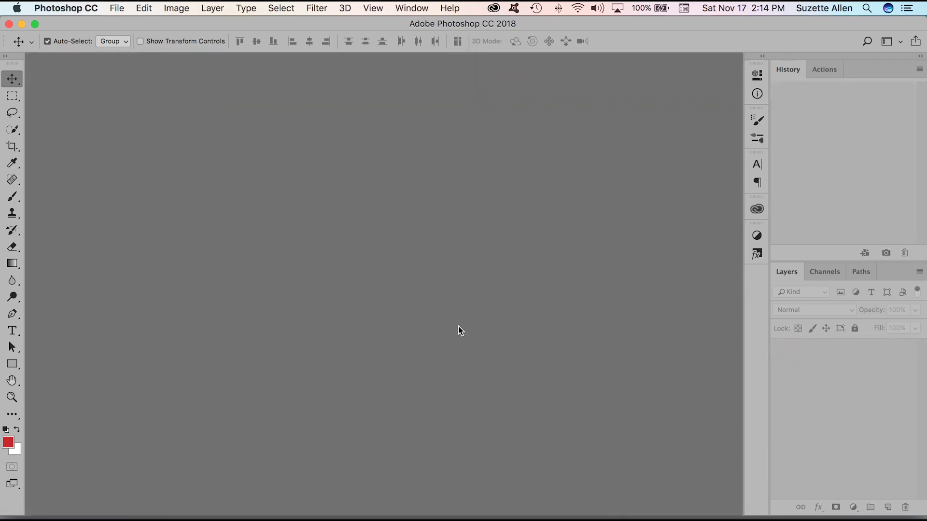
click(118, 8)
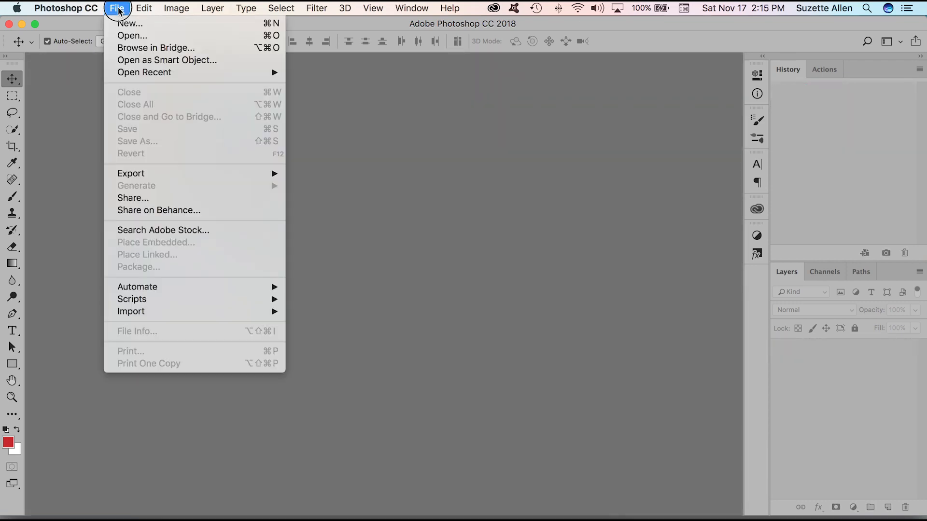
mouse_move(132, 34)
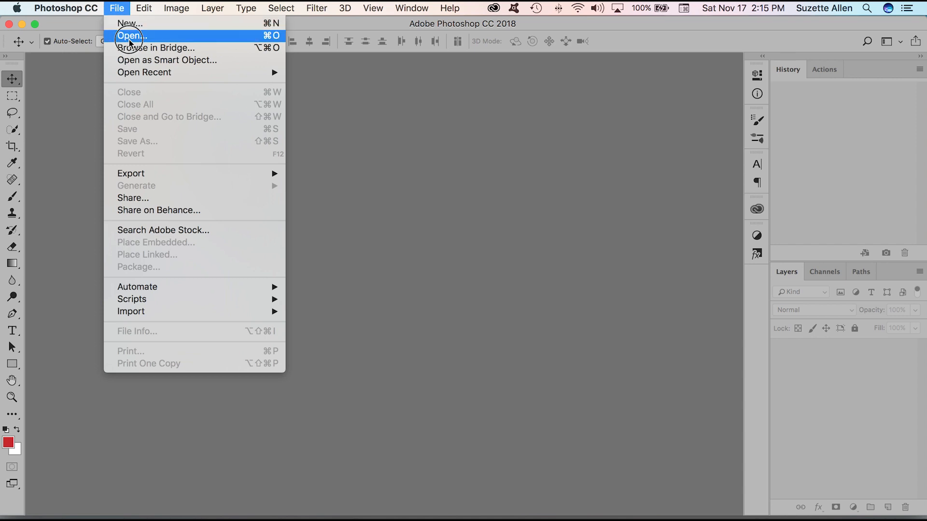
mouse_move(144, 48)
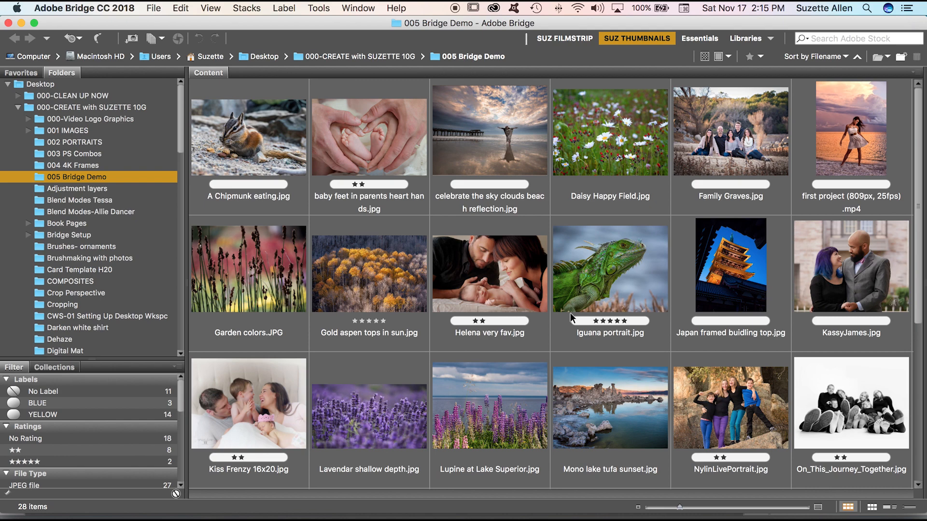
mouse_move(632, 39)
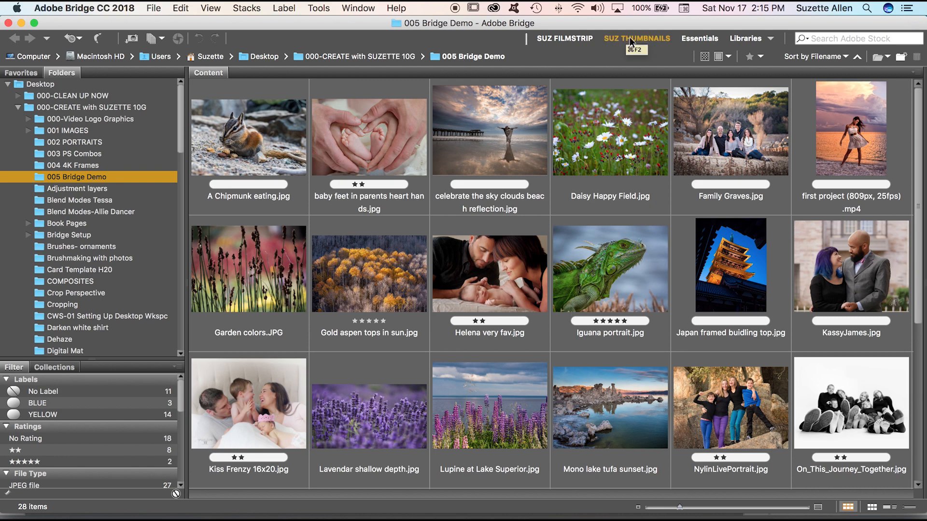
Compare the SUZ FILMSTRIP and SUZ THUMBNAILS workspaces, ending on SUZ FILMSTRIP
click(562, 39)
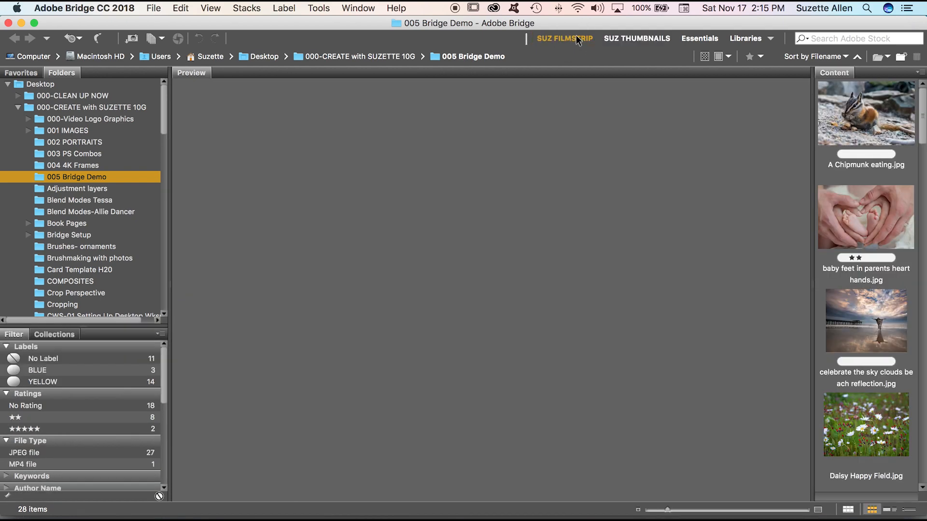
click(637, 39)
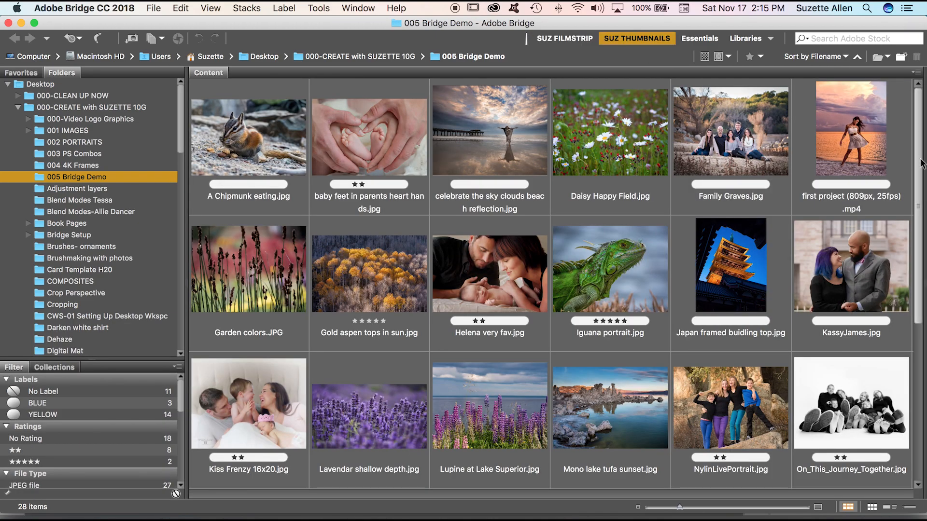
scroll(down, 3)
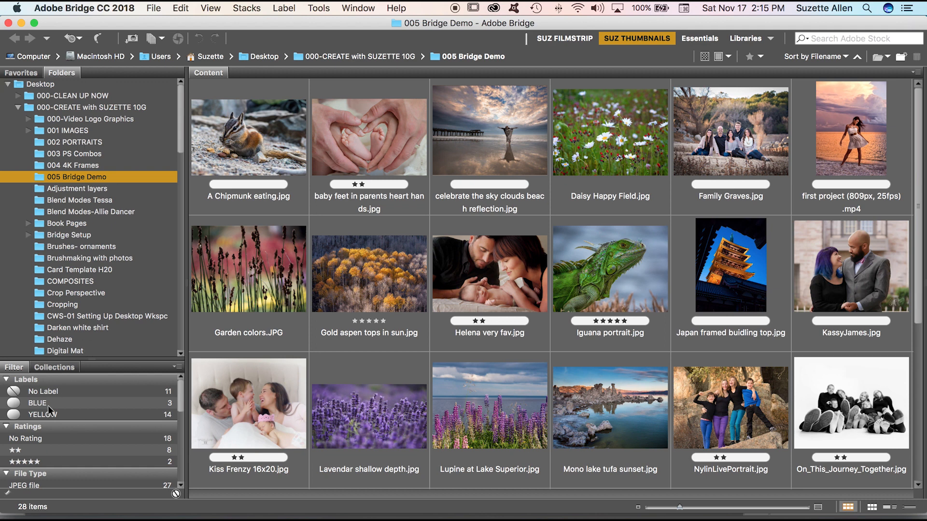
mouse_move(58, 429)
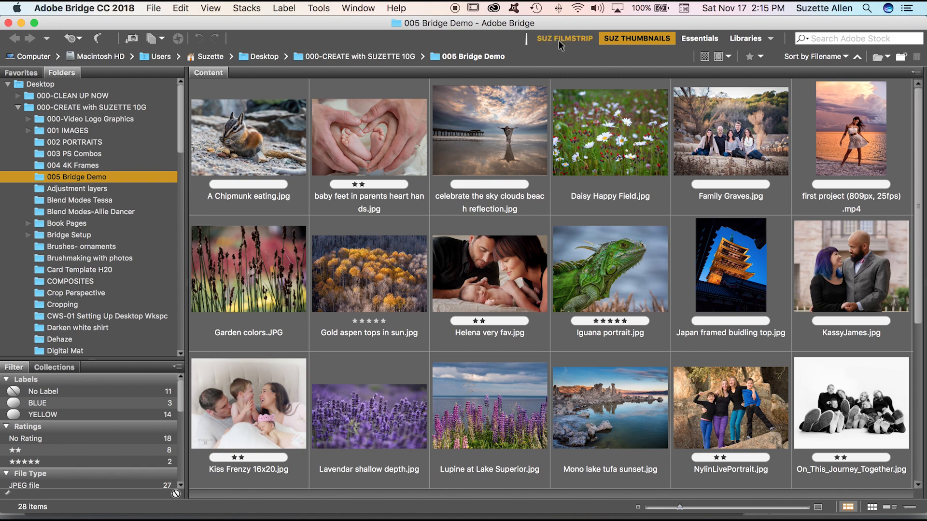
click(564, 39)
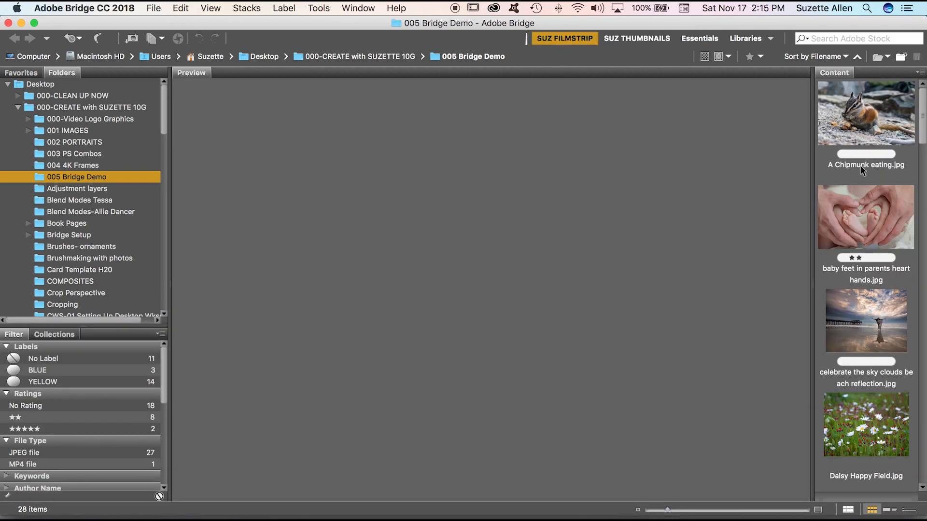
mouse_move(875, 113)
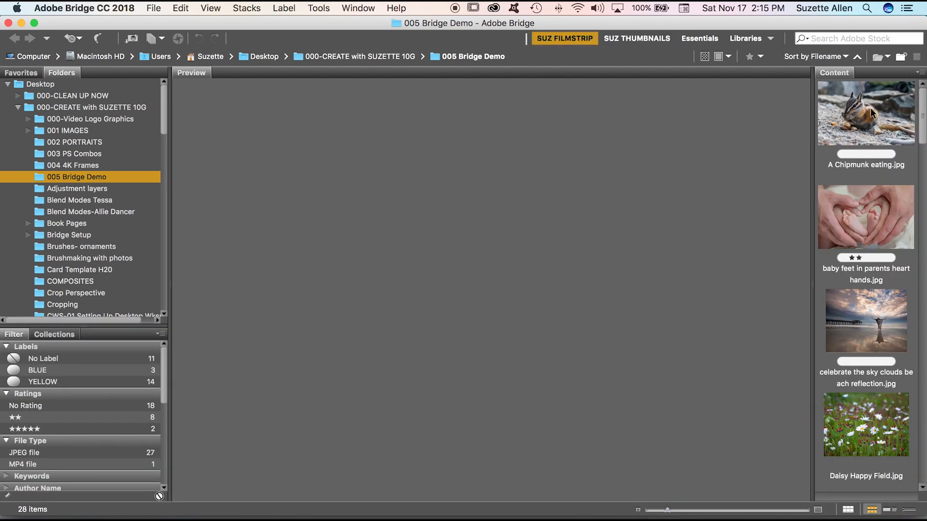
Preview a filmstrip photo large, toggle to SUZ THUMBNAILS and back to SUZ FILMSTRIP
click(865, 116)
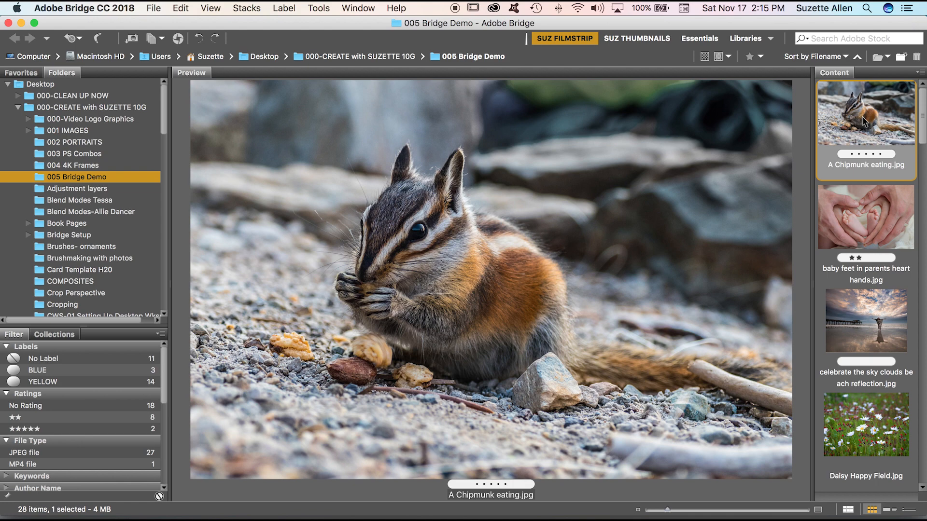
mouse_move(835, 136)
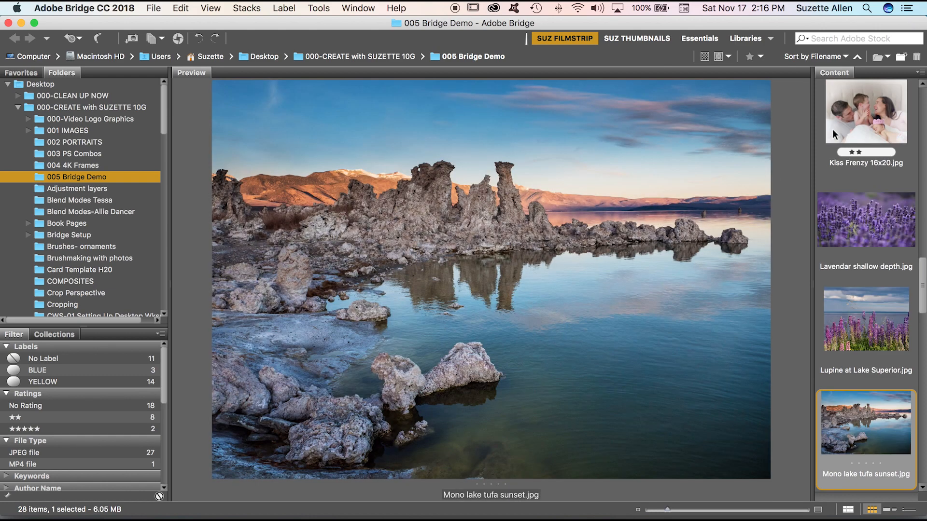
mouse_move(649, 22)
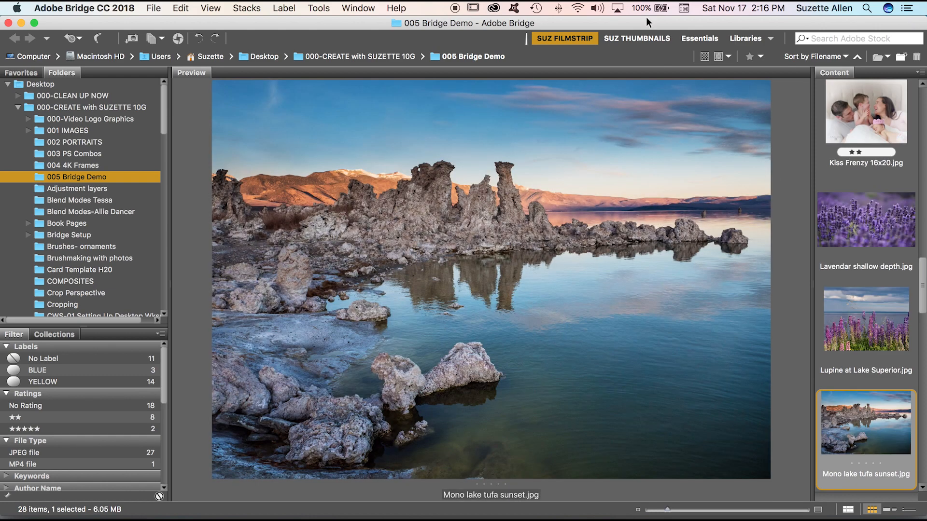
click(637, 39)
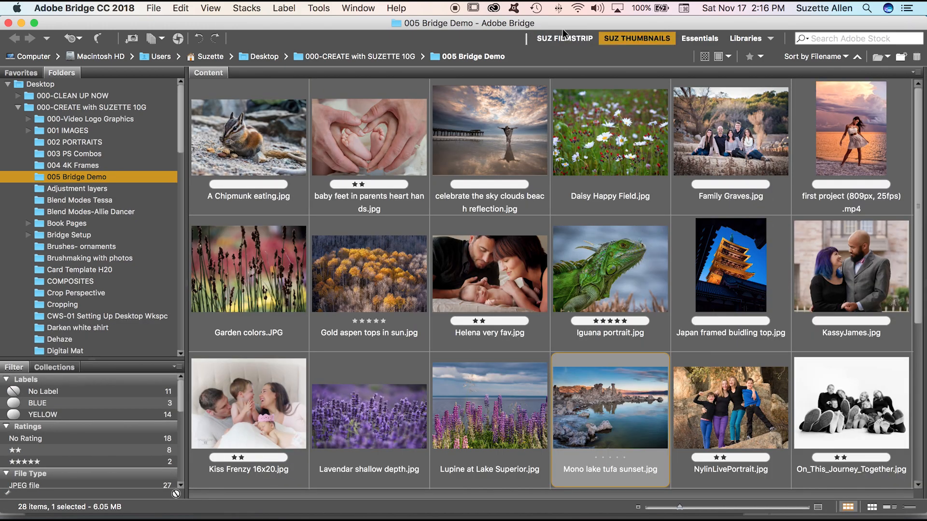
click(564, 39)
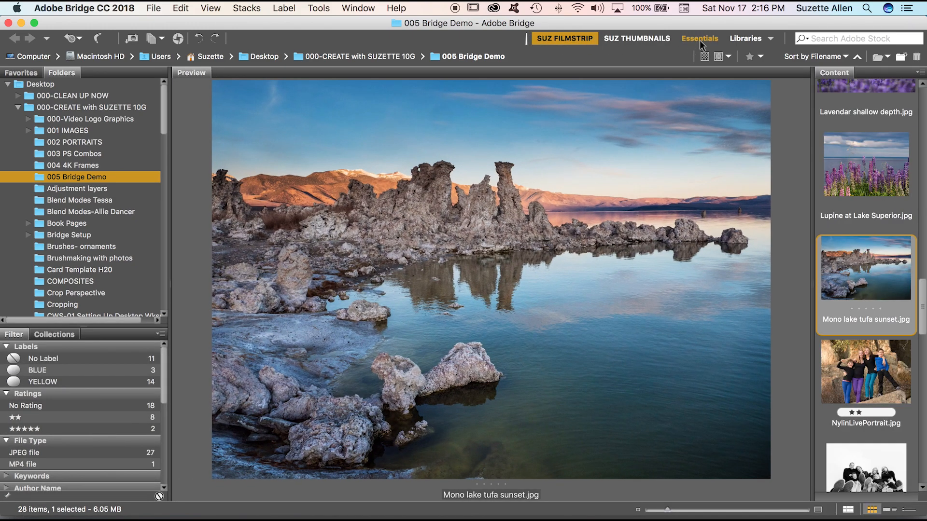
click(701, 39)
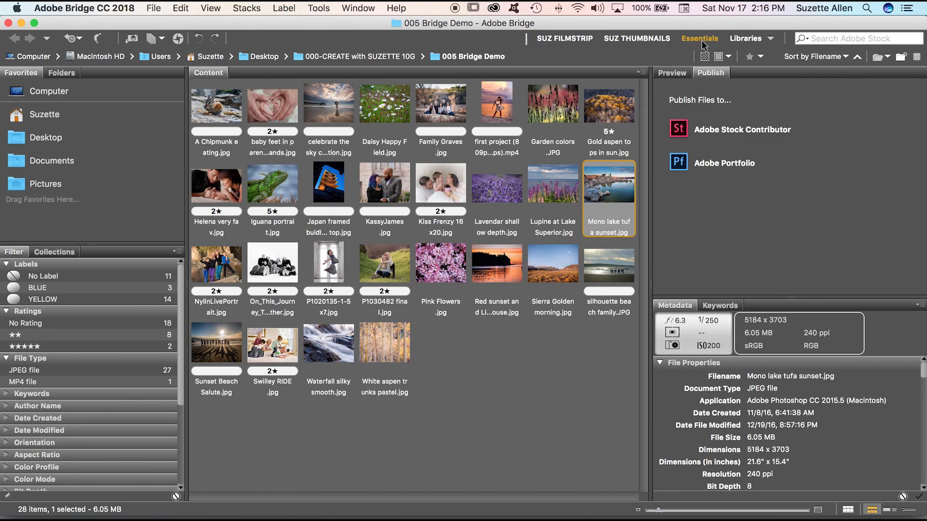
click(700, 38)
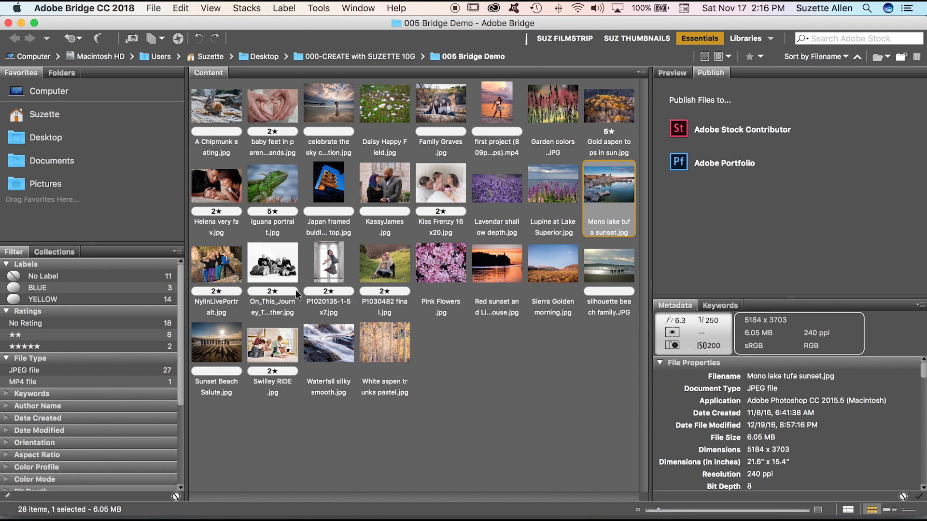
mouse_move(592, 233)
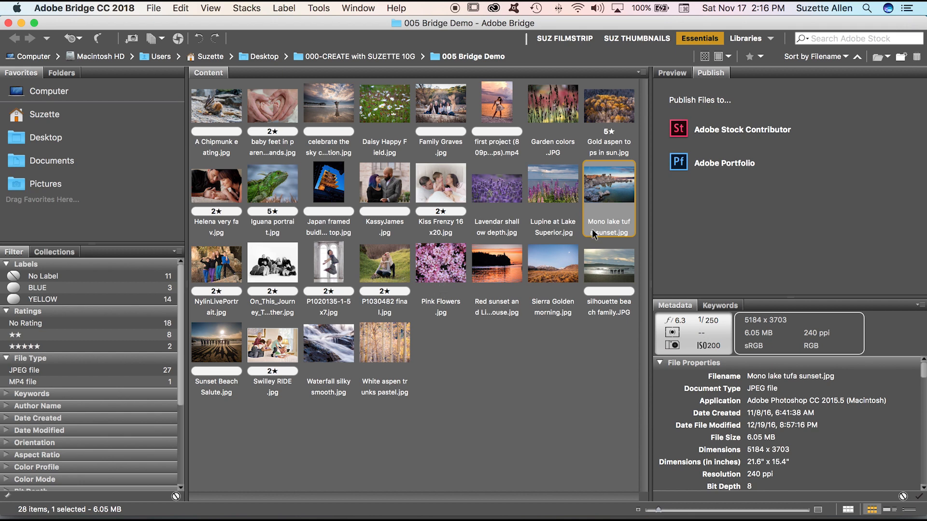
mouse_move(595, 243)
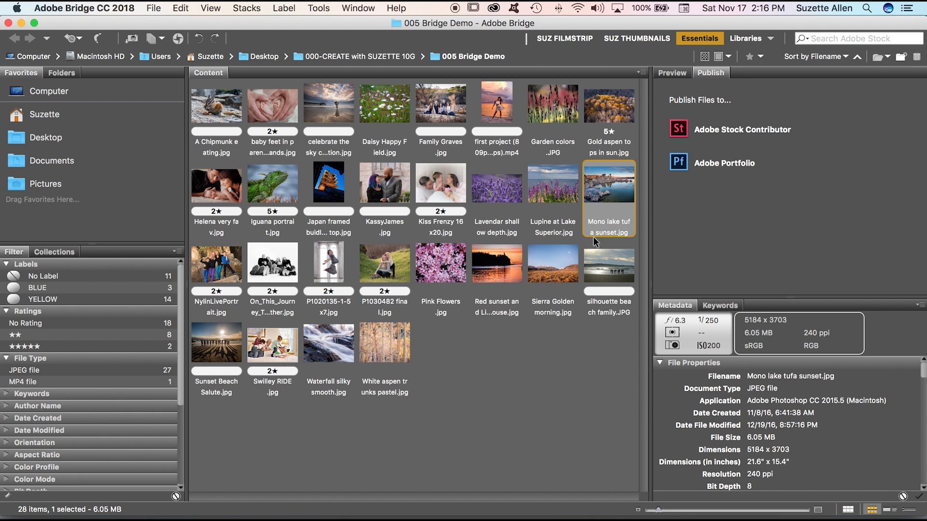
mouse_move(592, 235)
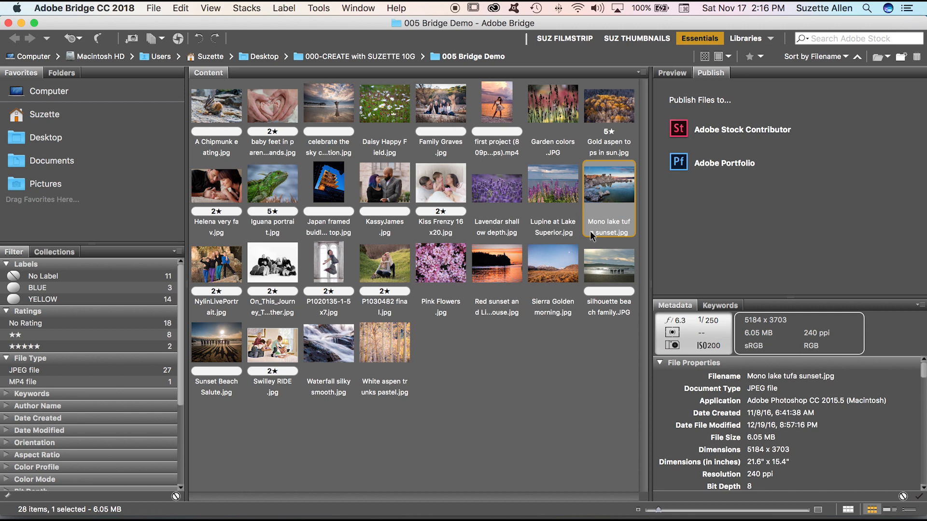
mouse_move(596, 238)
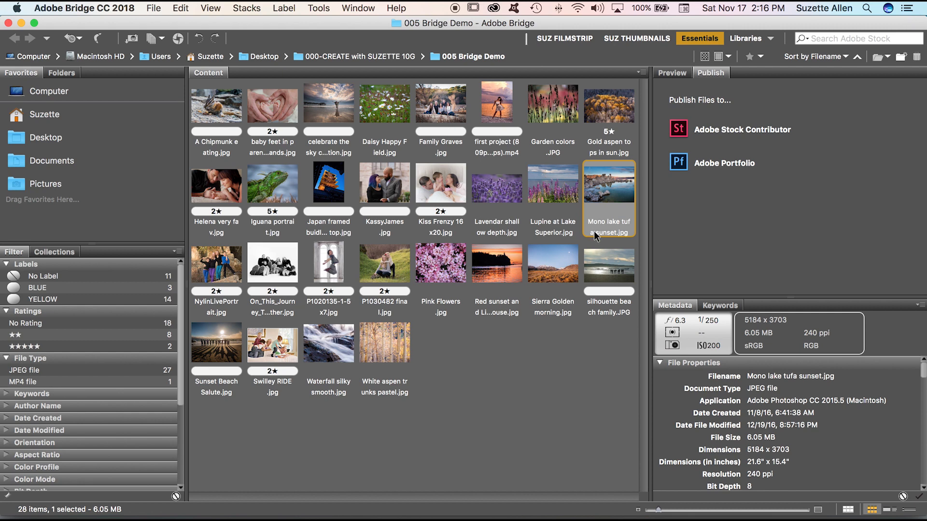
mouse_move(596, 232)
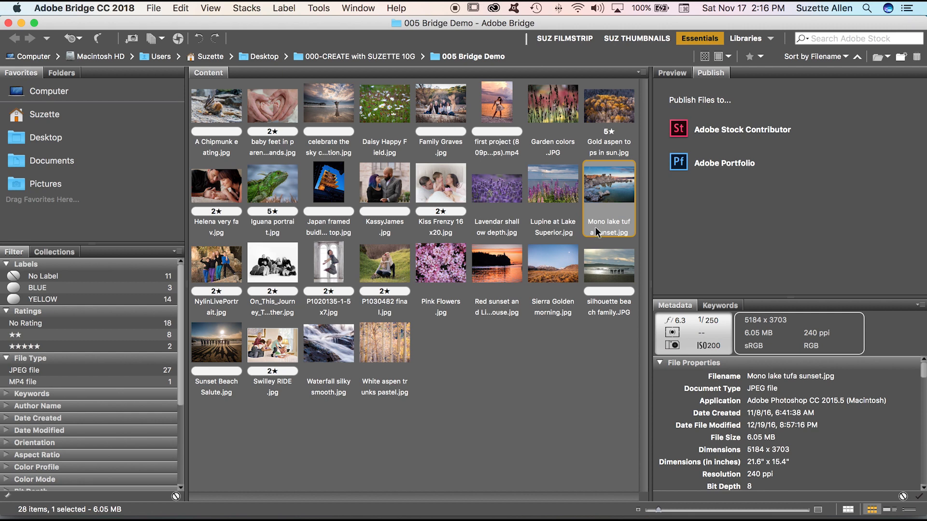
mouse_move(595, 228)
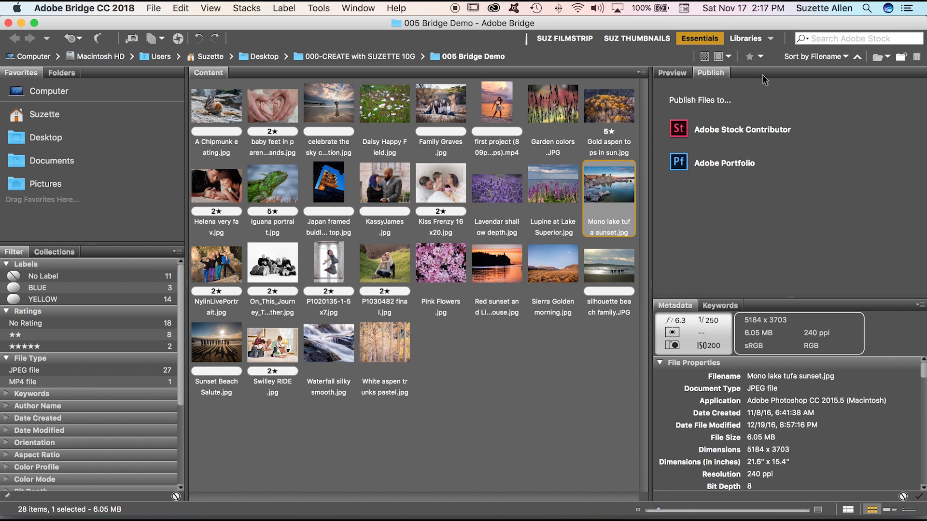
mouse_move(551, 64)
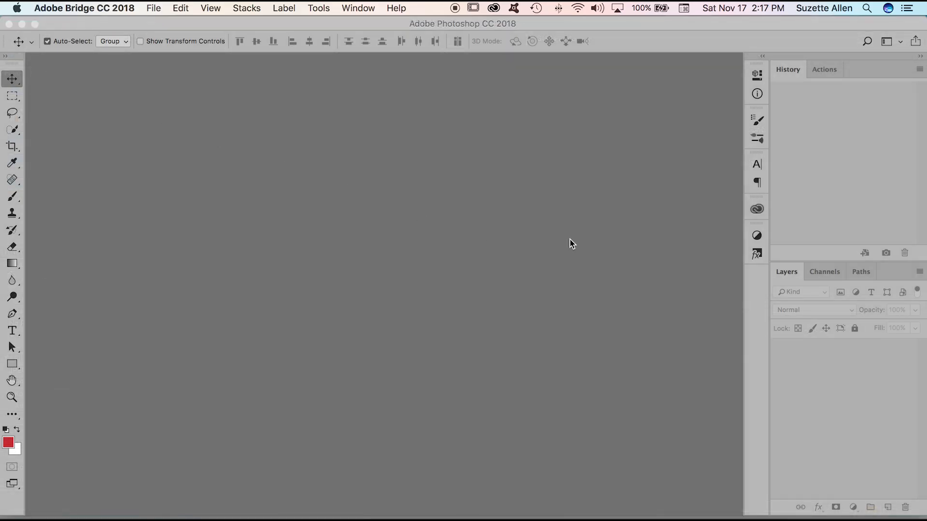
mouse_move(213, 66)
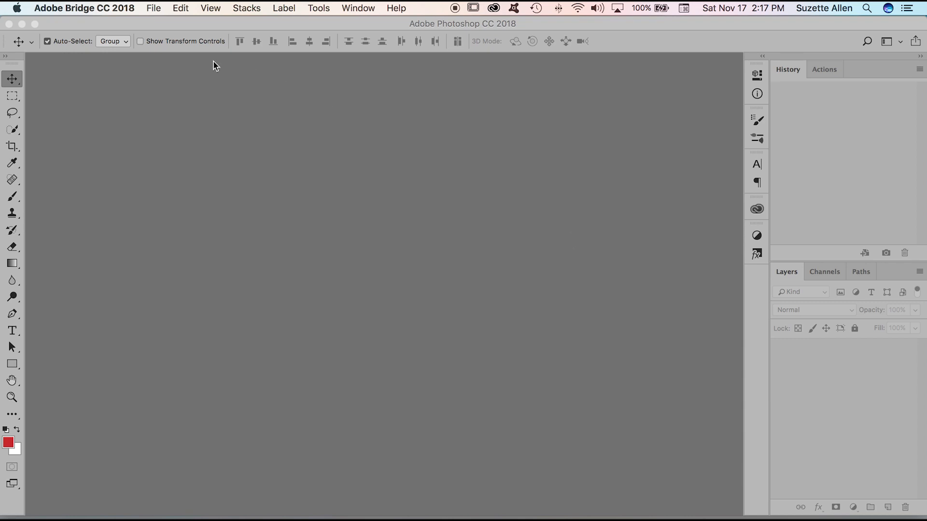
Switch from Photoshop to Bridge and reset it to the Essentials workspace layout
click(118, 7)
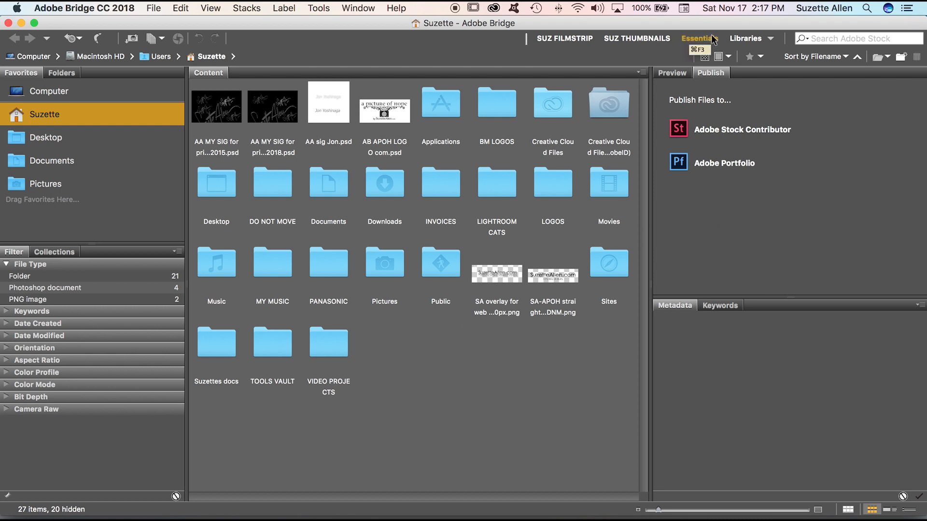
mouse_move(716, 43)
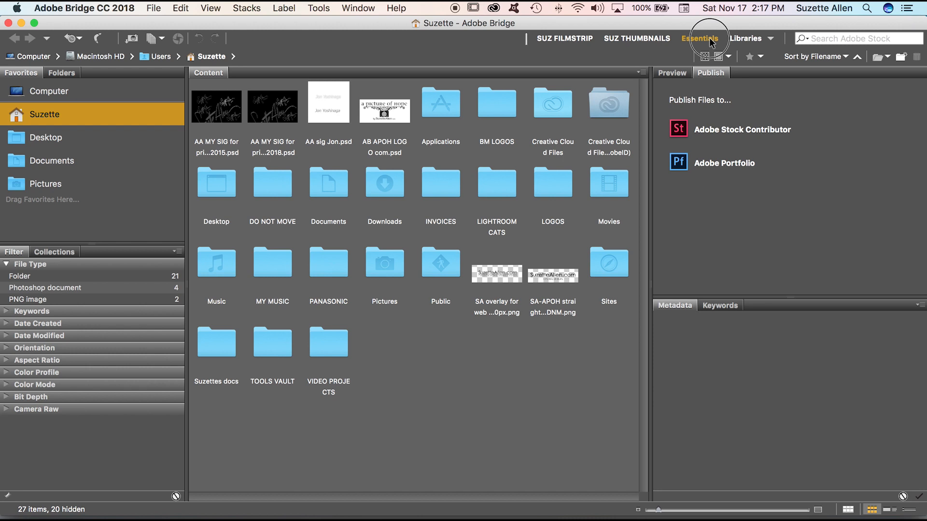
click(772, 39)
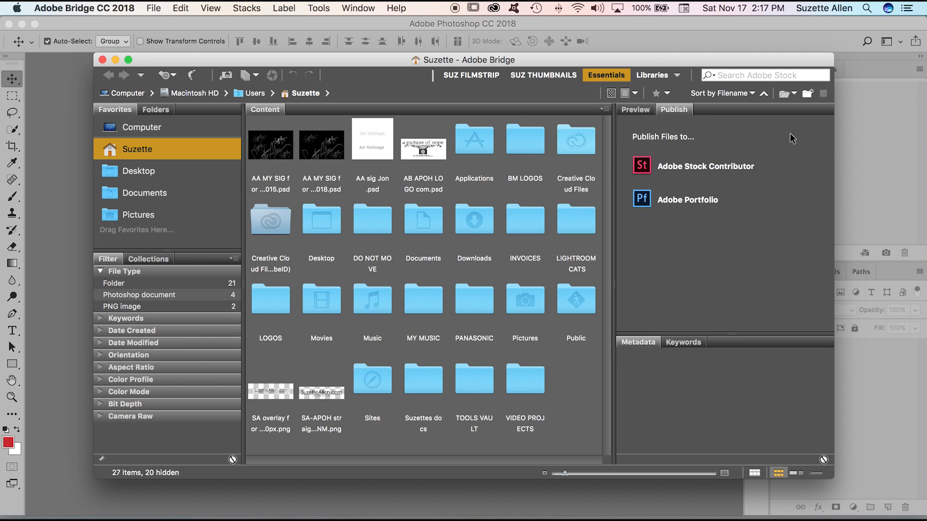
mouse_move(293, 65)
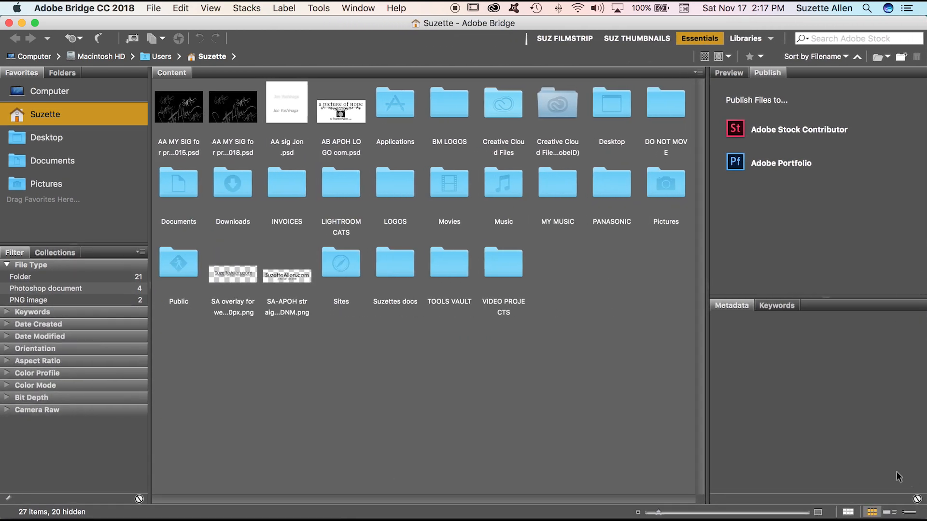
mouse_move(778, 364)
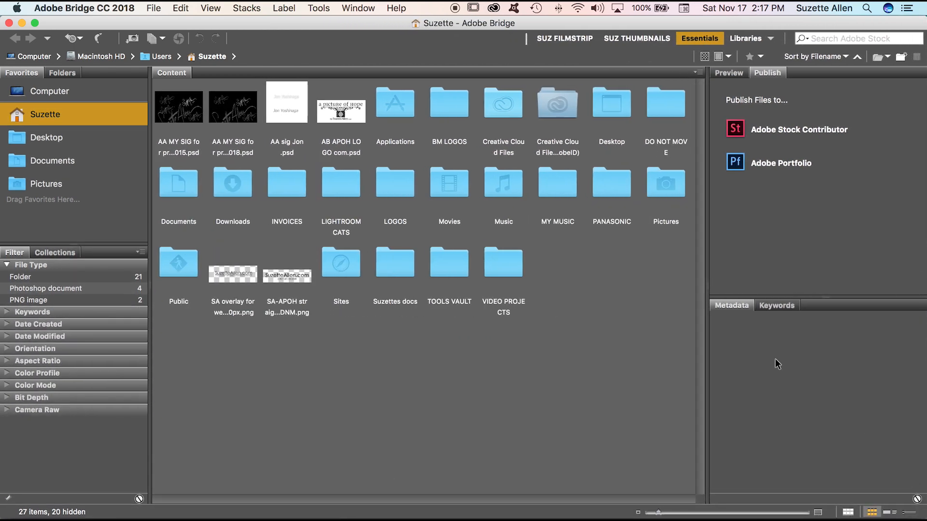
mouse_move(781, 357)
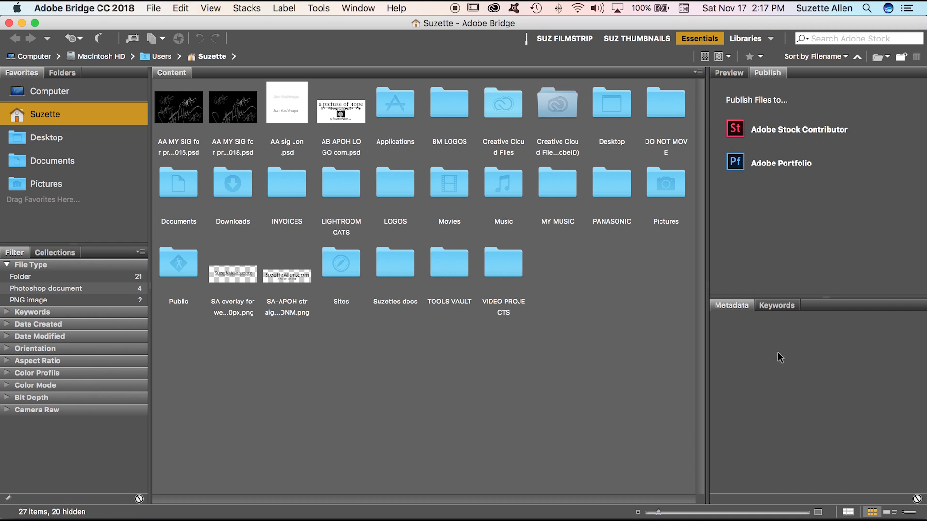
mouse_move(693, 44)
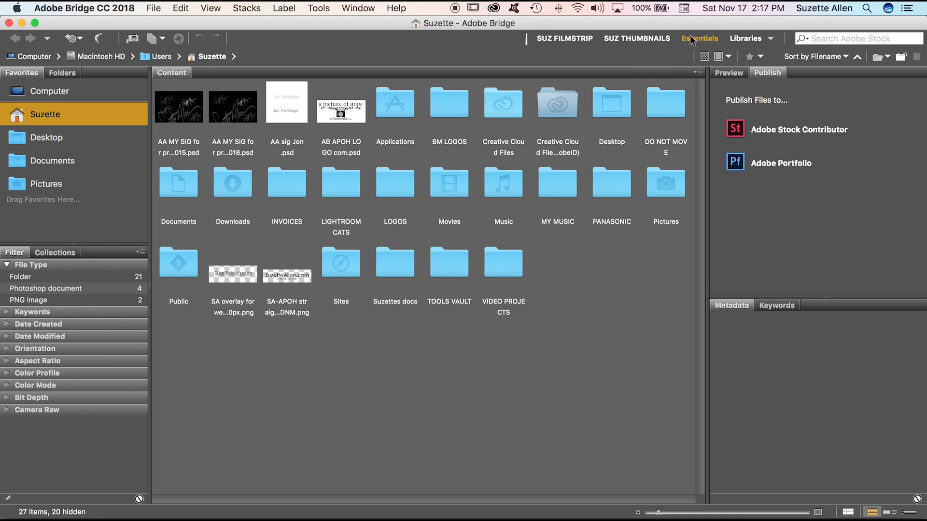
Reapply the Essentials workspace so the maximized Bridge window fills the screen
click(699, 38)
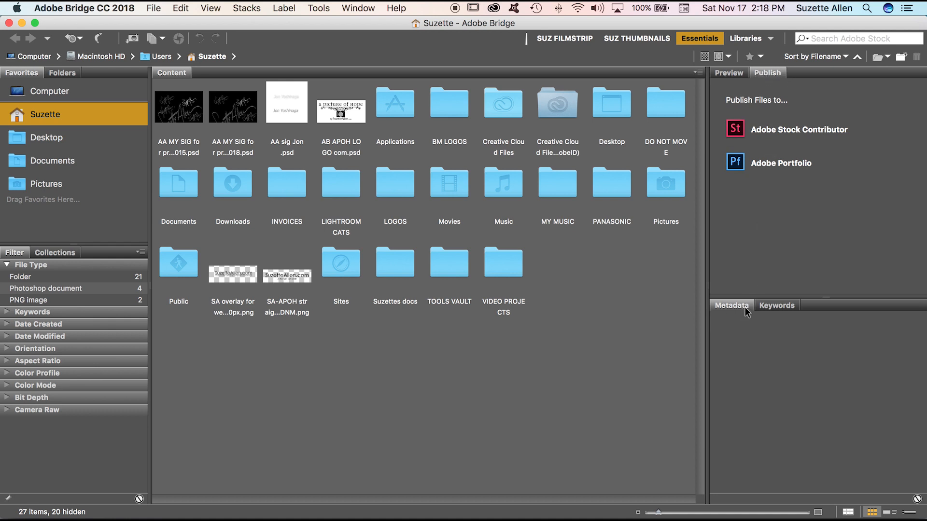
mouse_move(861, 388)
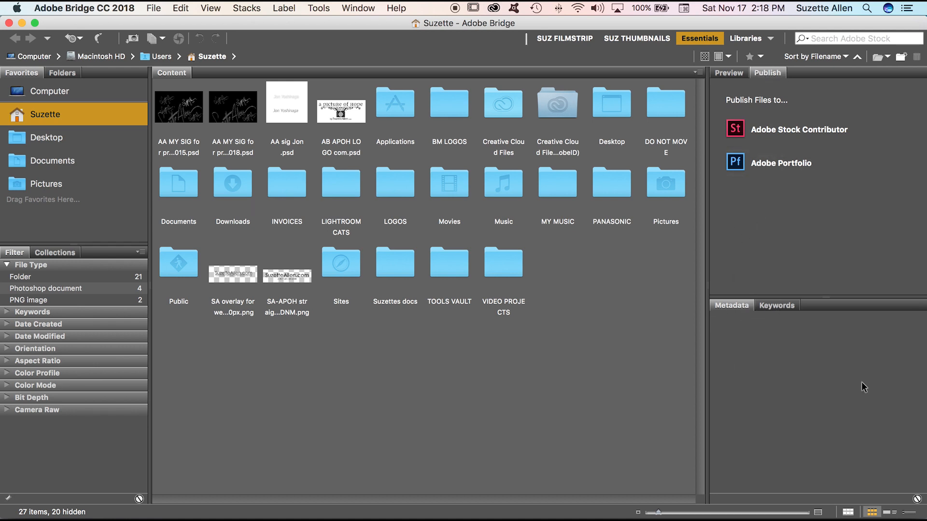
mouse_move(867, 282)
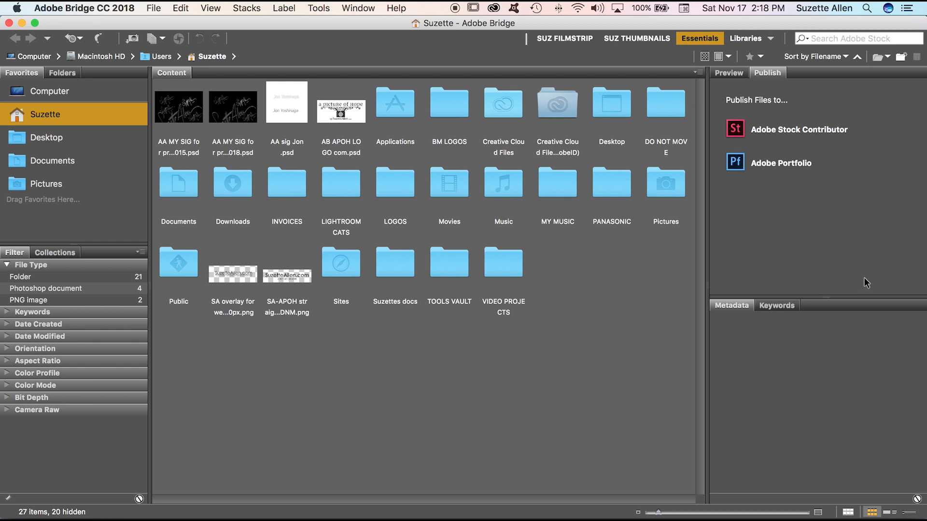
mouse_move(353, 50)
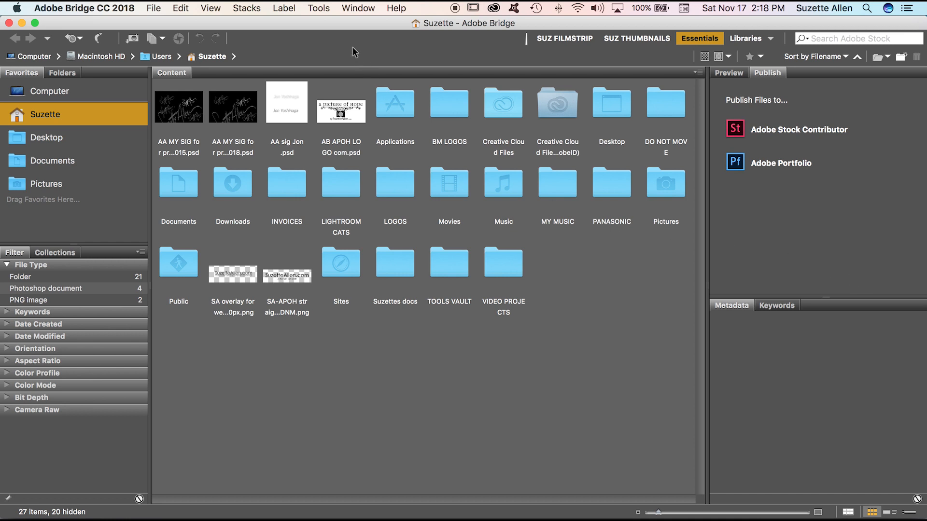
Hide the Publish and Preview panels via the Window menu to widen the thumbnails
click(357, 8)
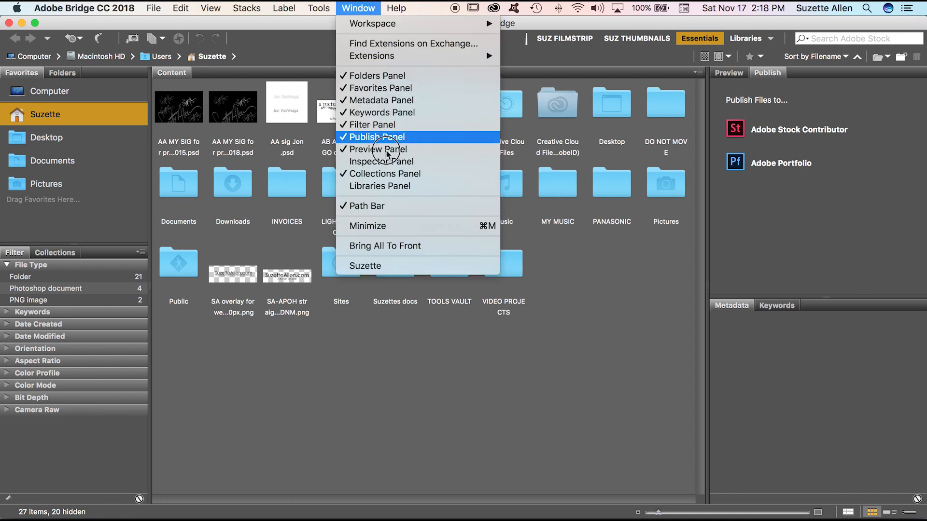
click(378, 150)
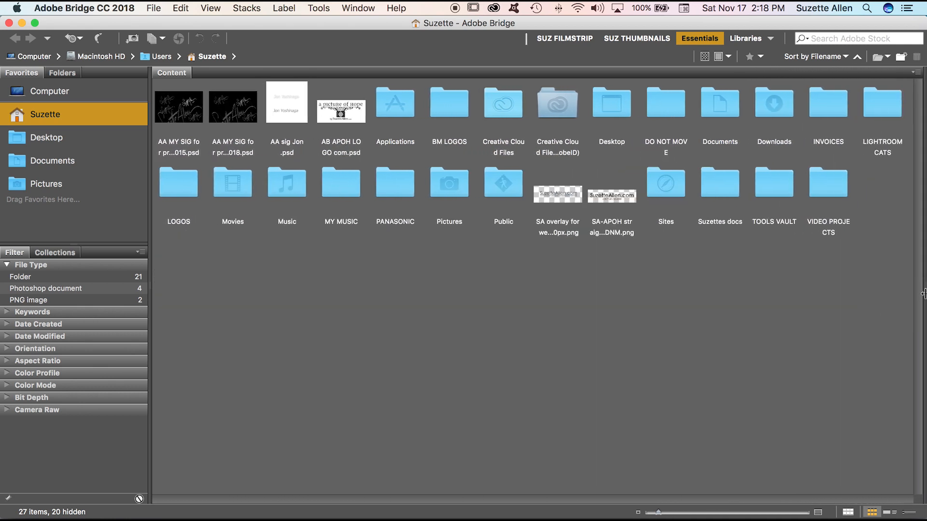
mouse_move(365, 12)
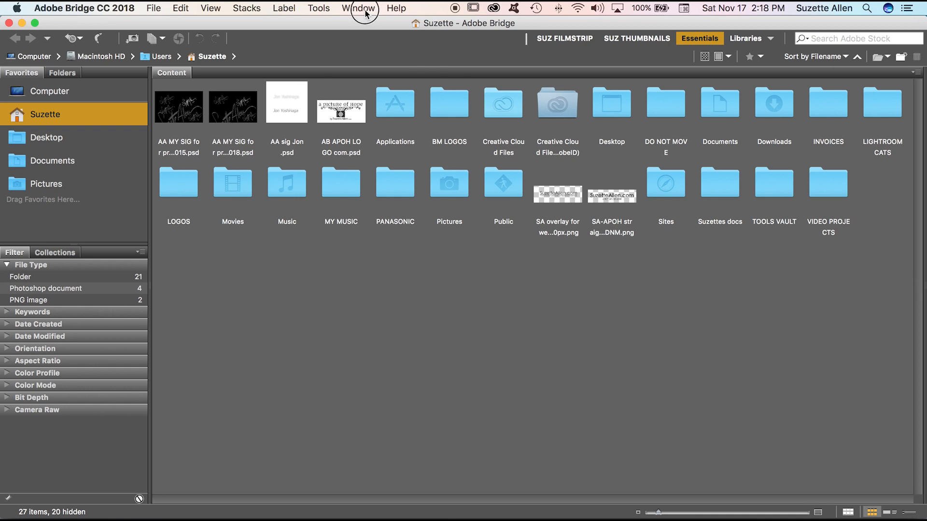
click(357, 8)
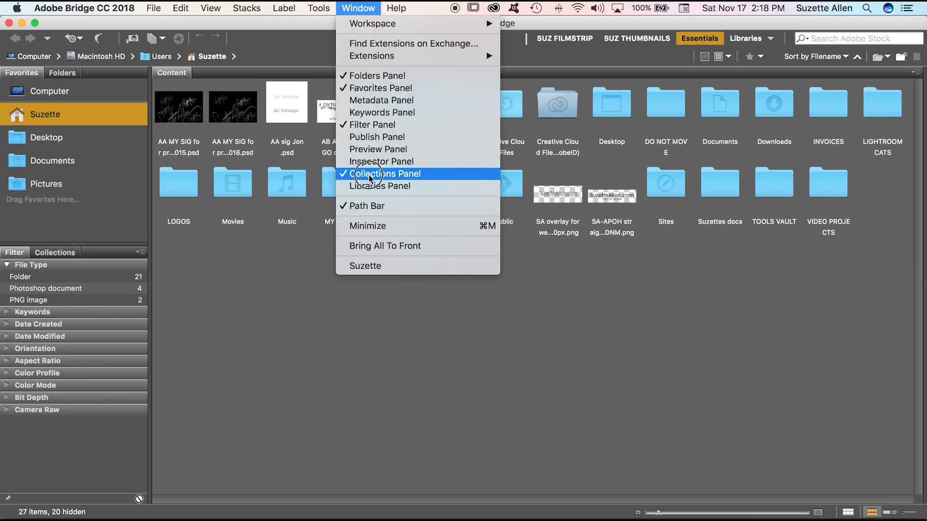
click(386, 174)
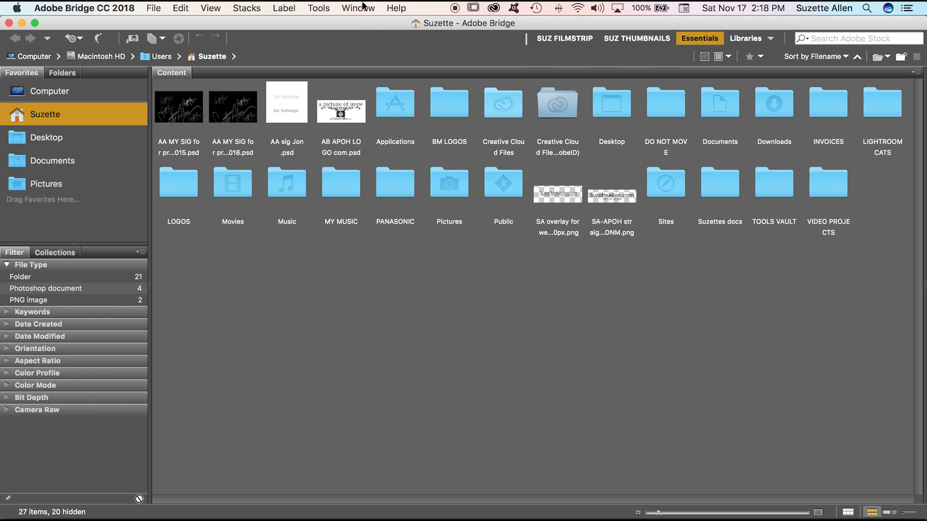
mouse_move(873, 320)
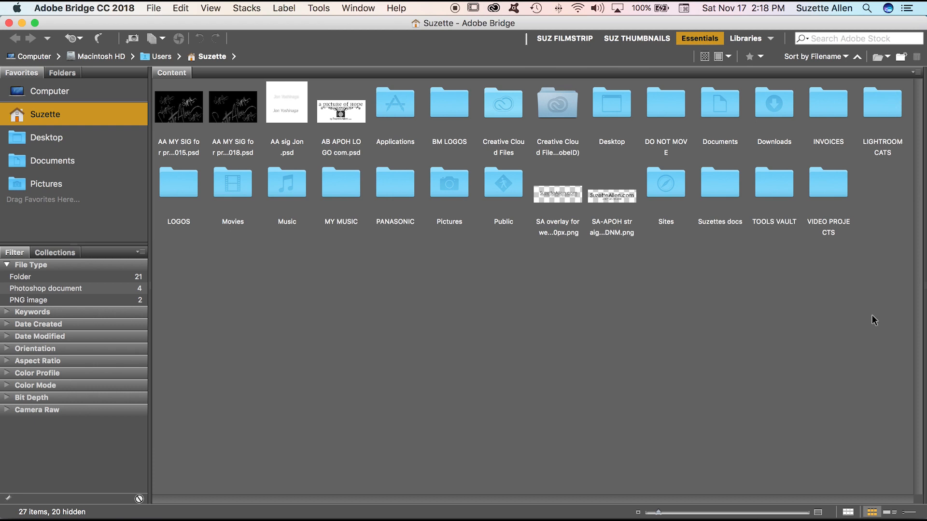
mouse_move(50, 81)
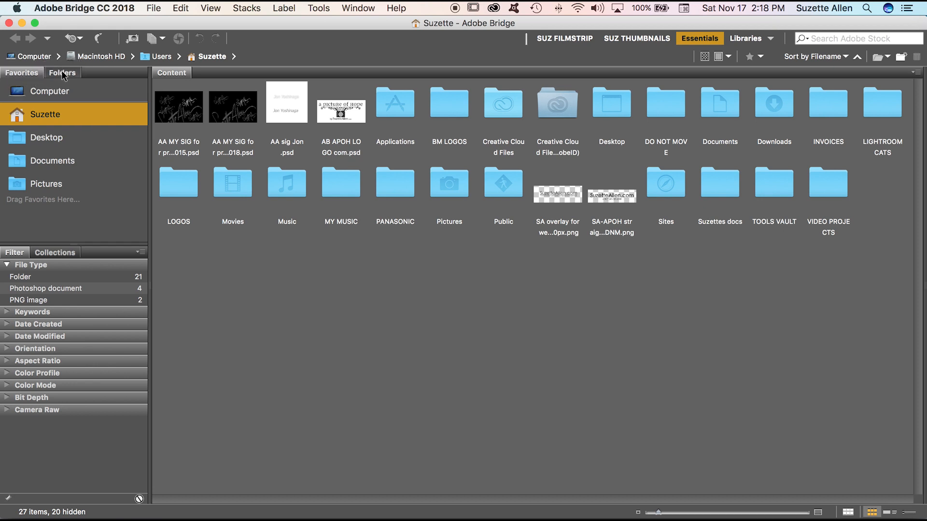
Show the Folders tree and navigate into the 005 Bridge Demo folder on the desktop
click(62, 72)
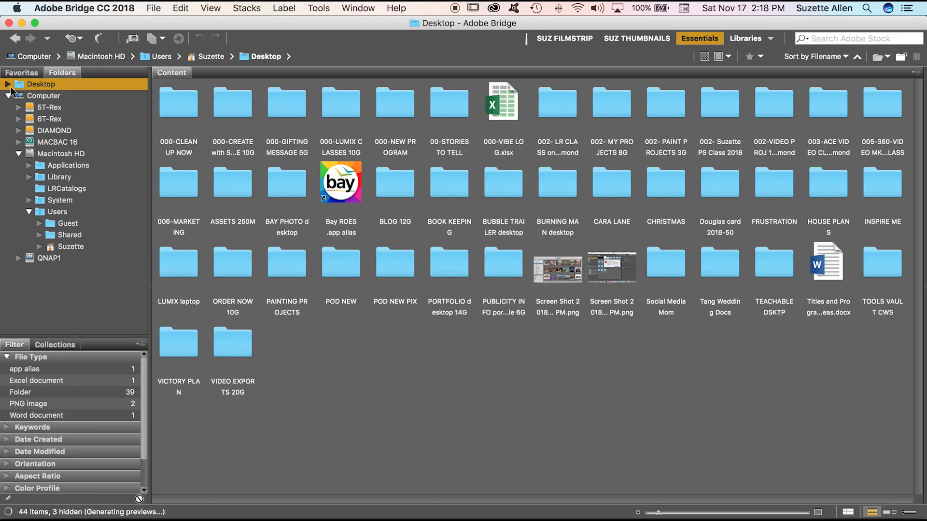
click(10, 83)
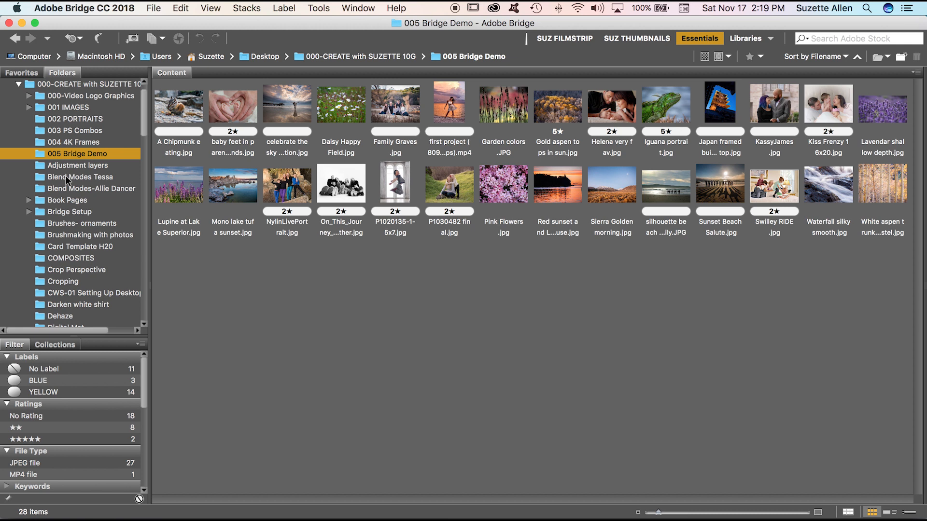
mouse_move(164, 166)
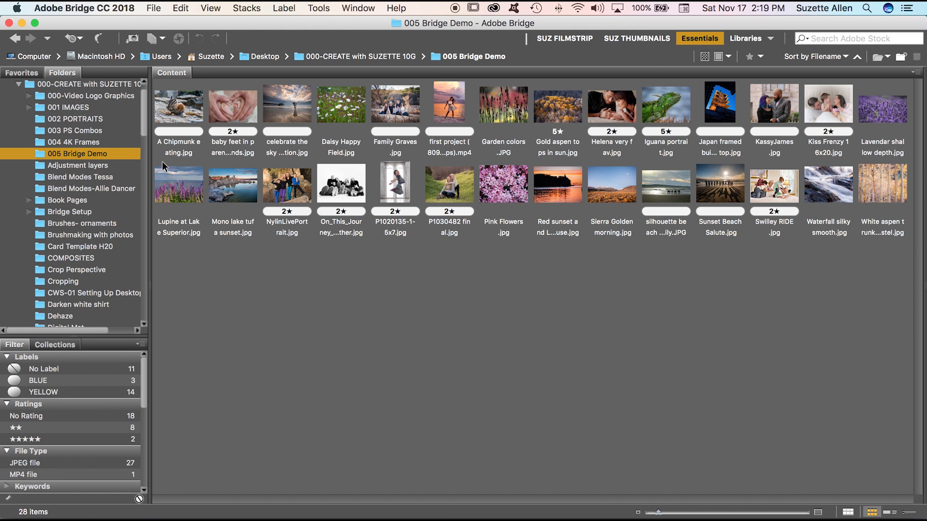
mouse_move(398, 206)
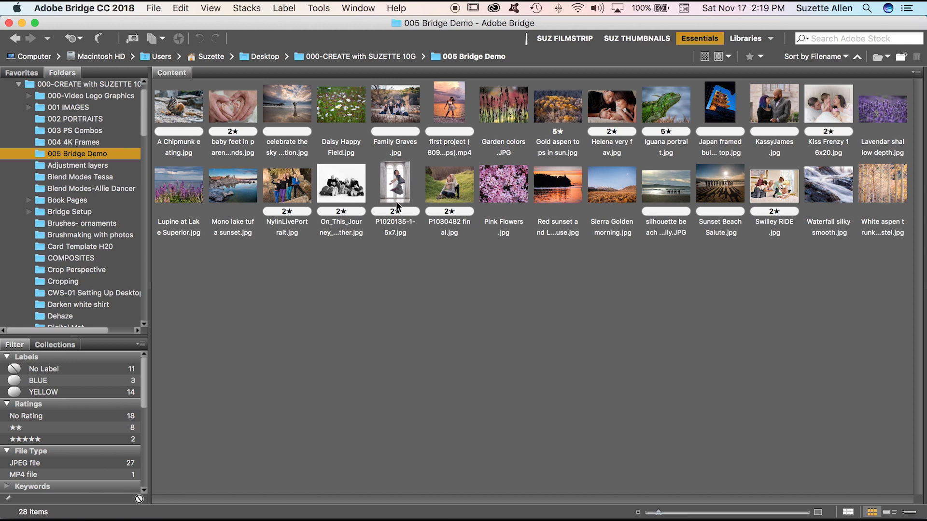
mouse_move(323, 41)
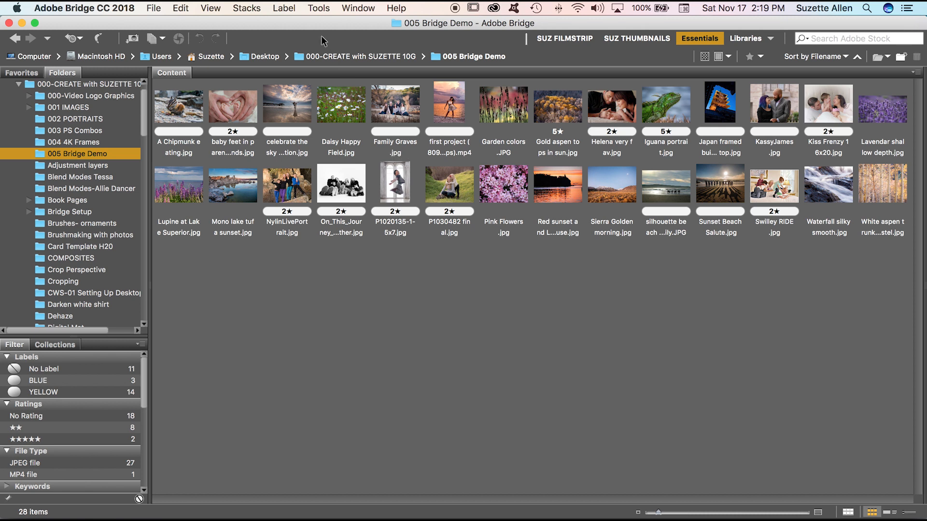
mouse_move(848, 497)
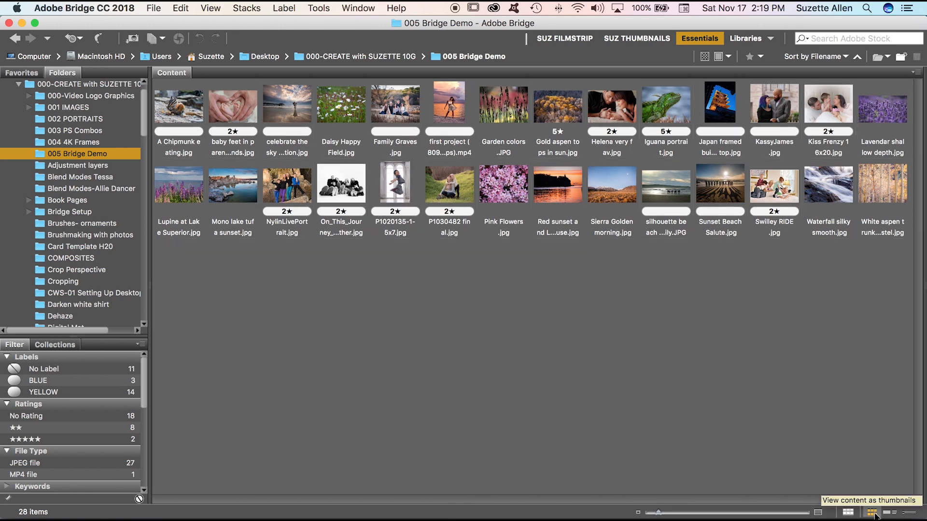
Try the Details and List layouts, then show large thumbnails six per row
click(893, 512)
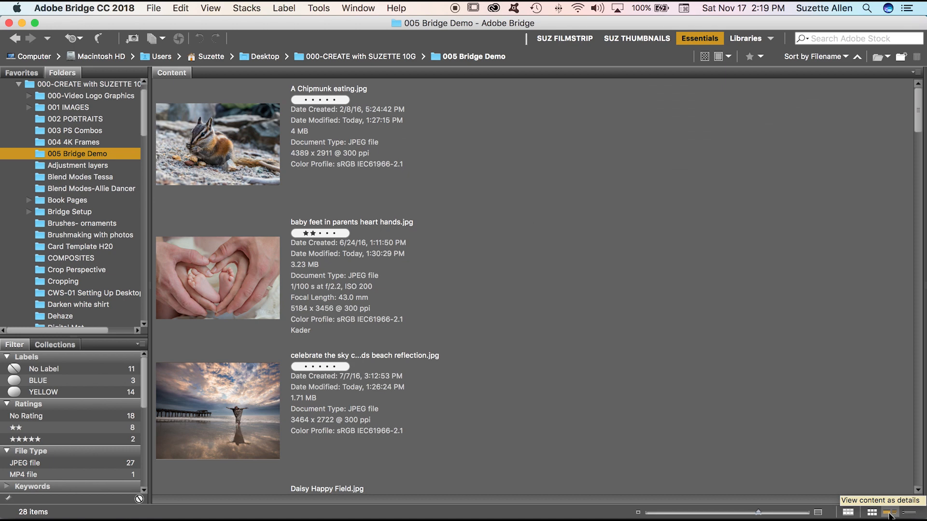
click(896, 512)
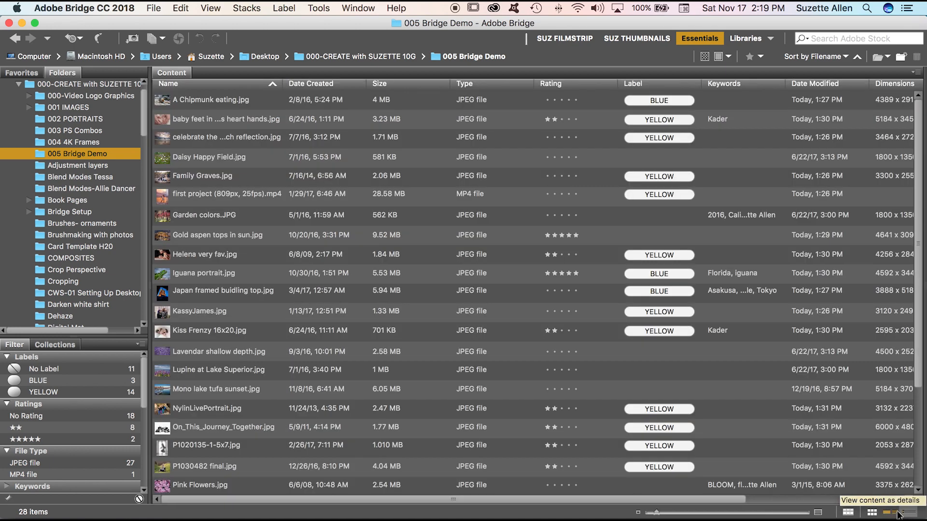
click(869, 513)
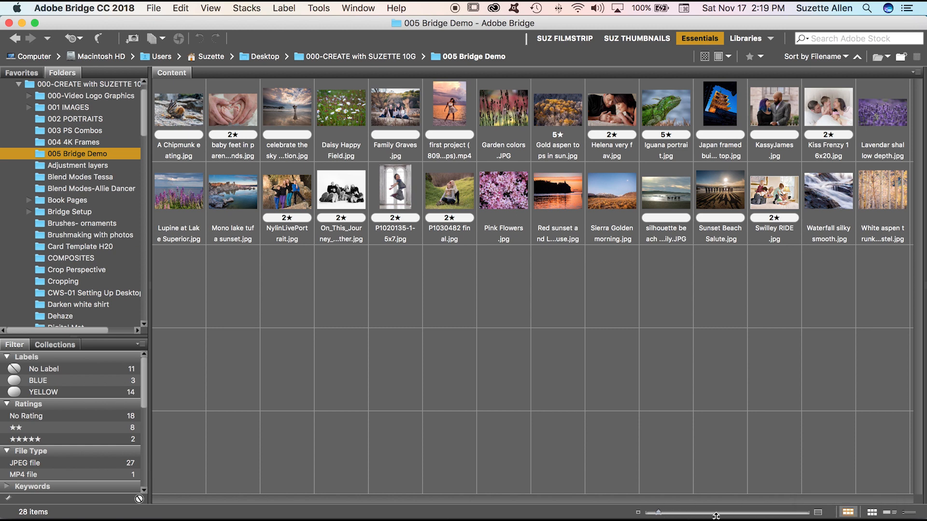
drag(715, 517, 674, 505)
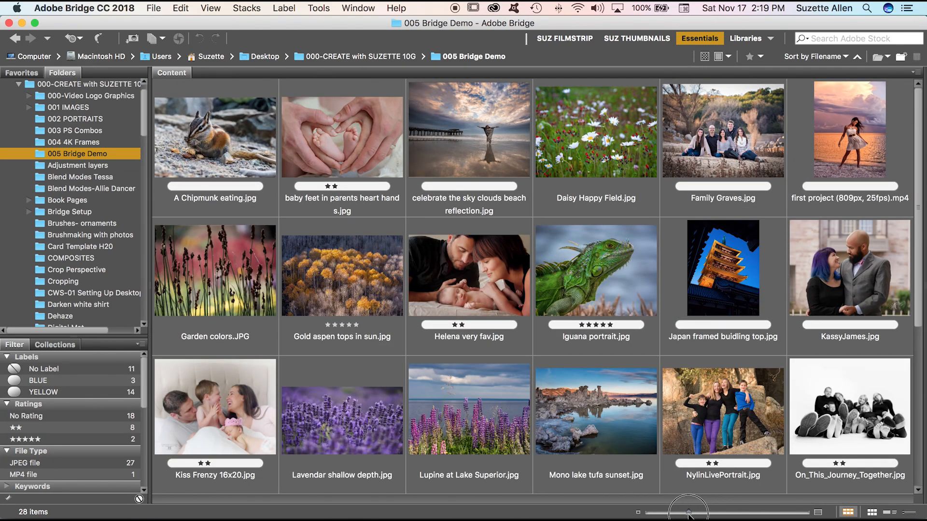
mouse_move(765, 233)
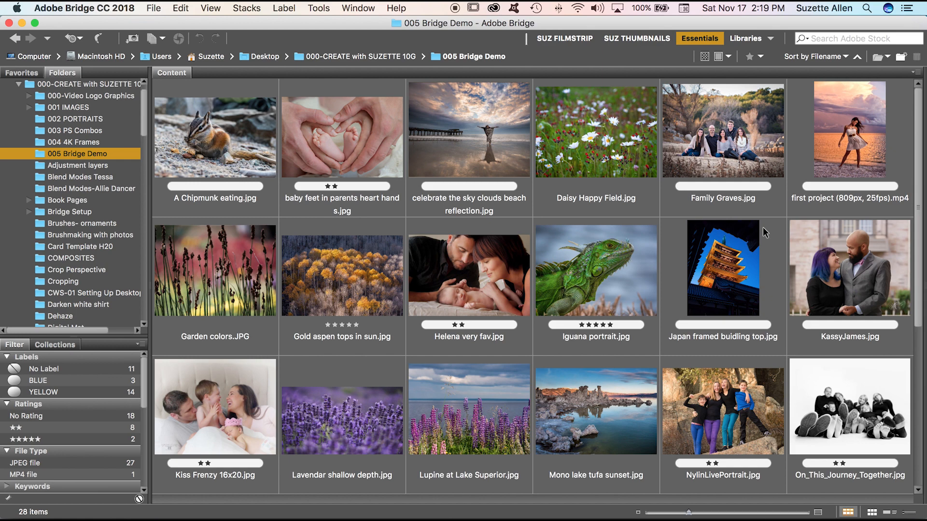
scroll(down, 3)
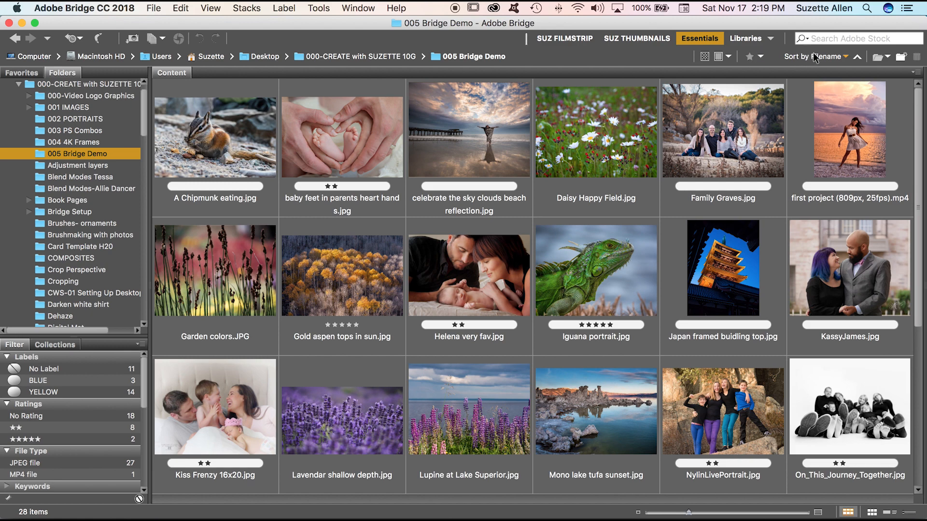
click(825, 56)
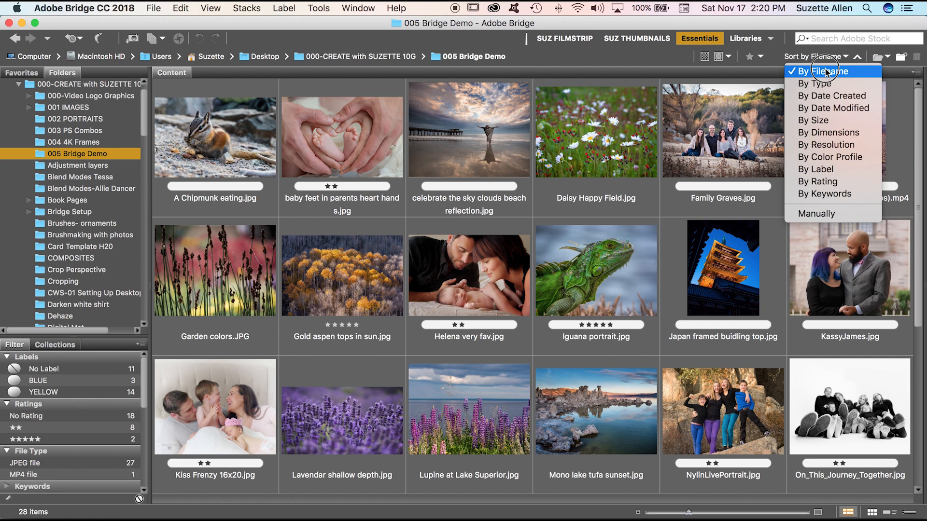
click(826, 71)
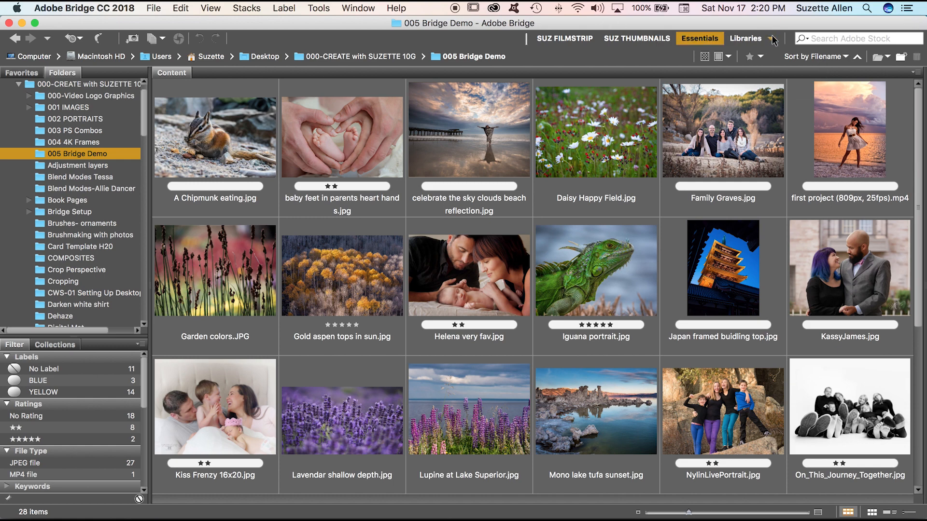
Save the layout as new workspace 'CWS THUMBNAILS' with window location and sort order kept
click(776, 39)
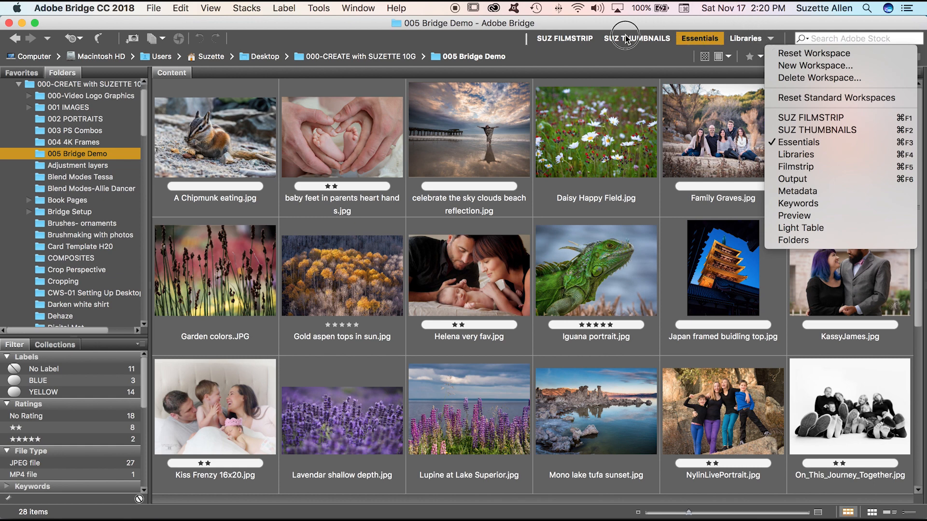
mouse_move(769, 43)
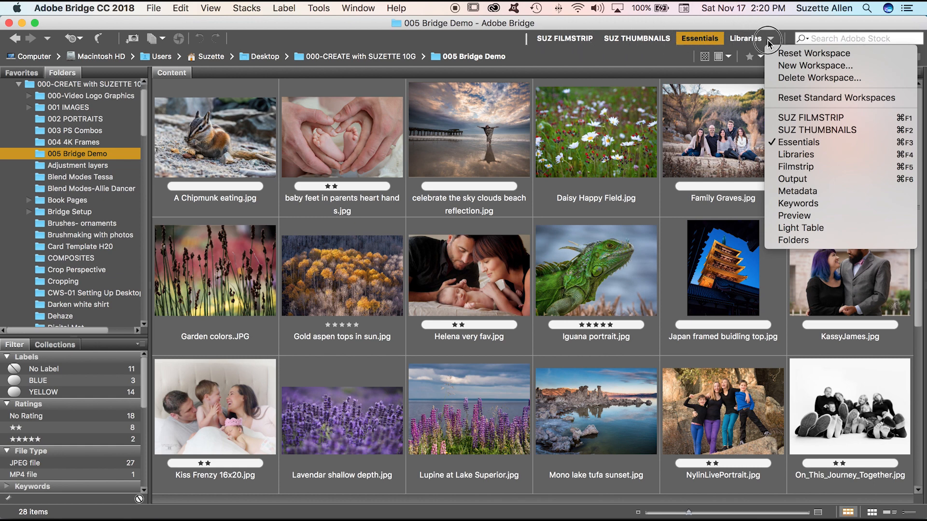
mouse_move(837, 66)
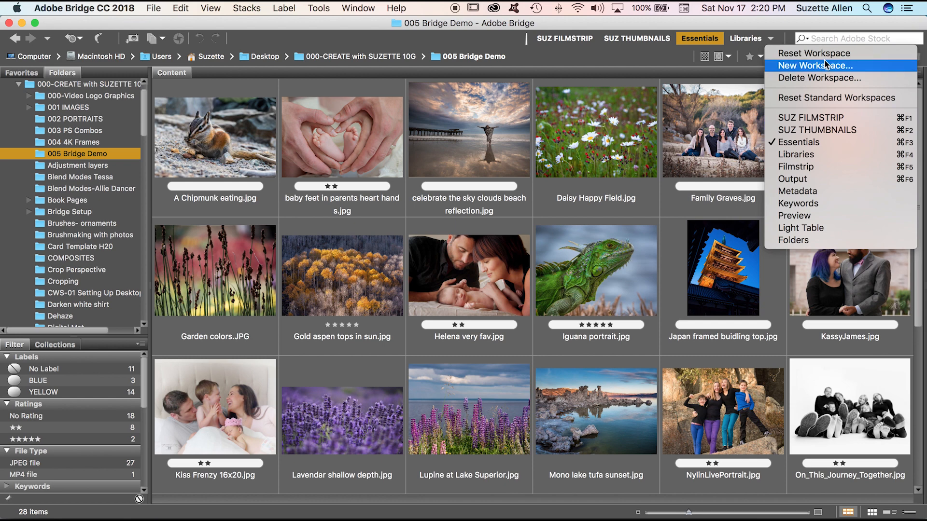
click(809, 66)
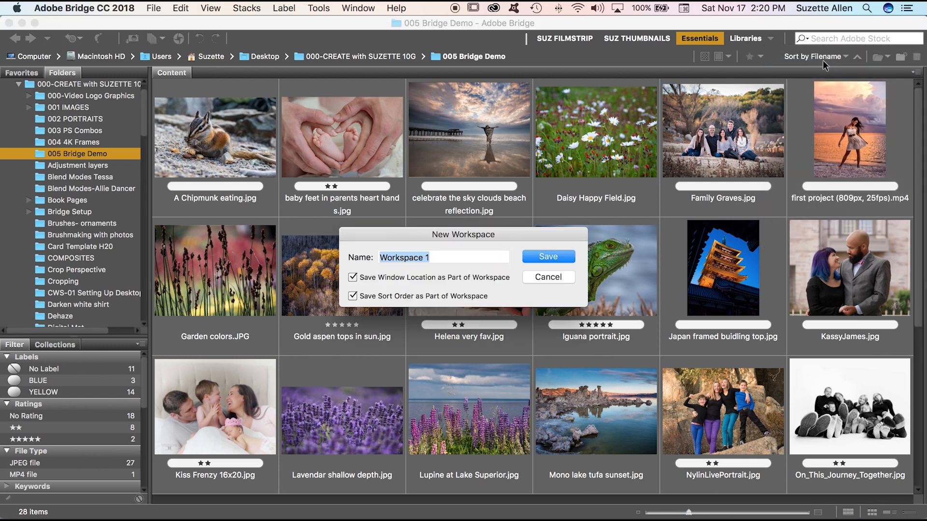
text(CWS)
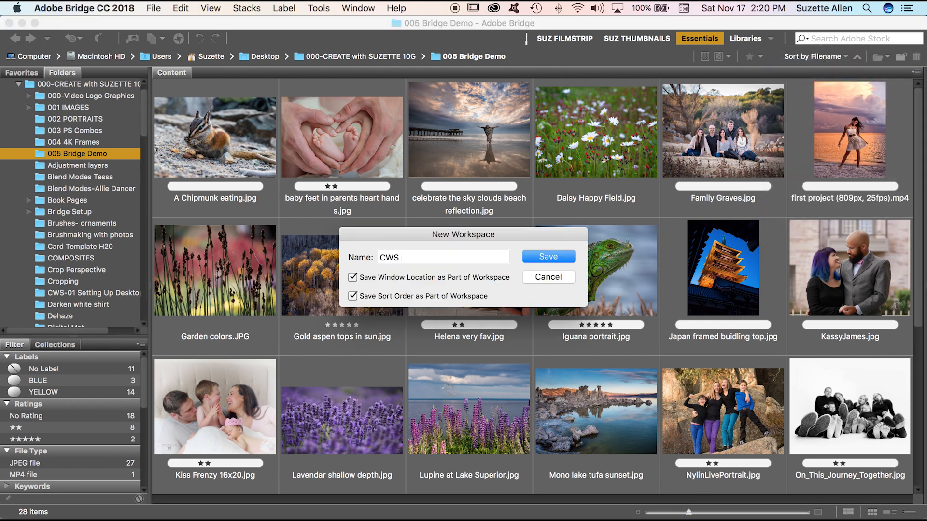
text(THUMBN)
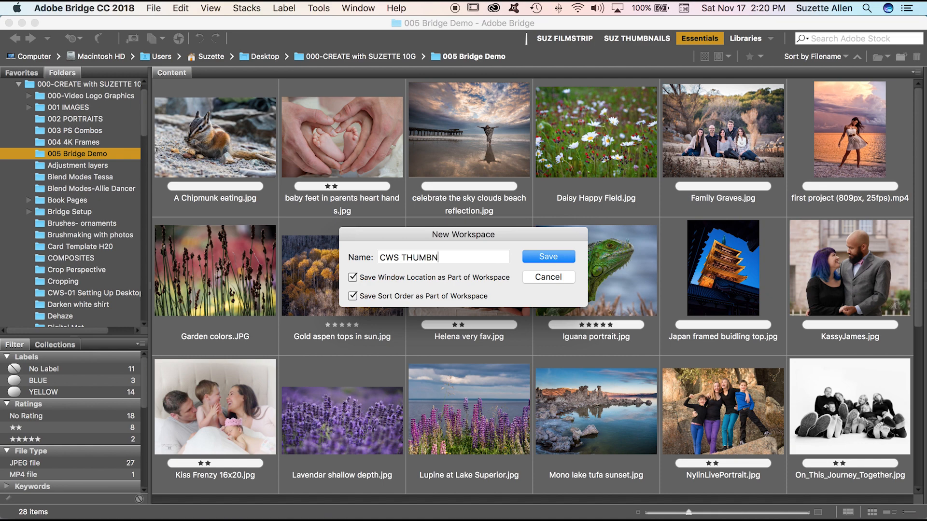
text(AILS)
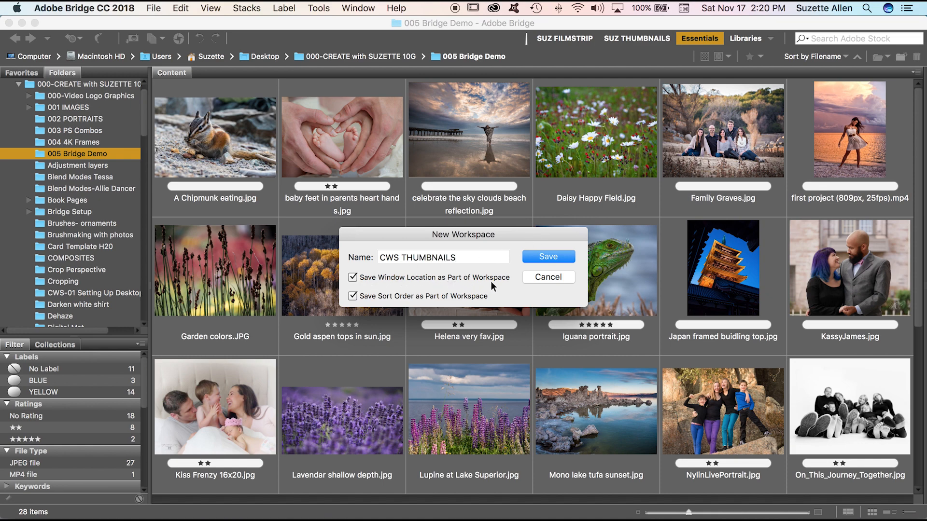
mouse_move(495, 278)
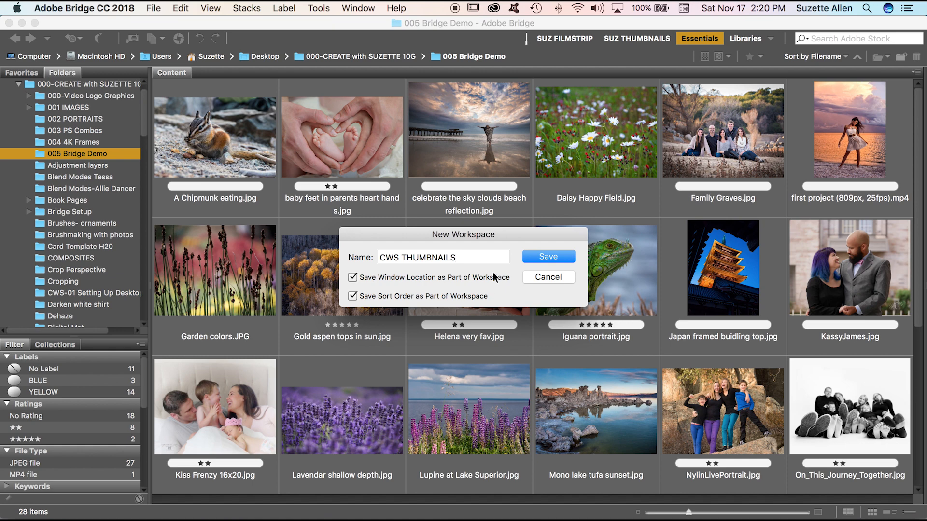
mouse_move(493, 282)
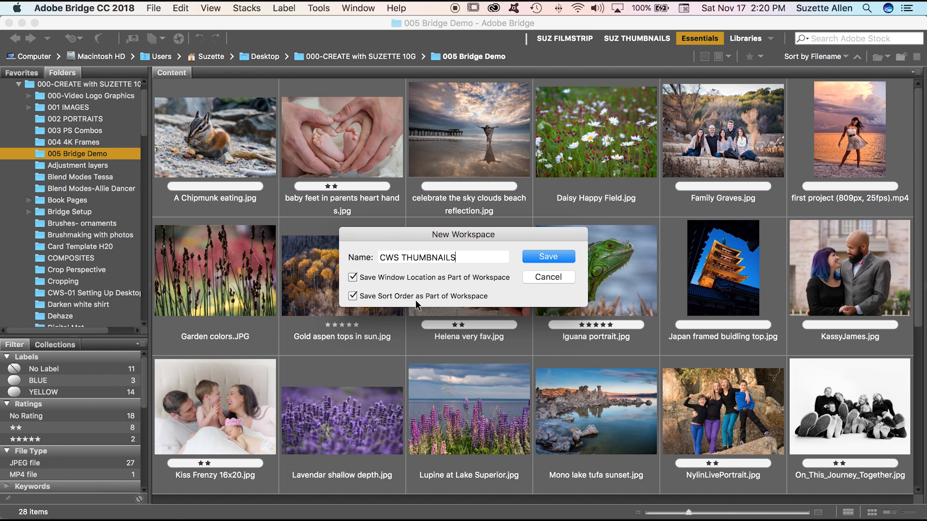
click(548, 256)
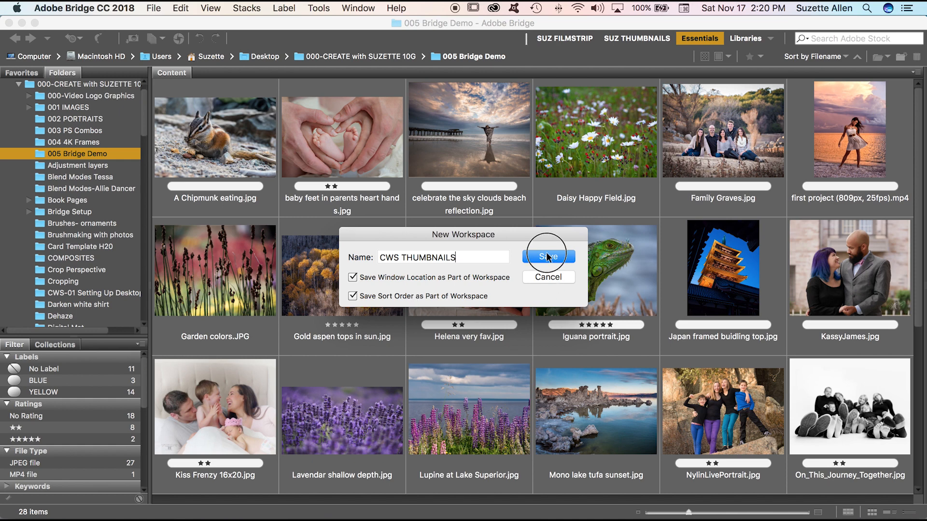
click(548, 256)
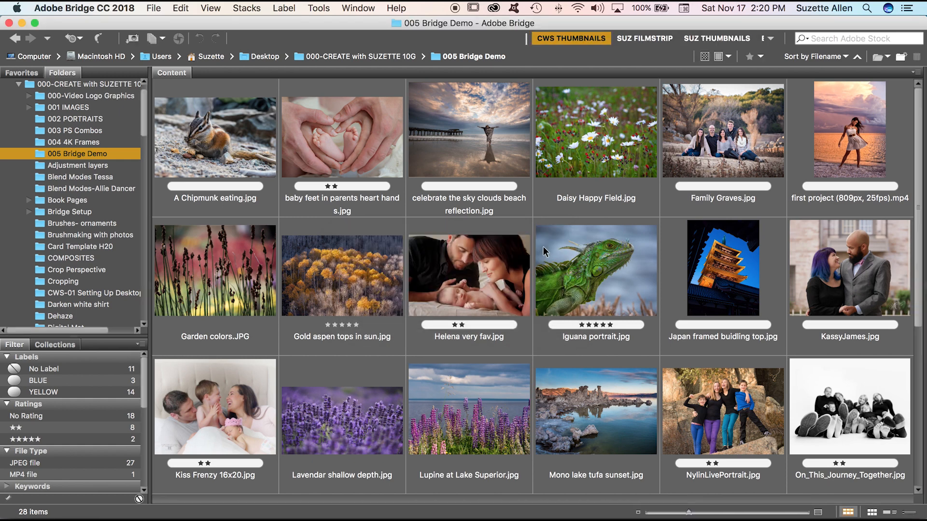
mouse_move(532, 220)
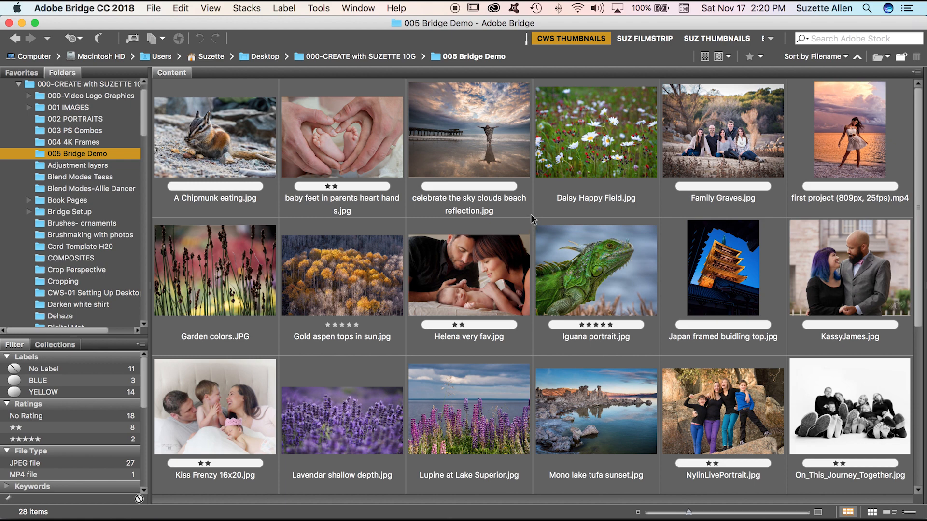
mouse_move(533, 212)
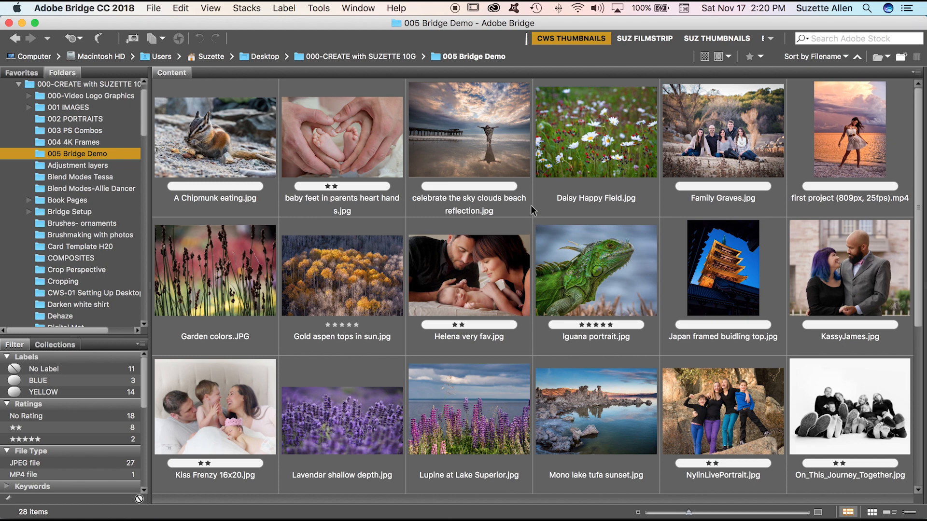
mouse_move(536, 207)
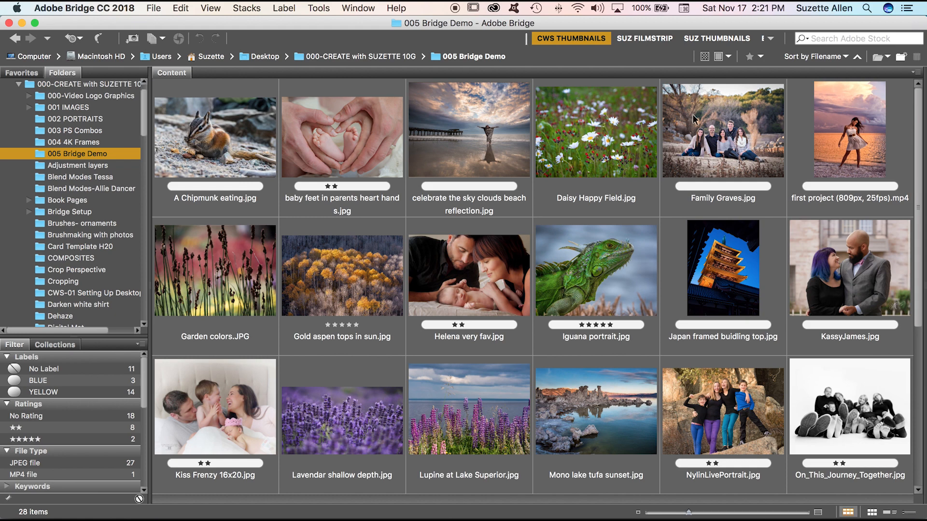
Show the workspace list, now including CWS THUMBNAILS as the active workspace
click(770, 39)
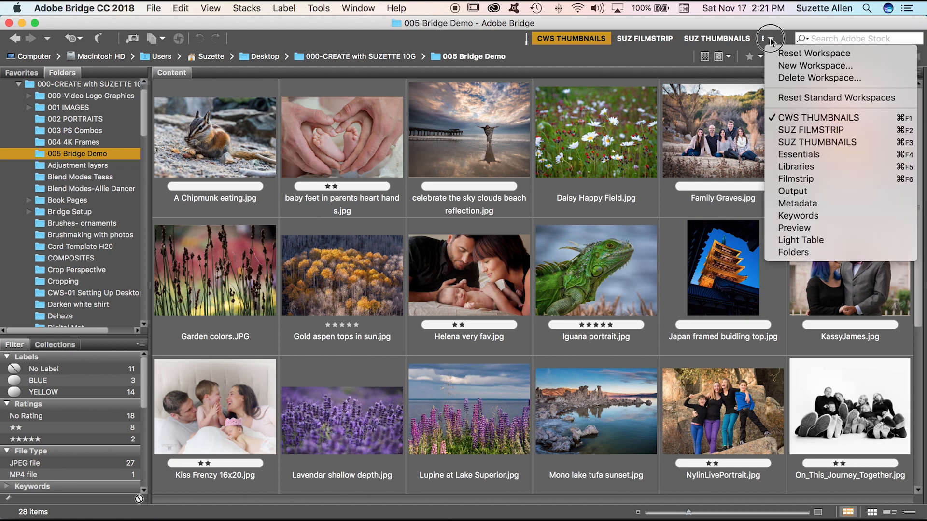
mouse_move(815, 190)
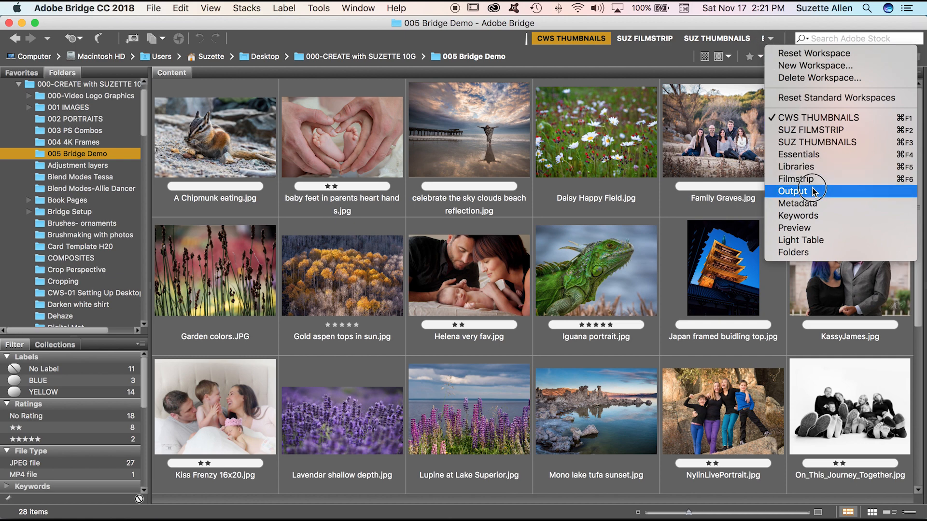
mouse_move(807, 218)
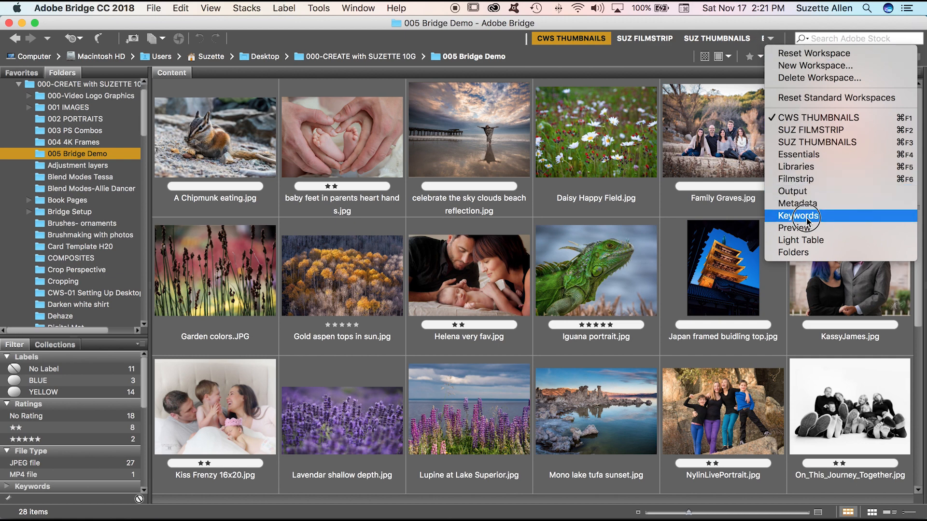
mouse_move(803, 182)
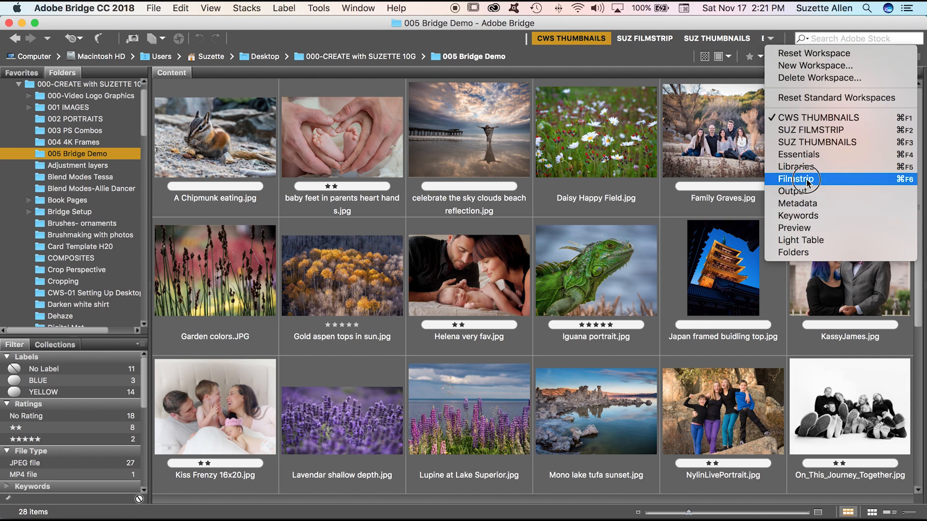
Switch to the Filmstrip workspace and show the folder tree instead of Favorites
click(798, 180)
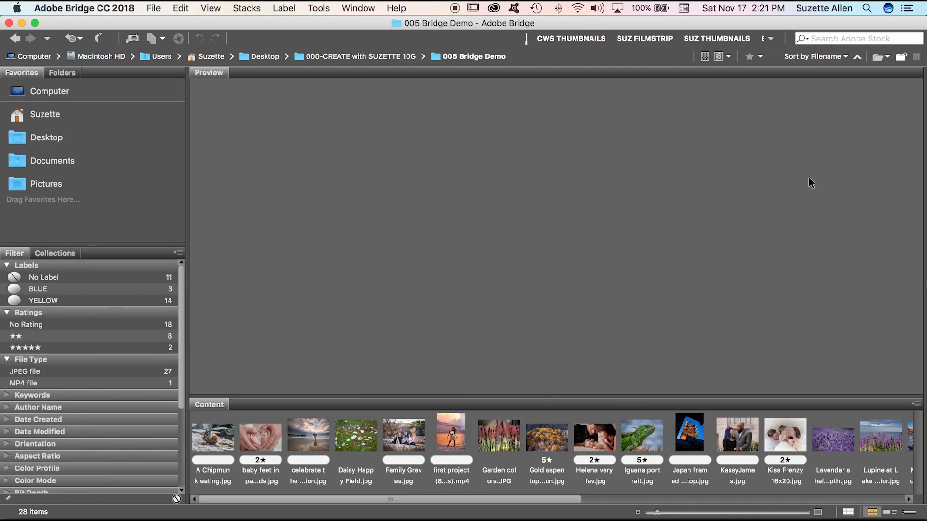
mouse_move(809, 187)
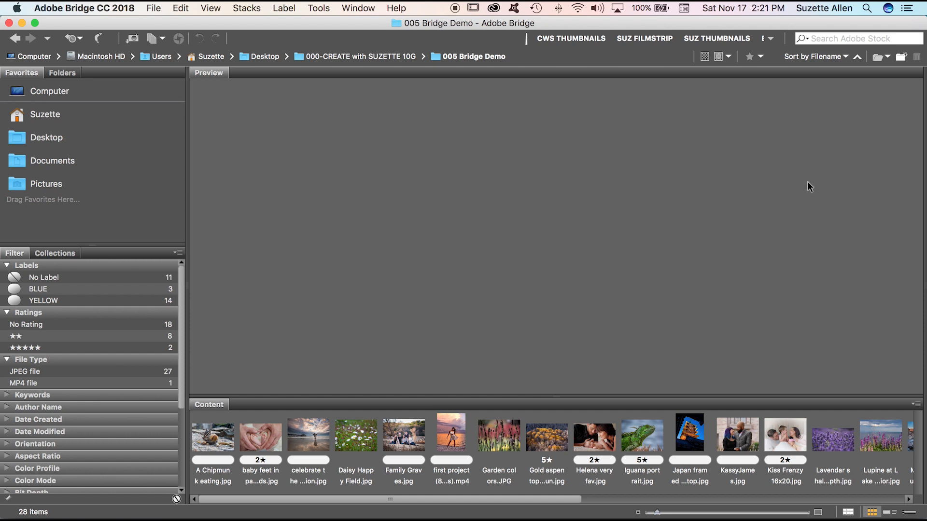
mouse_move(670, 168)
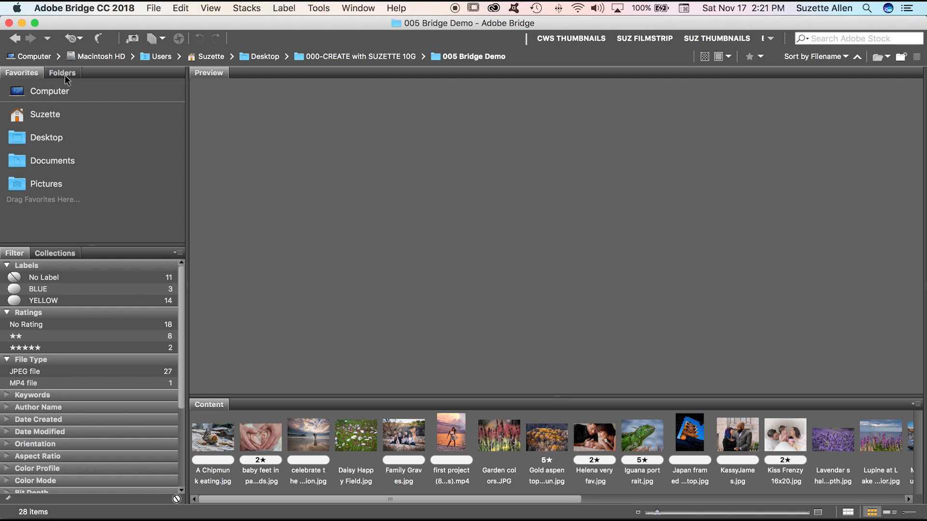
click(62, 73)
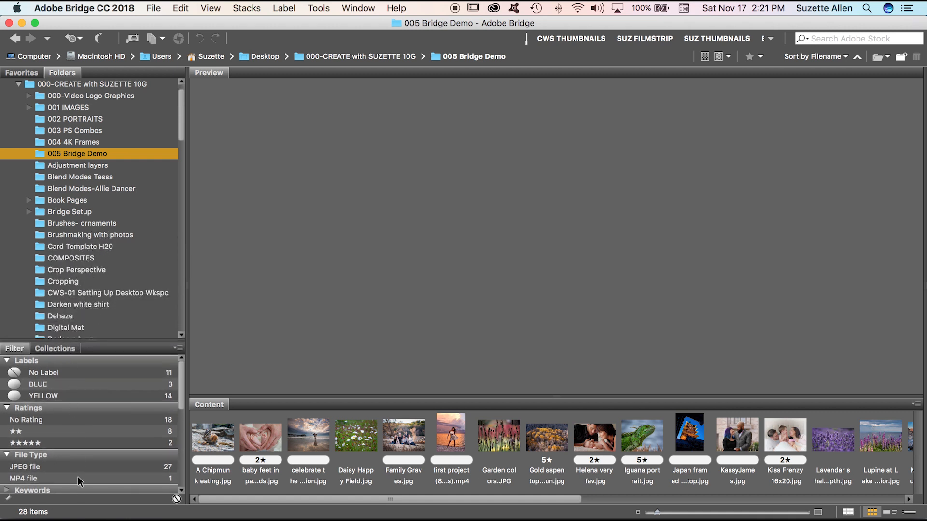
mouse_move(710, 282)
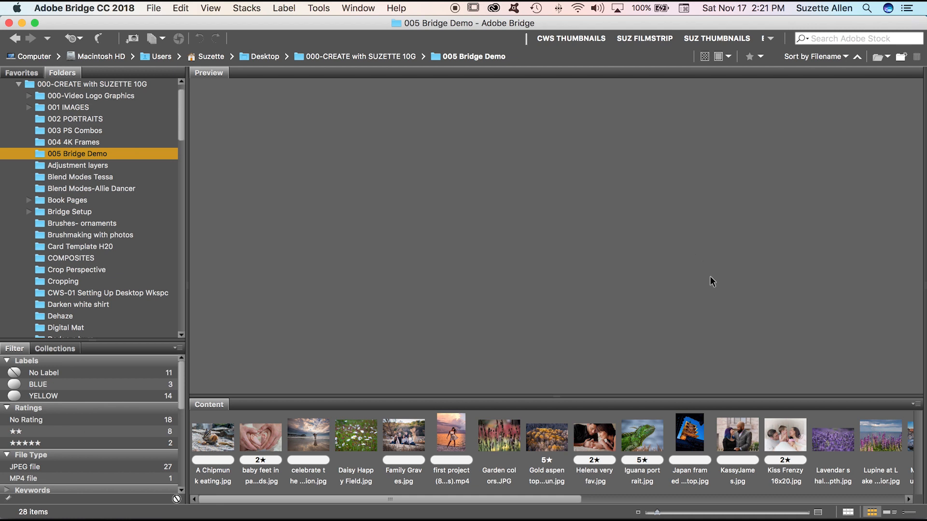
mouse_move(667, 419)
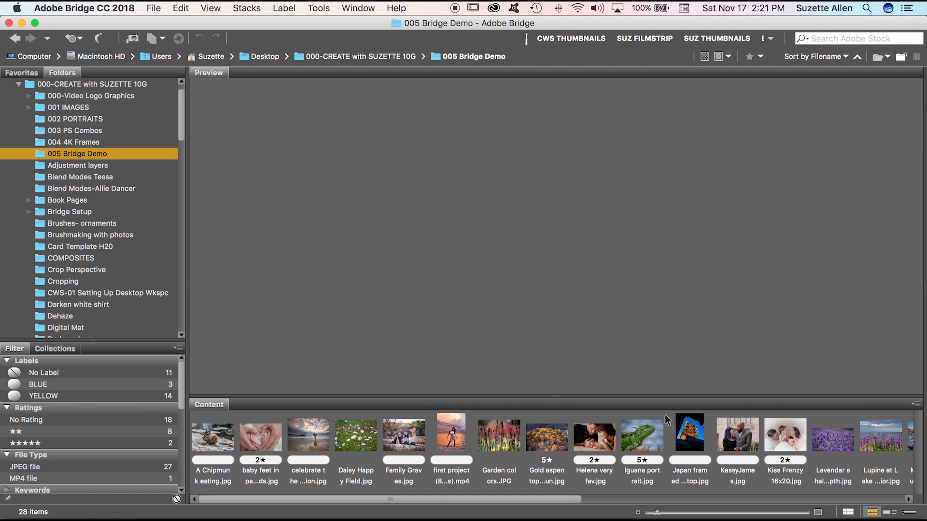
mouse_move(920, 386)
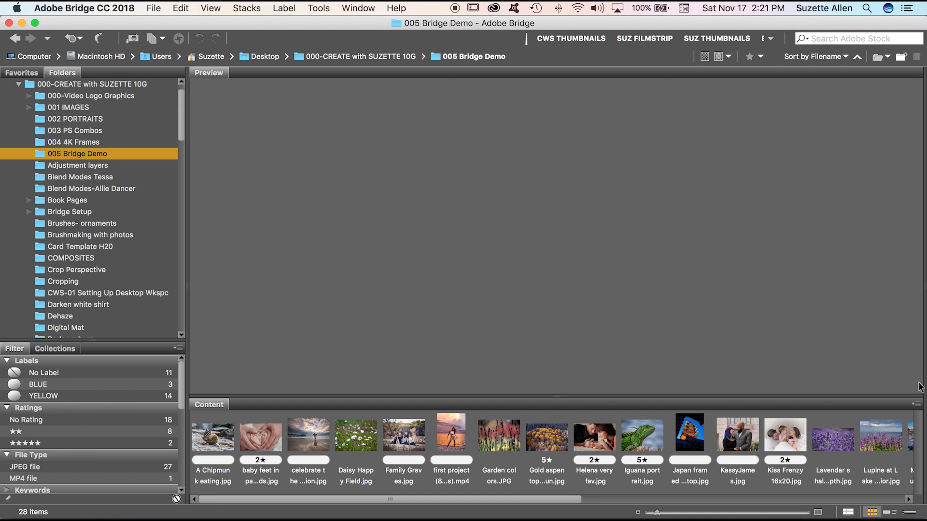
mouse_move(922, 342)
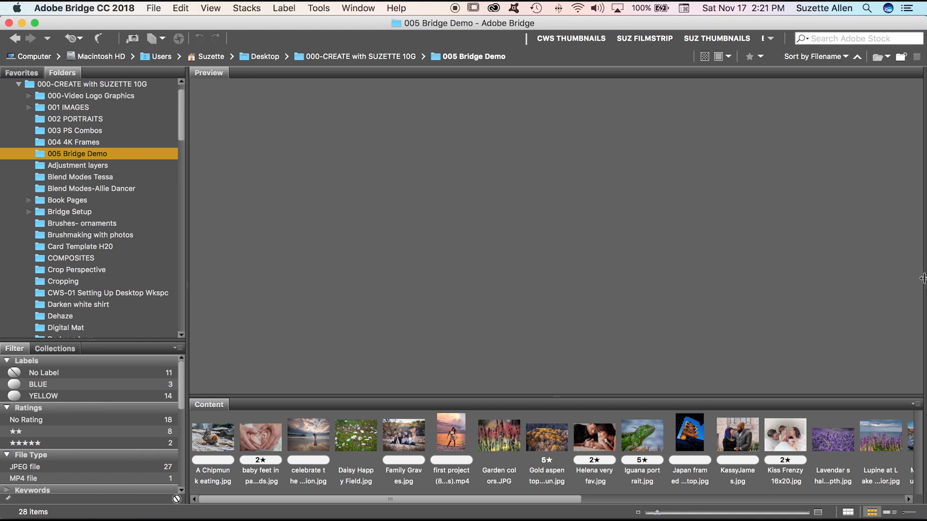
mouse_move(881, 281)
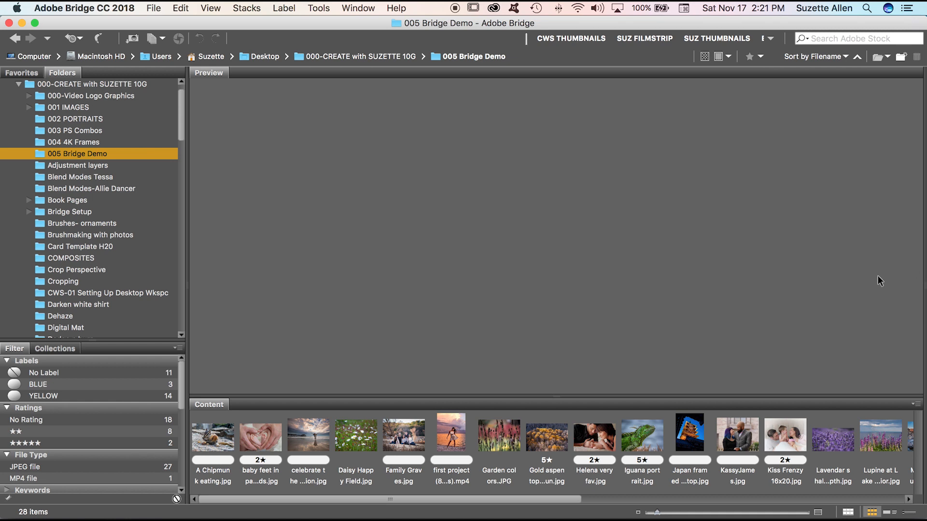
mouse_move(923, 282)
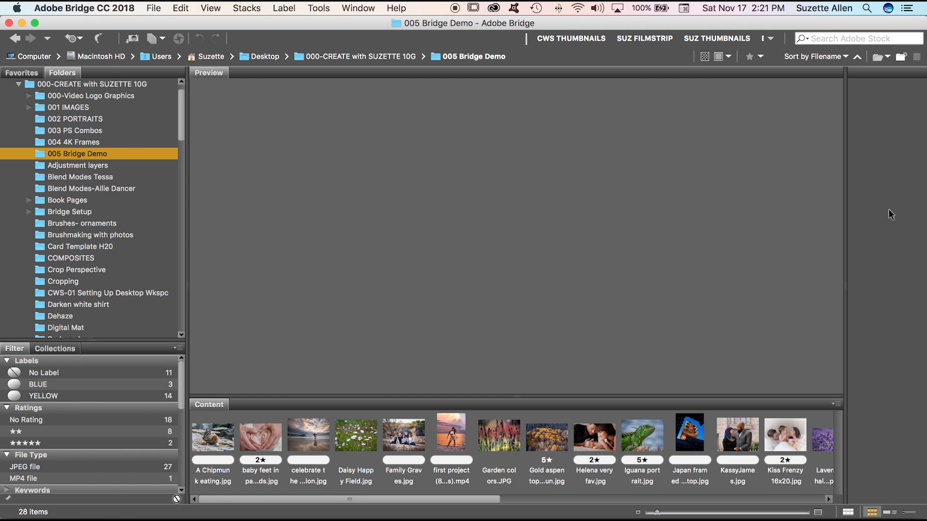
mouse_move(901, 248)
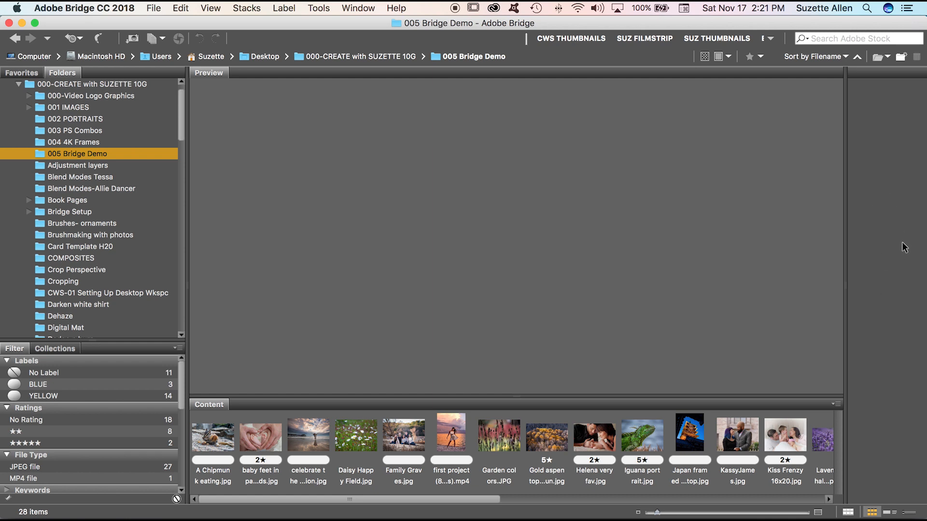
mouse_move(243, 390)
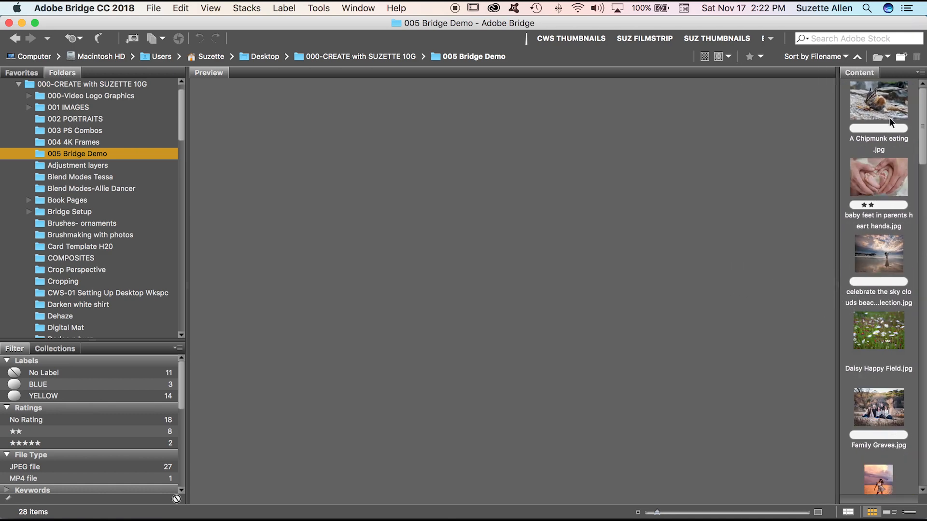
Preview several photos ending on A Chipmunk eating.jpg, keeping files sorted by filename
click(878, 178)
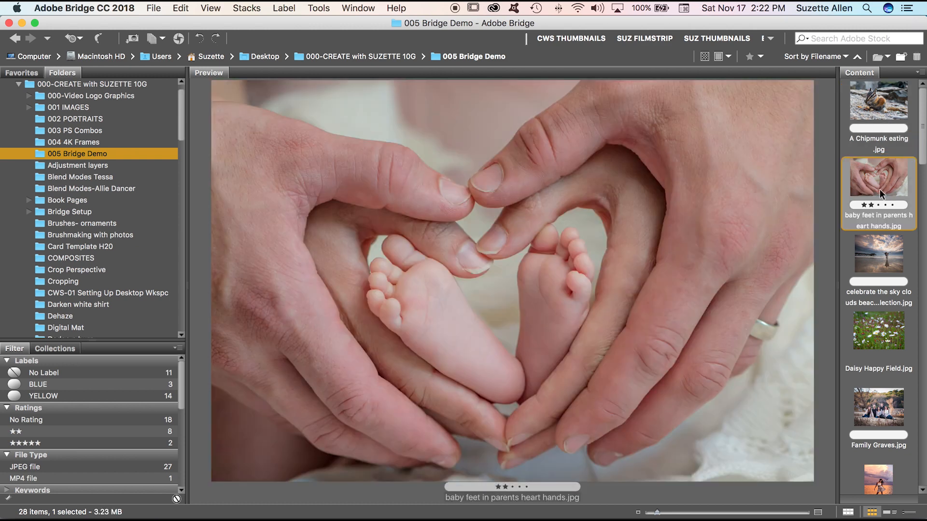
click(878, 253)
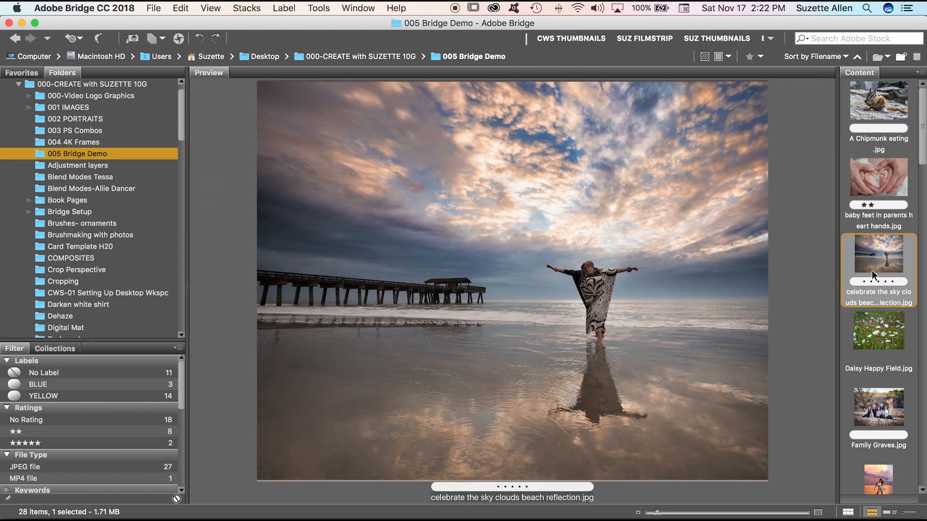
click(878, 105)
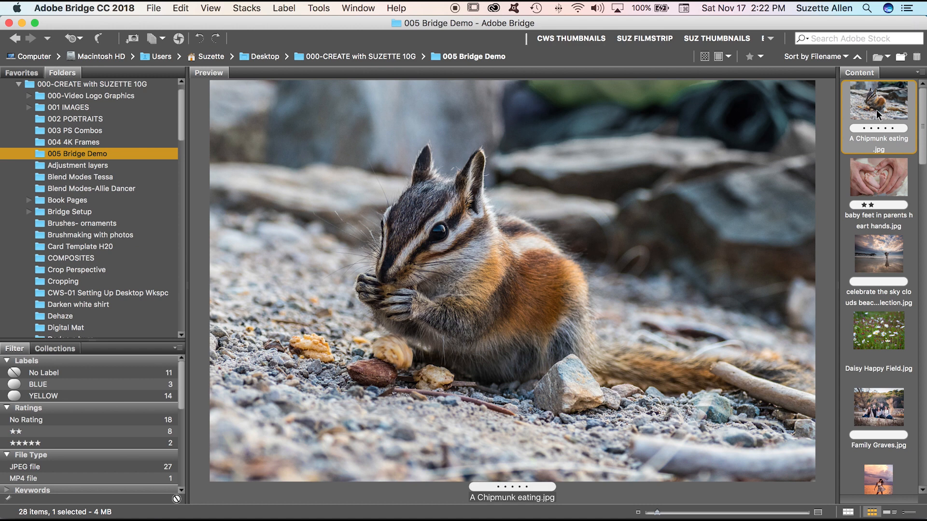
mouse_move(760, 169)
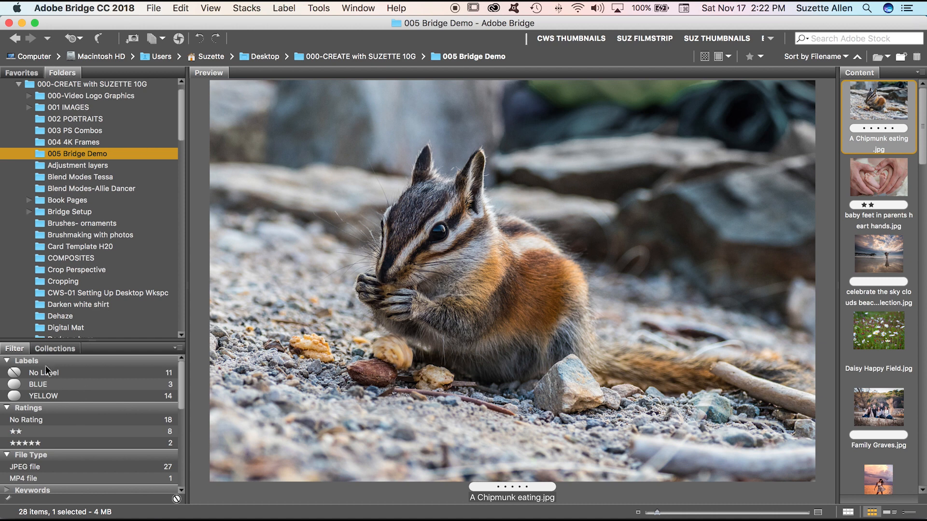
mouse_move(761, 342)
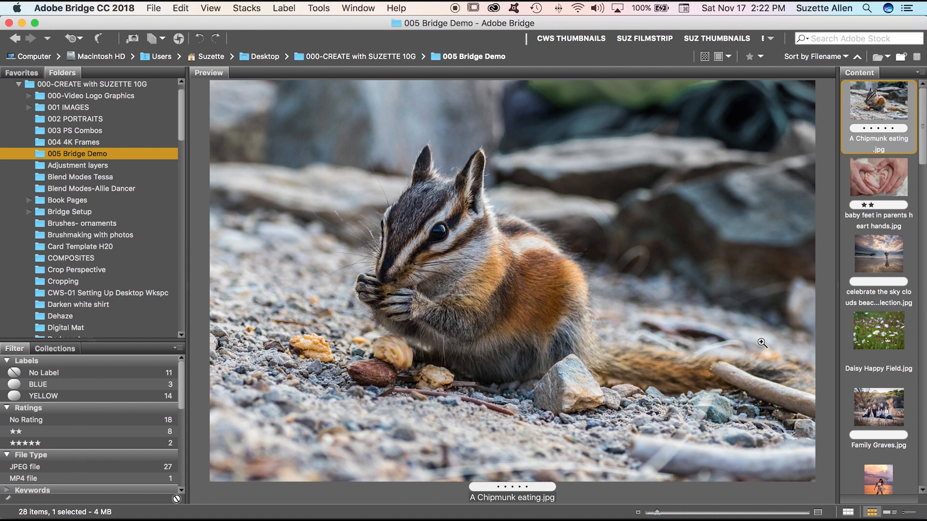
mouse_move(796, 74)
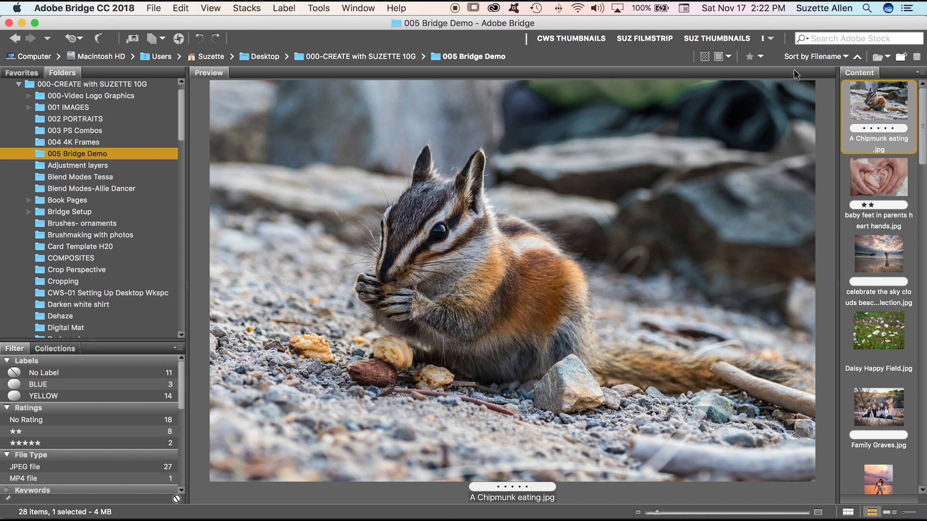
click(815, 56)
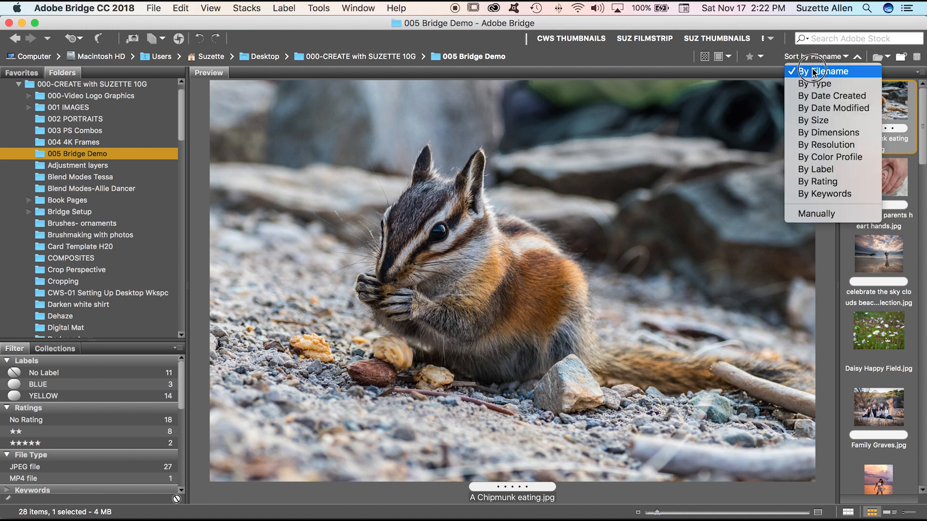
click(825, 71)
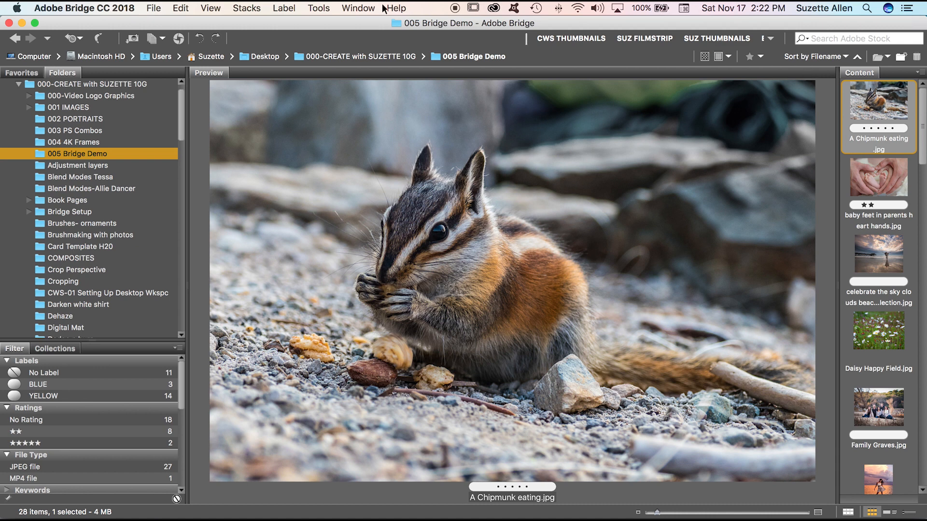
Save the current layout as a new workspace named CWS FILMSTRIP via Window > Workspace
click(358, 8)
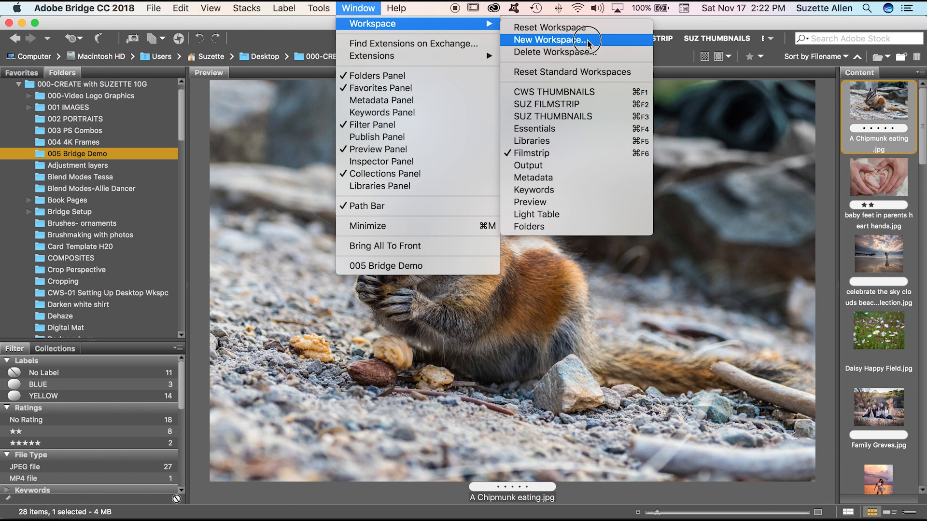
click(562, 39)
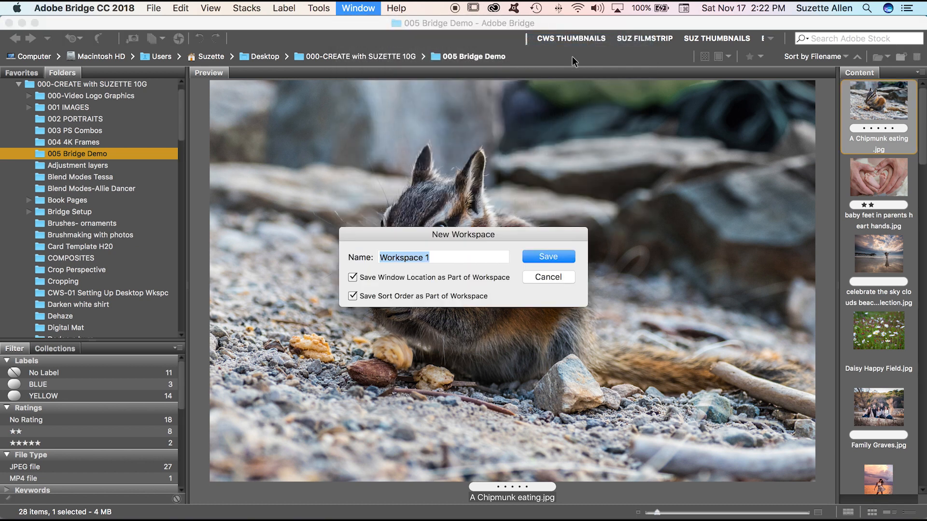
text(CWS FILMSTRIP)
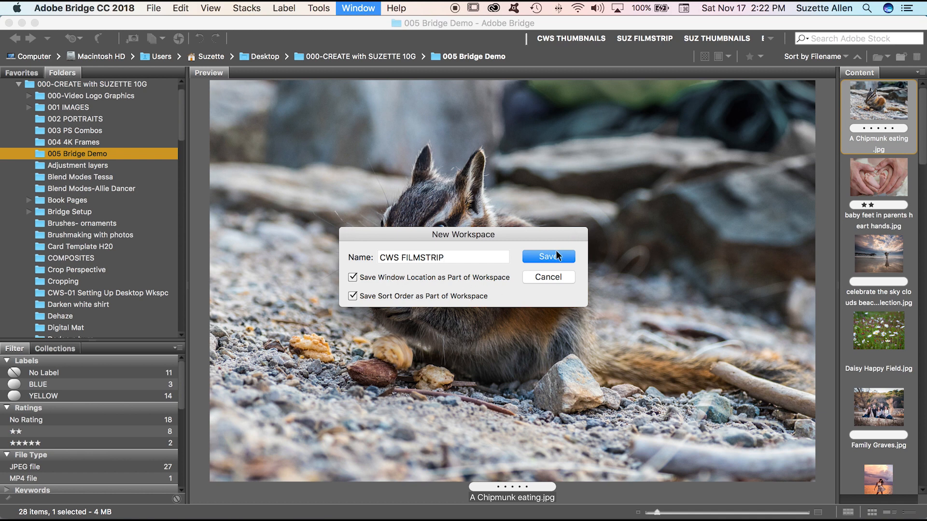
click(548, 257)
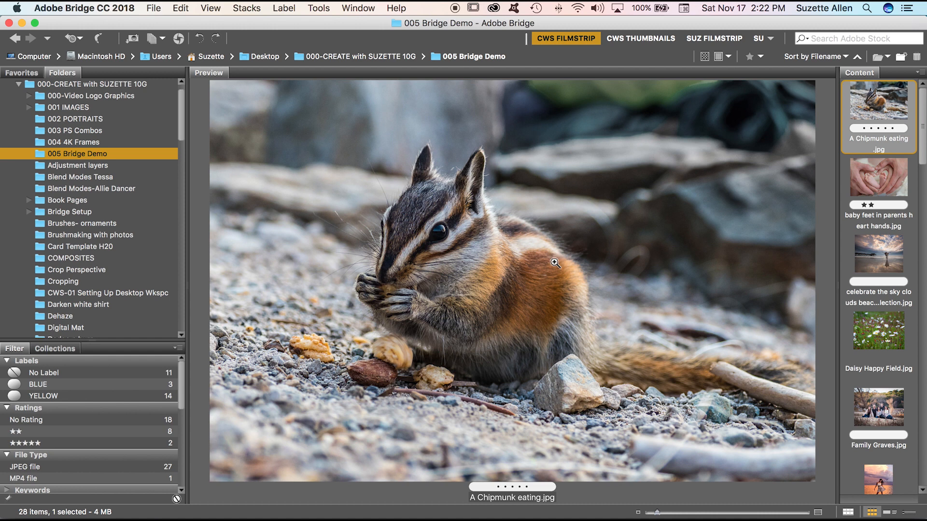
mouse_move(724, 311)
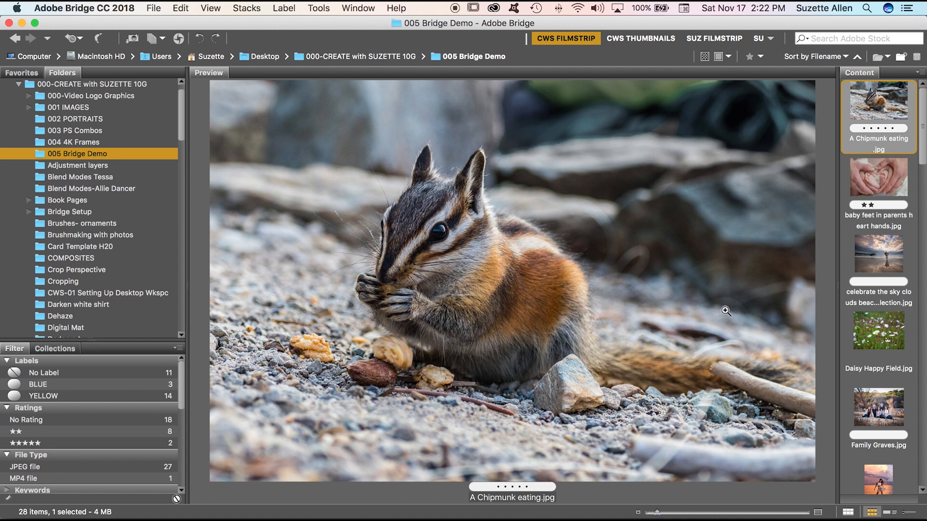
mouse_move(613, 13)
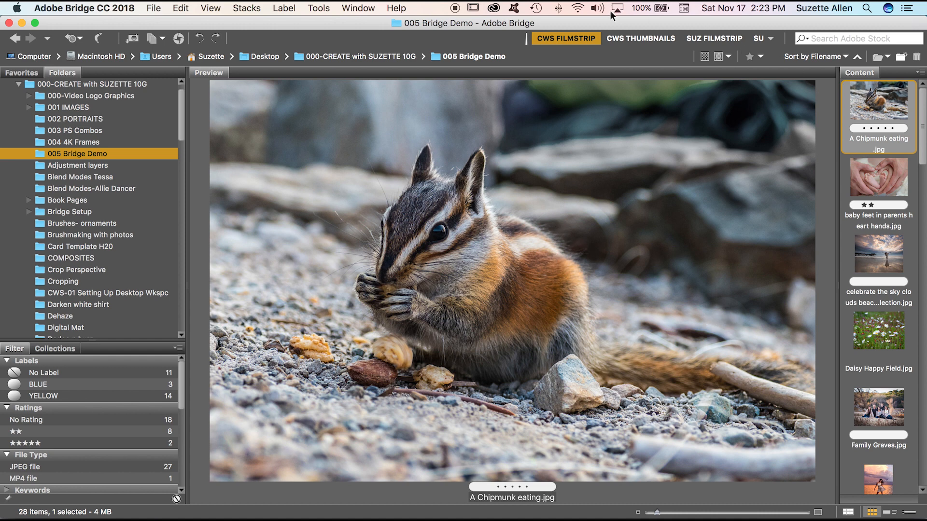
Return to the CWS THUMBNAILS grid with Kiss Frenzy 16x20.jpg selected after Lupine at Lake Superior
click(640, 39)
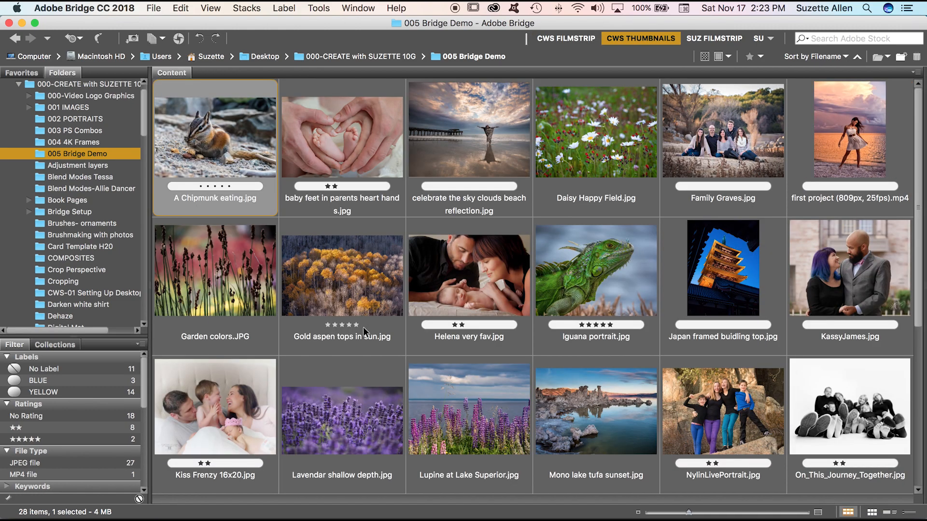
click(477, 425)
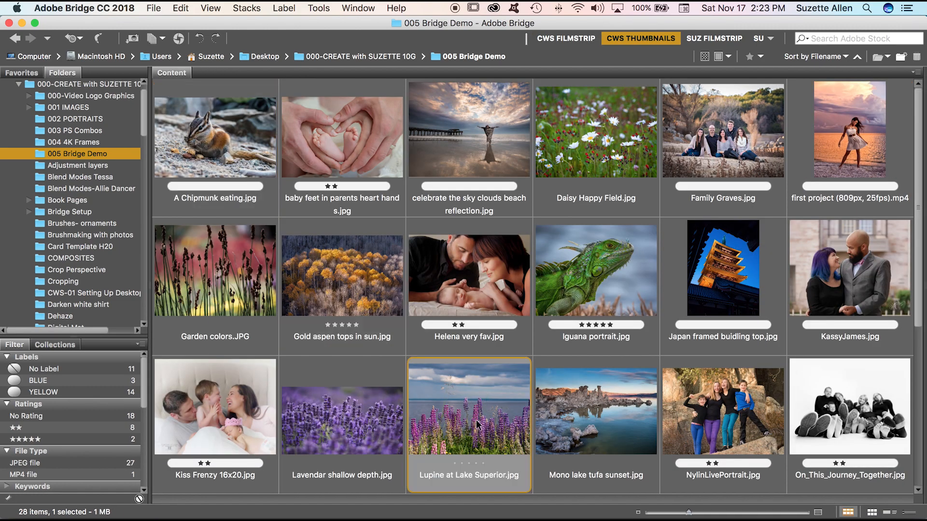
click(564, 38)
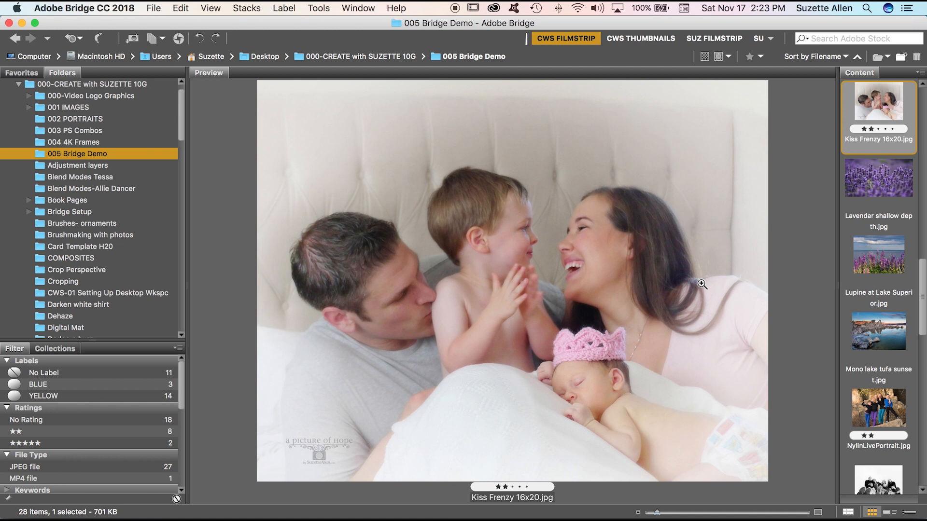
mouse_move(740, 304)
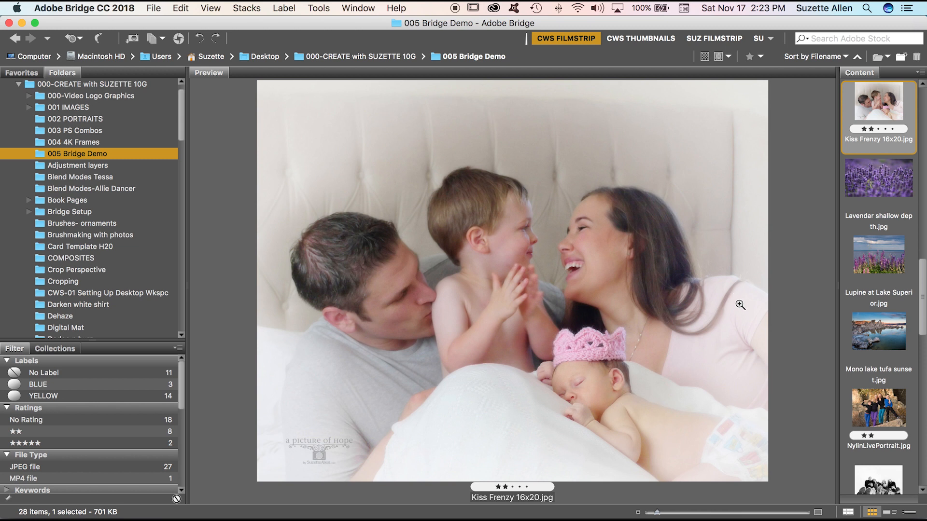
mouse_move(738, 306)
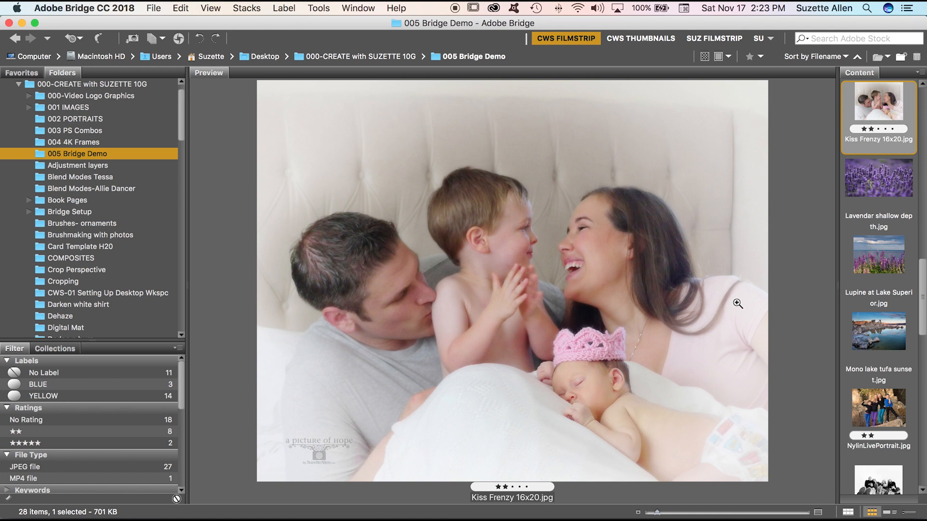
mouse_move(743, 152)
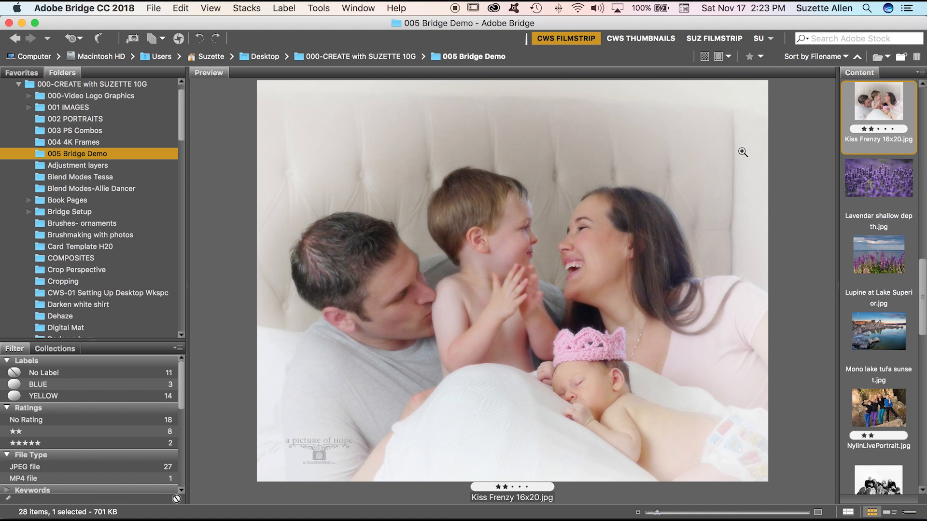
mouse_move(773, 263)
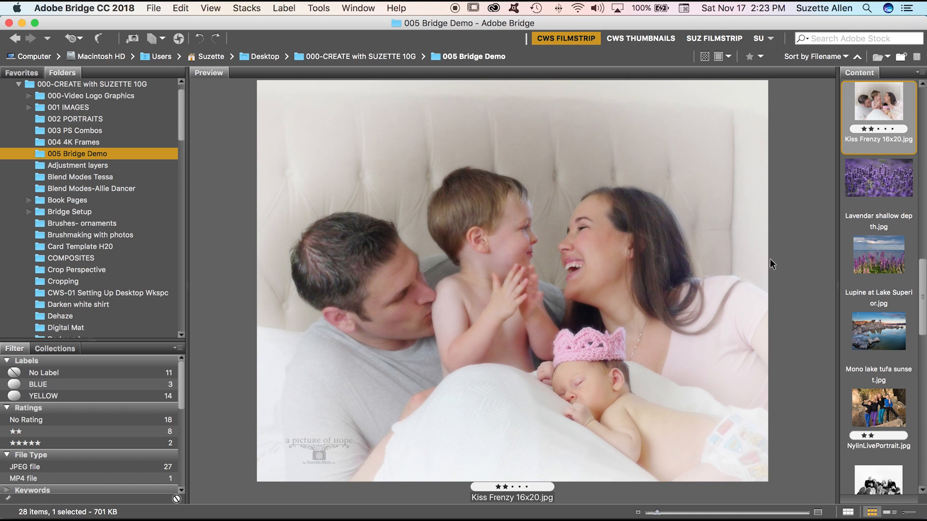
mouse_move(770, 210)
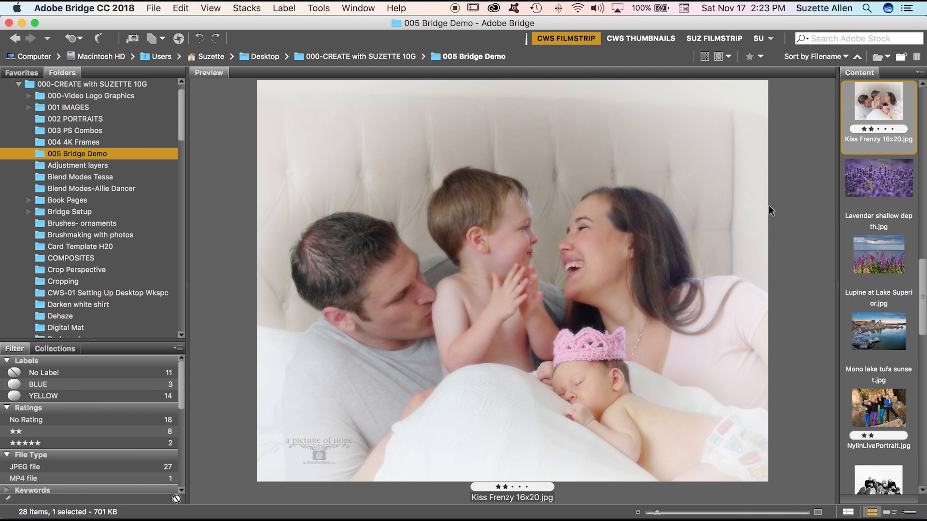
click(640, 39)
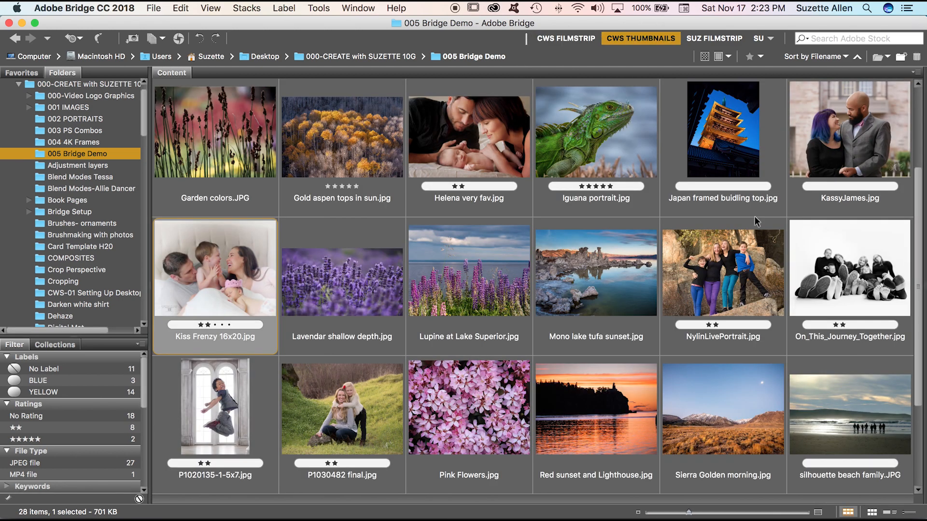
mouse_move(382, 192)
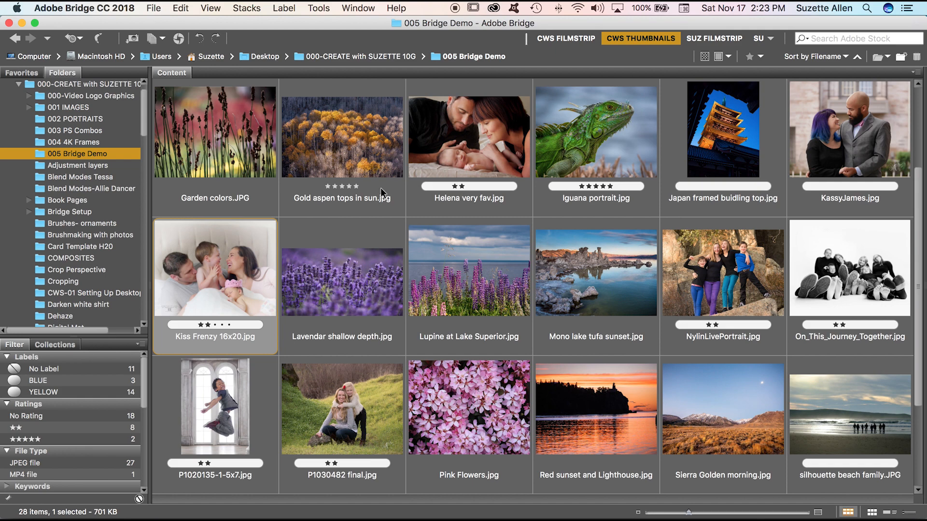
mouse_move(741, 326)
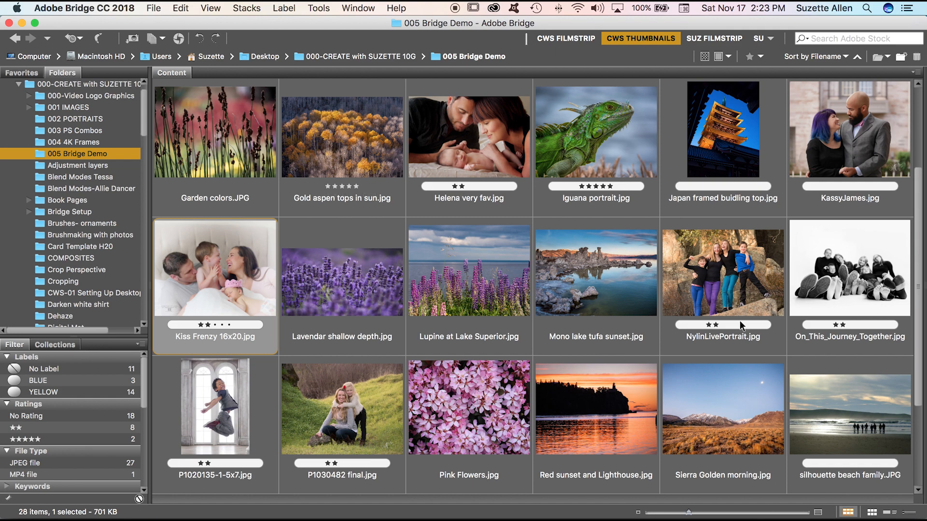
mouse_move(858, 423)
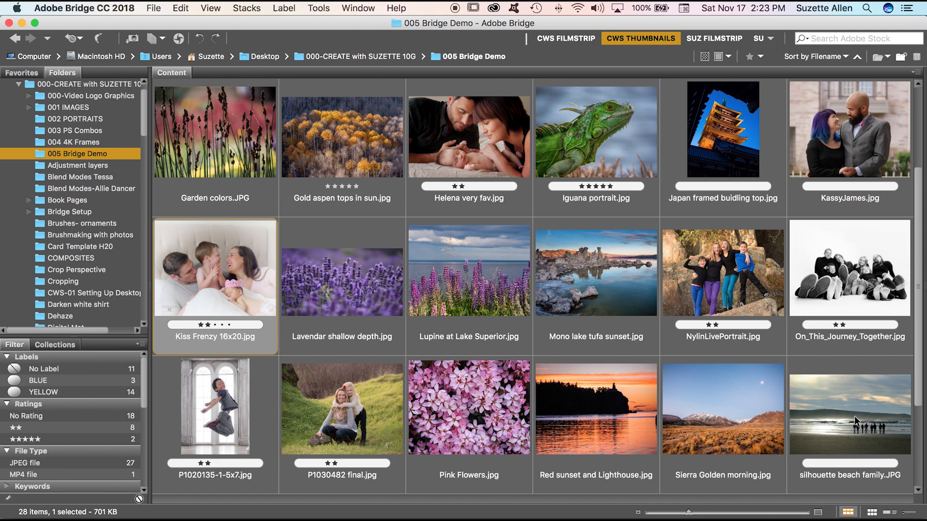
mouse_move(623, 191)
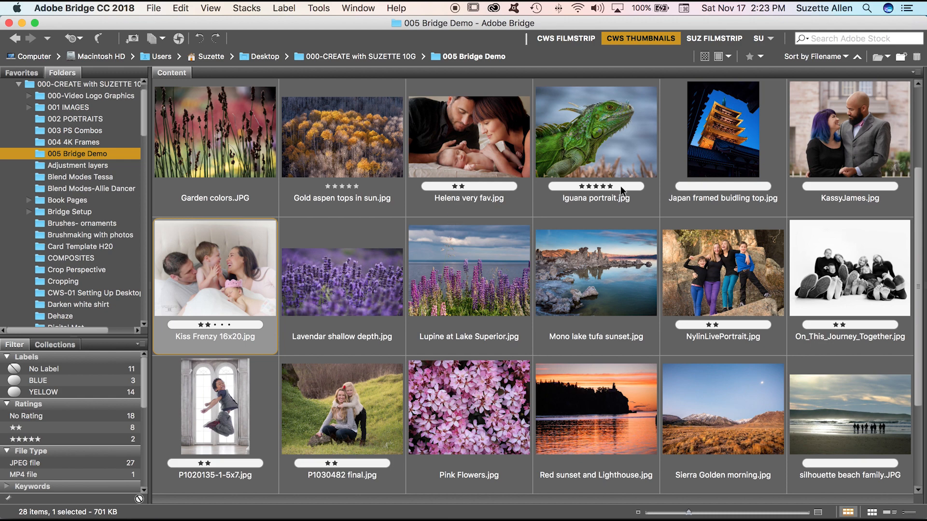
mouse_move(61, 357)
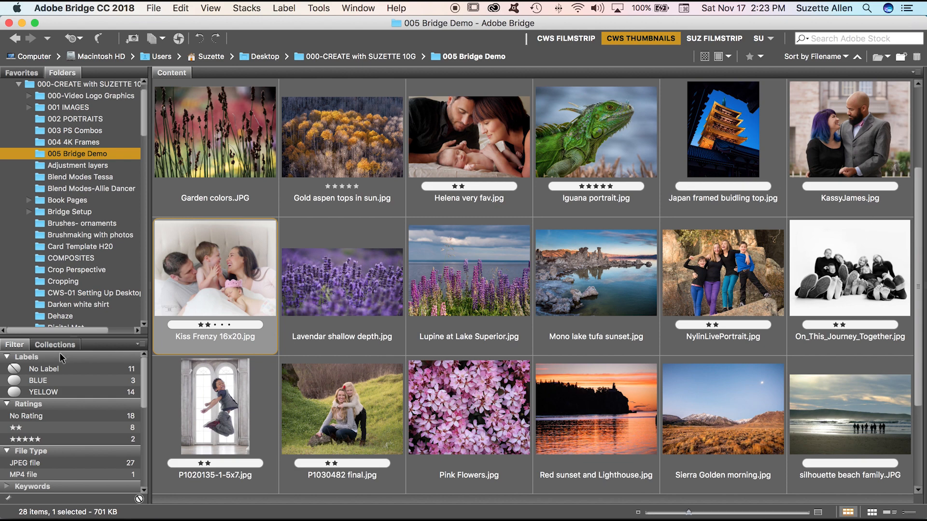
mouse_move(52, 380)
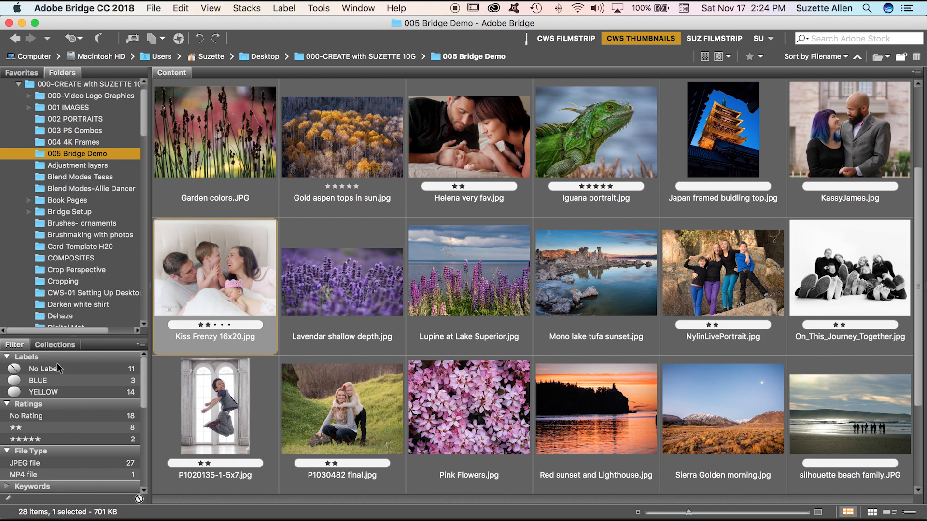
mouse_move(473, 187)
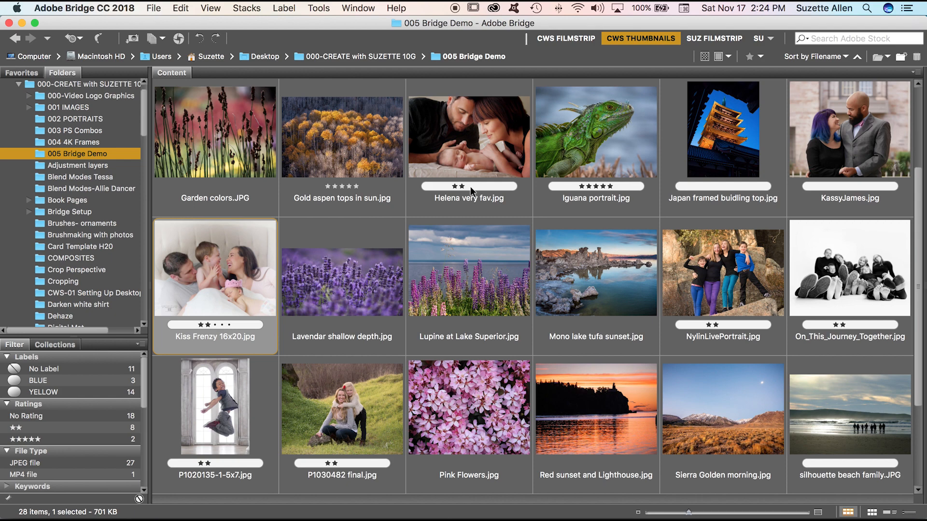
mouse_move(470, 187)
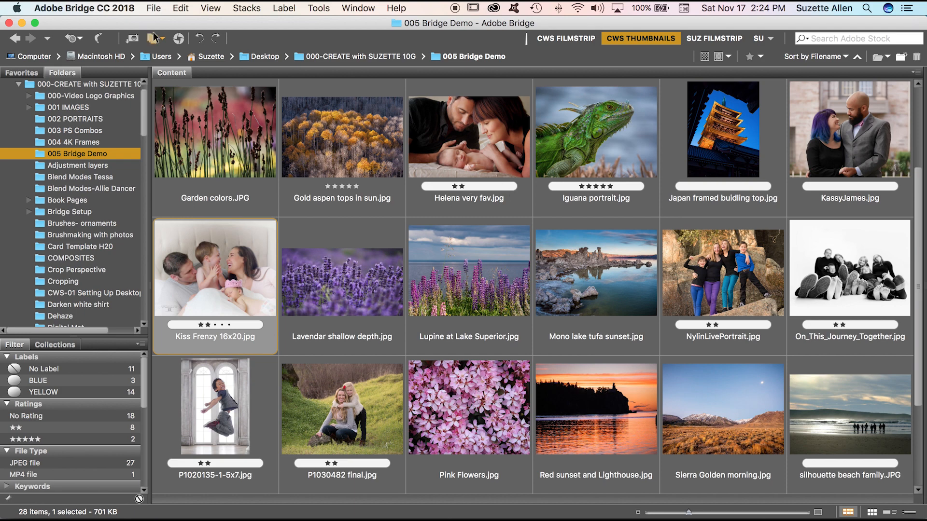
click(154, 8)
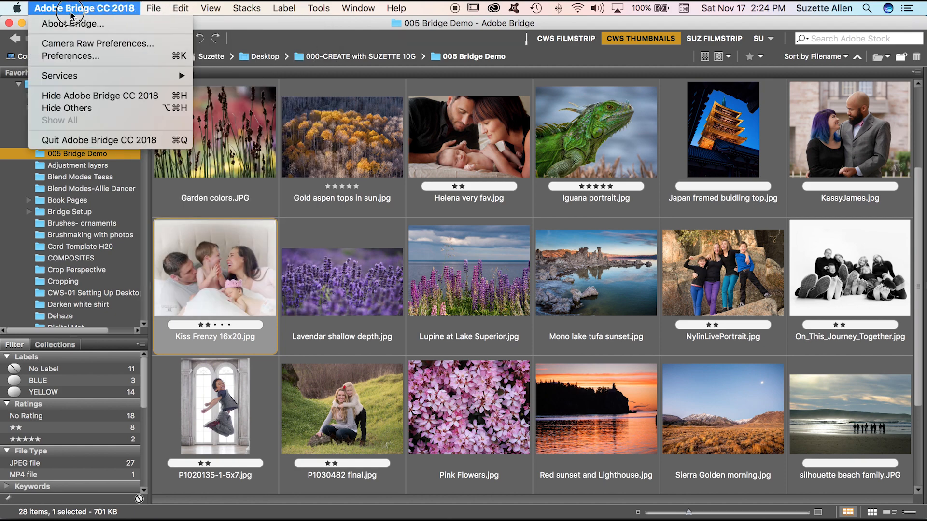
mouse_move(126, 10)
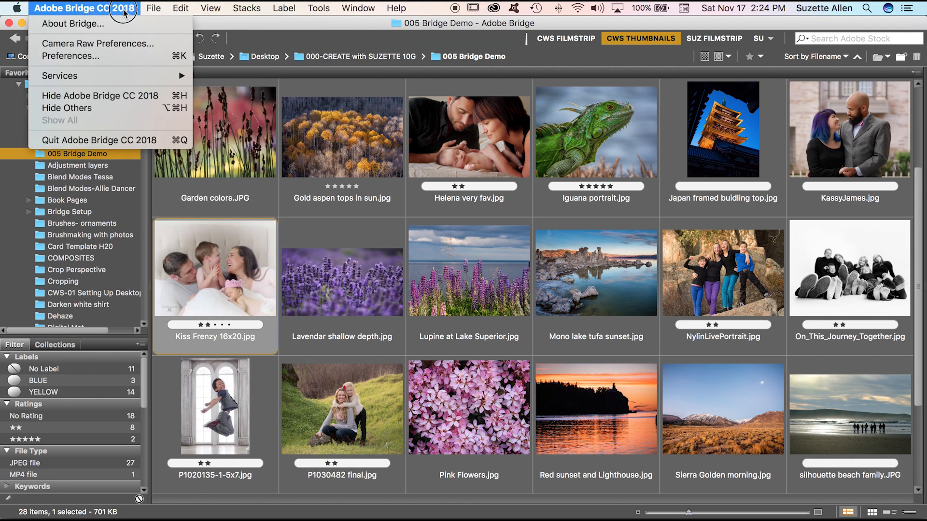
mouse_move(111, 58)
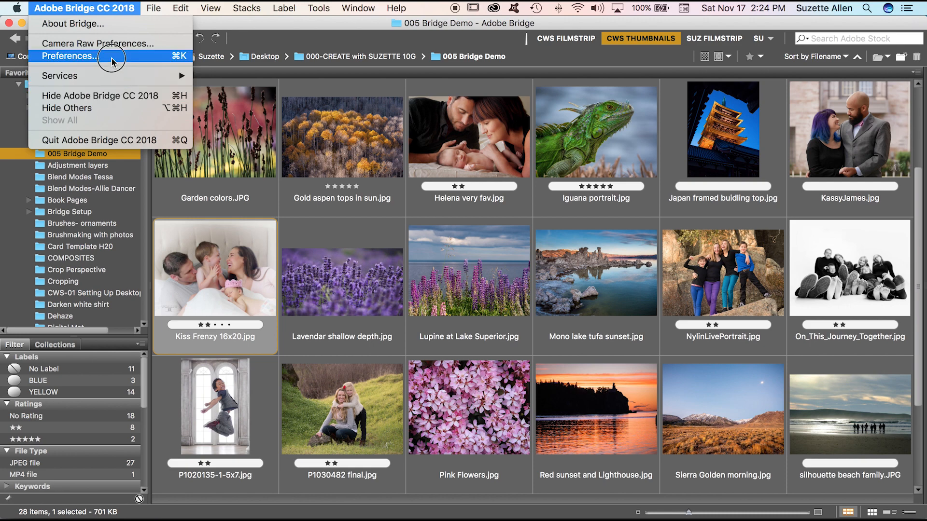
Open Preferences and page through General, Thumbnails, Playback, Metadata and Keywords to Labels
click(70, 58)
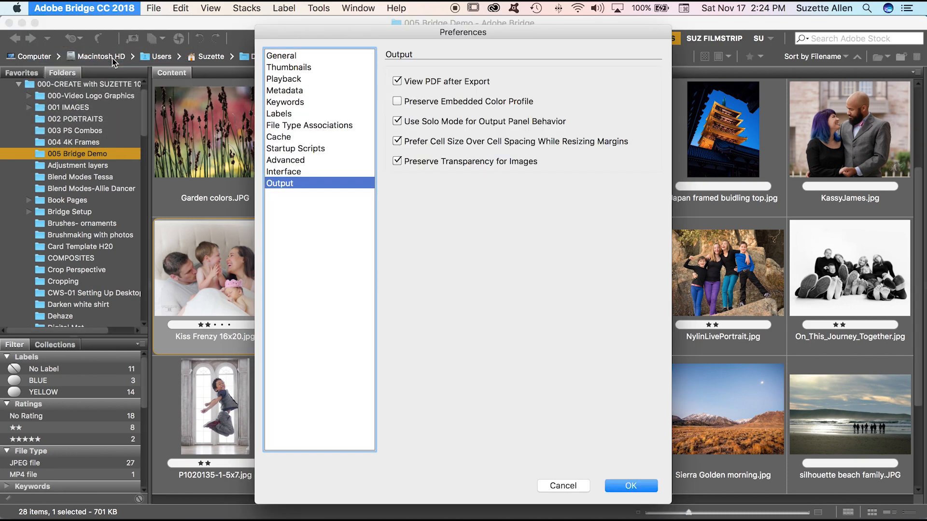
mouse_move(317, 85)
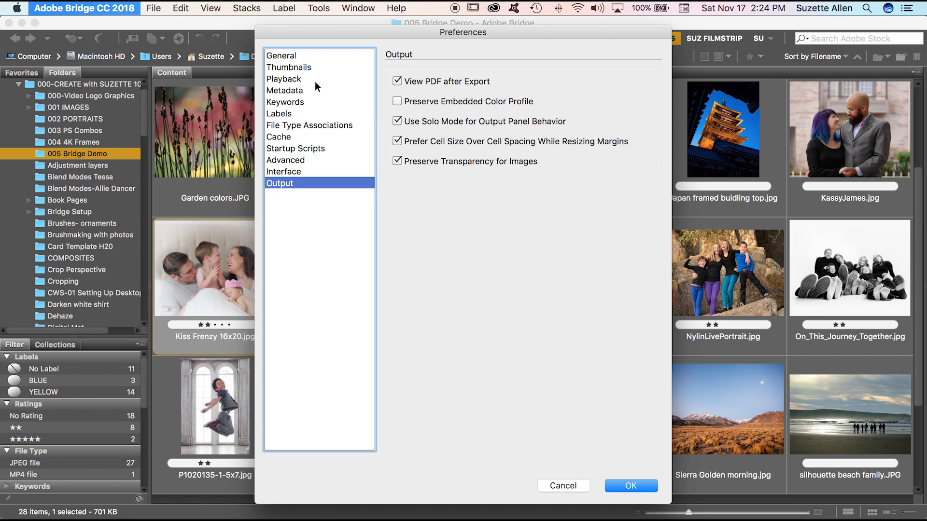
click(282, 56)
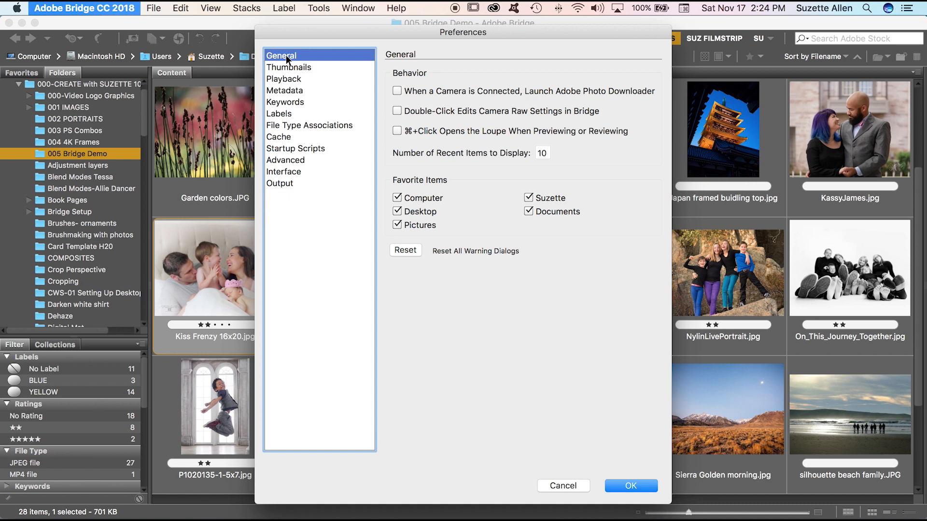
mouse_move(301, 63)
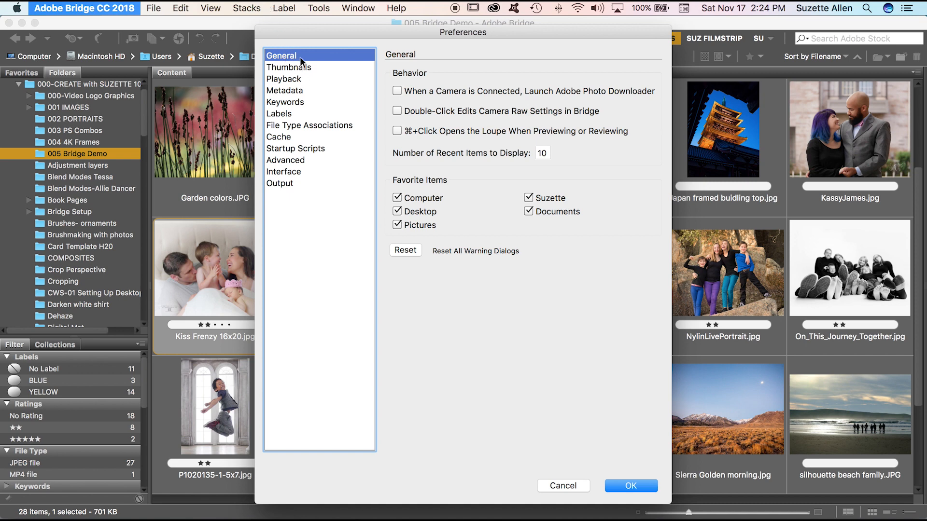
click(290, 67)
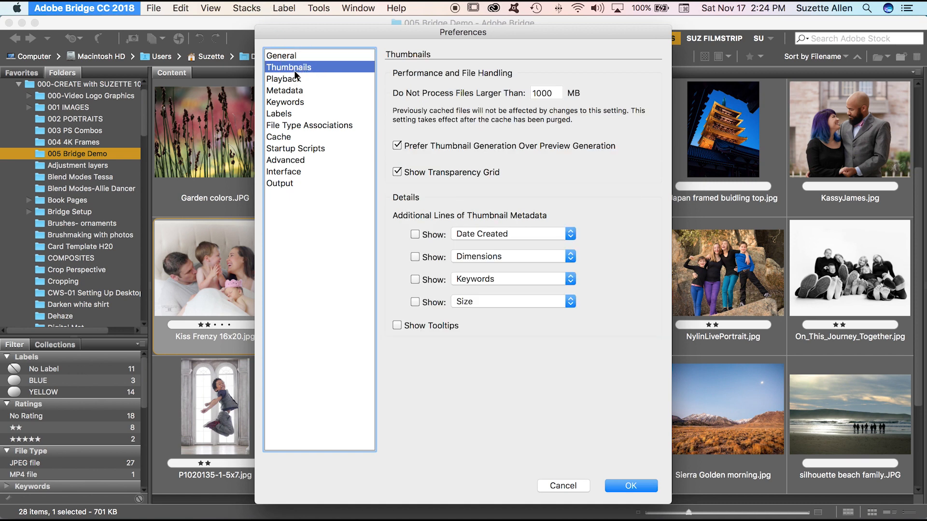
click(284, 79)
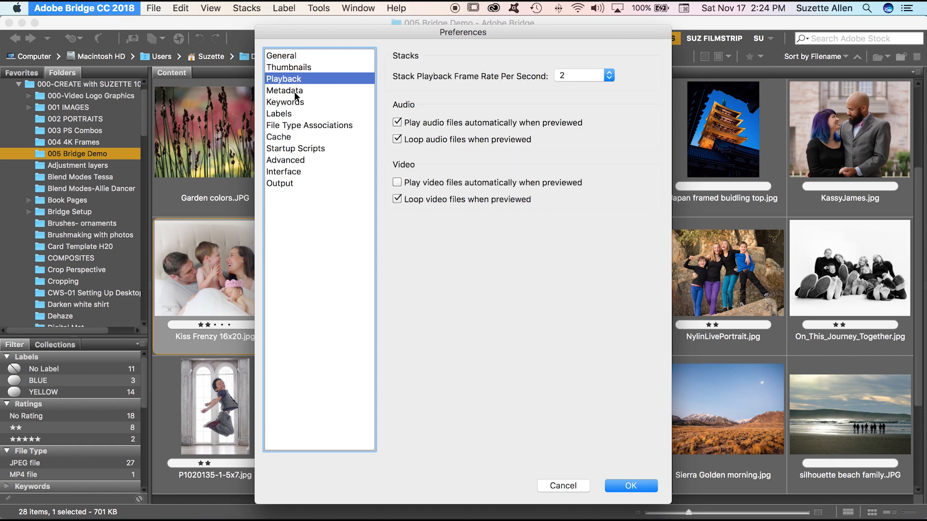
click(284, 91)
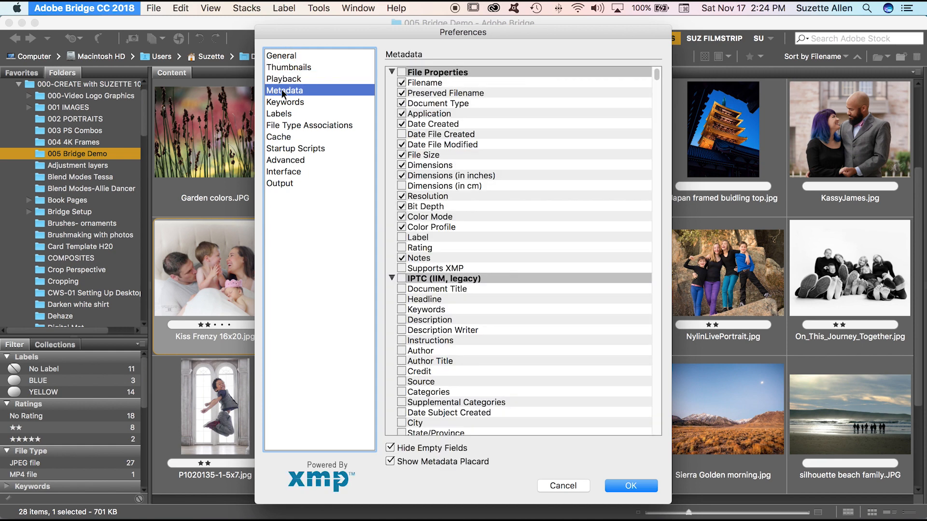
click(285, 102)
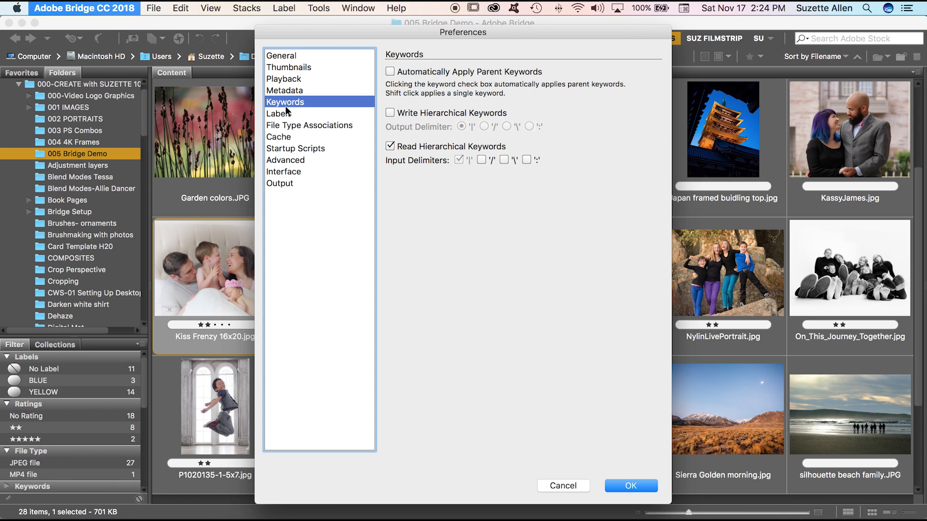
click(278, 114)
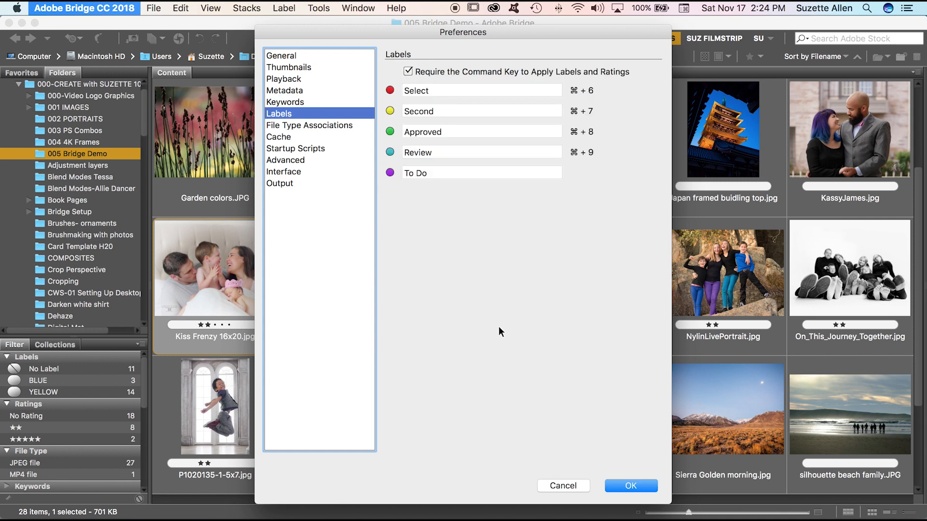
mouse_move(496, 217)
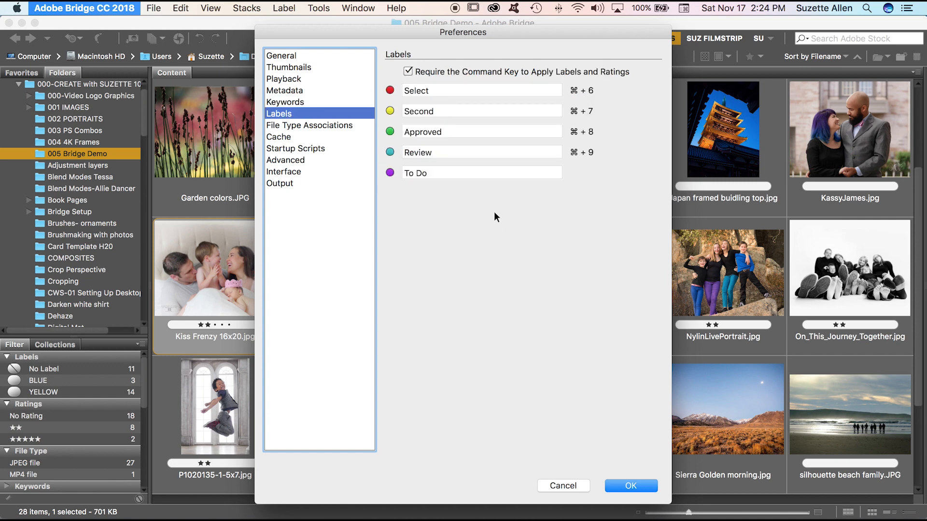
mouse_move(413, 190)
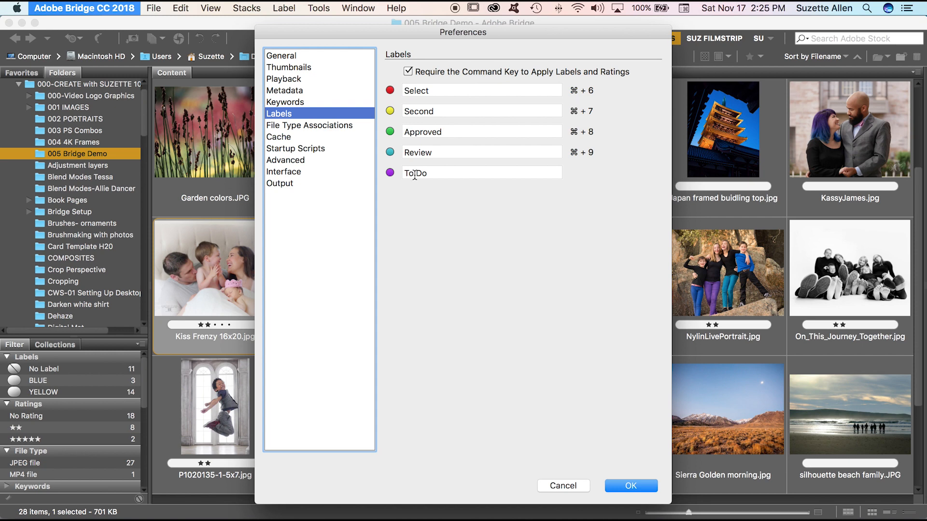
Uncheck 'Require the Command Key to Apply Labels and Ratings'
click(408, 72)
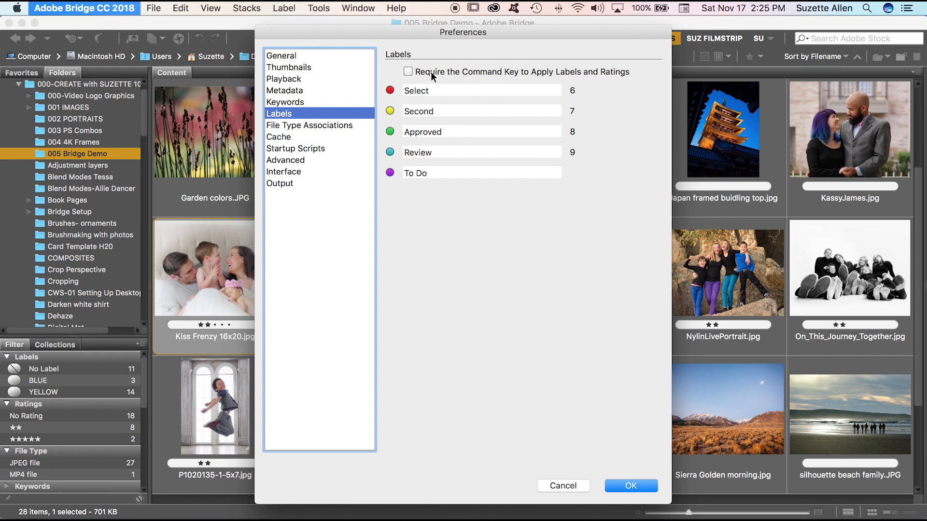
mouse_move(524, 81)
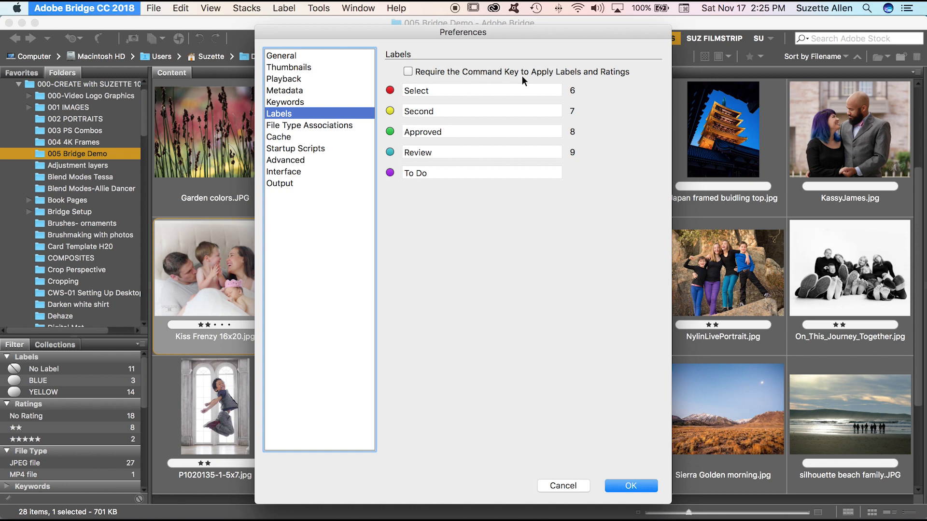
mouse_move(439, 85)
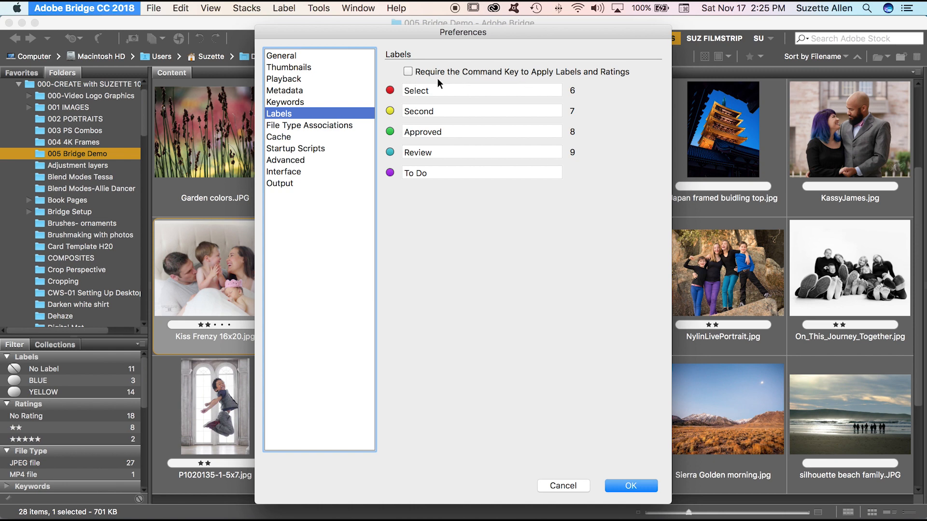
mouse_move(439, 108)
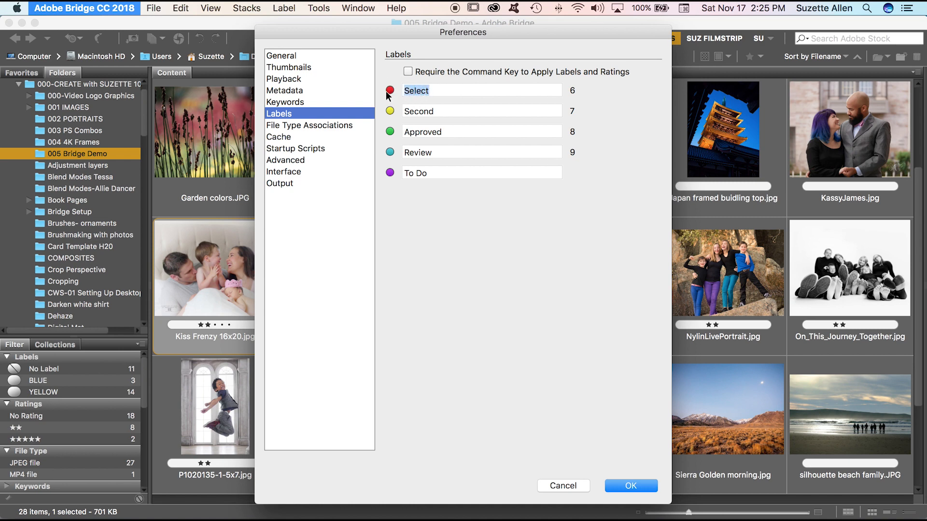
Rename the five label names to RED, YELLOW, GREEN, BLUE and PURPLE, then move on to File Type Associations
text(RE)
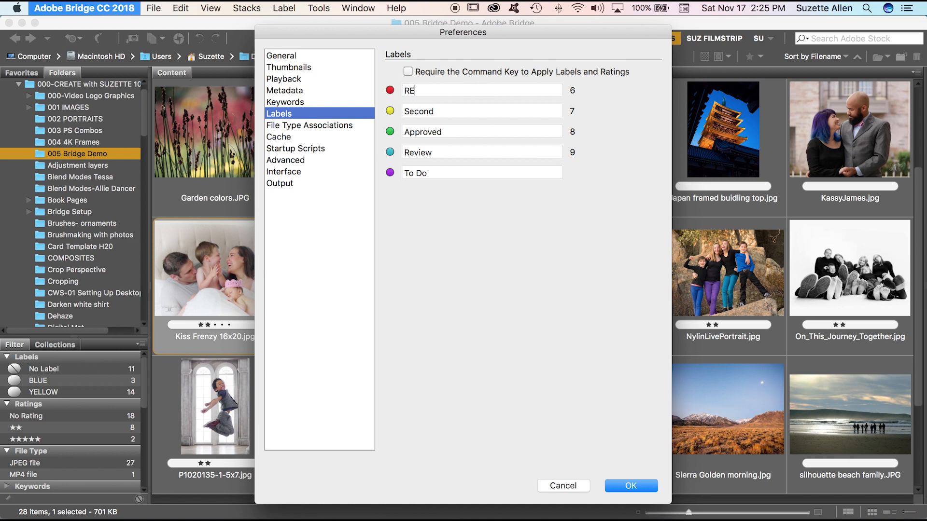
text(D)
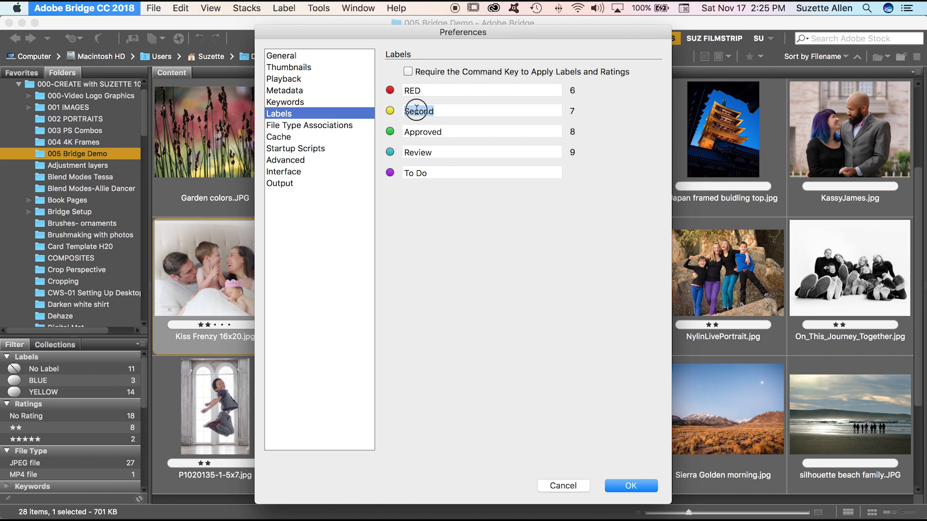
text(YE)
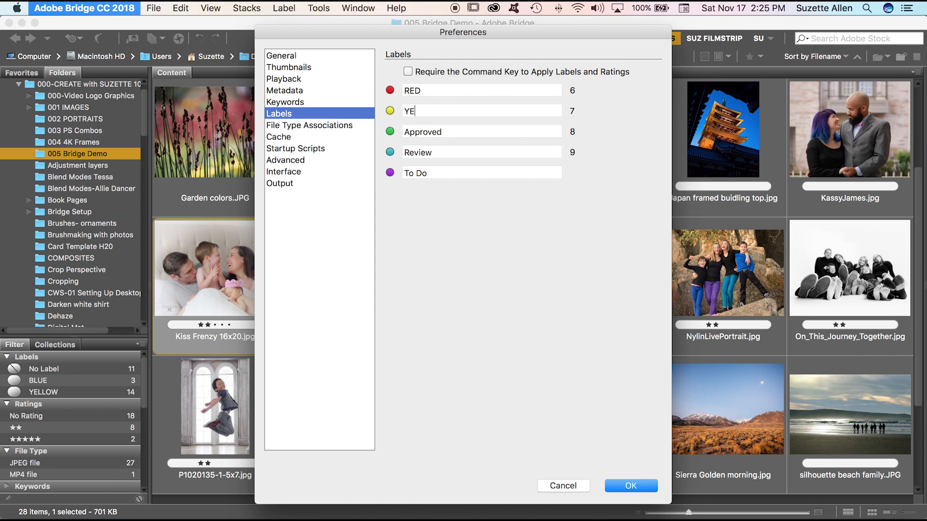
text(LLAW)
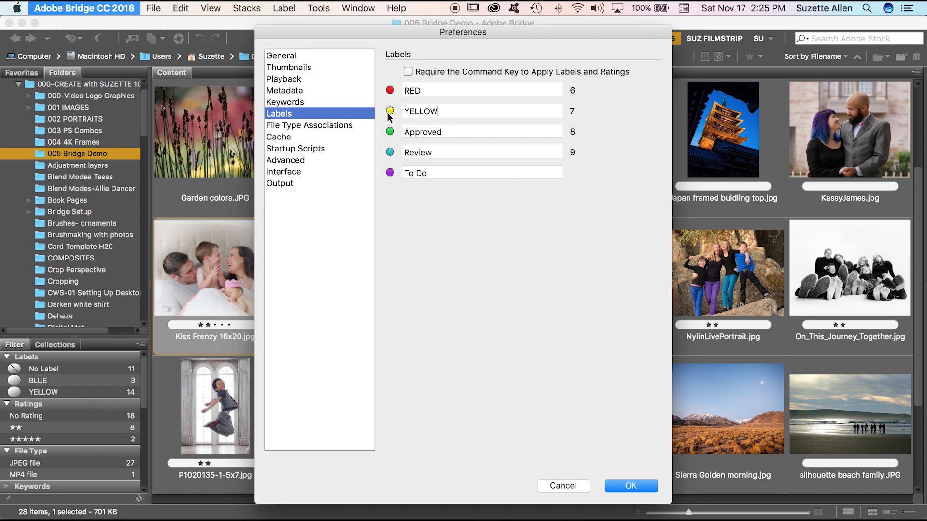
text(GRE)
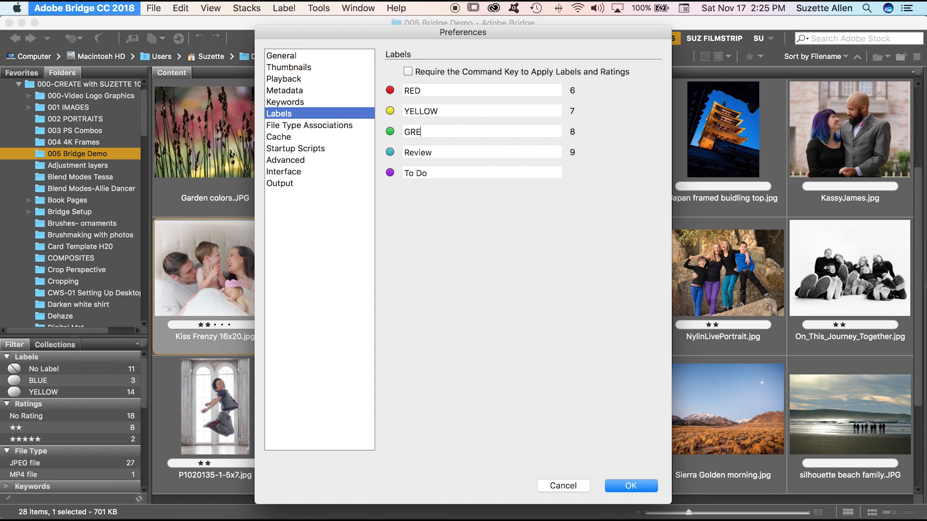
click(431, 153)
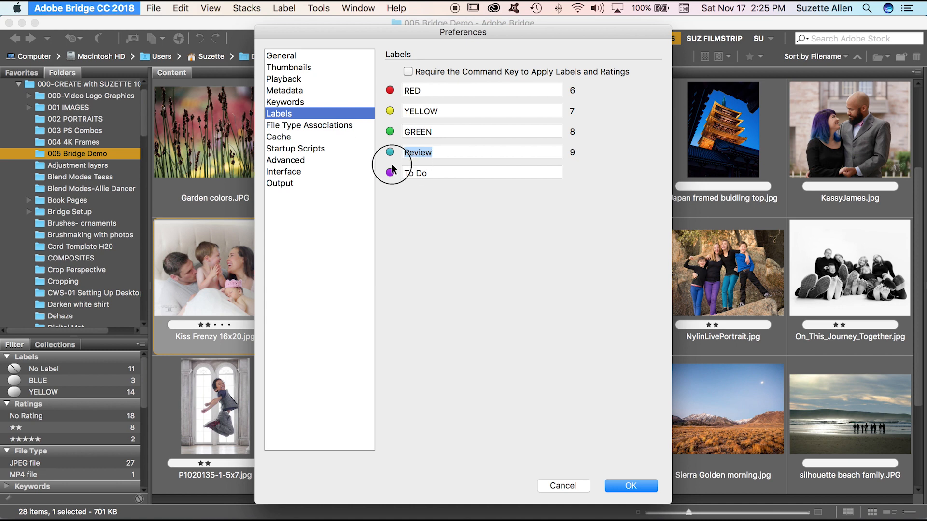
text(BLUE)
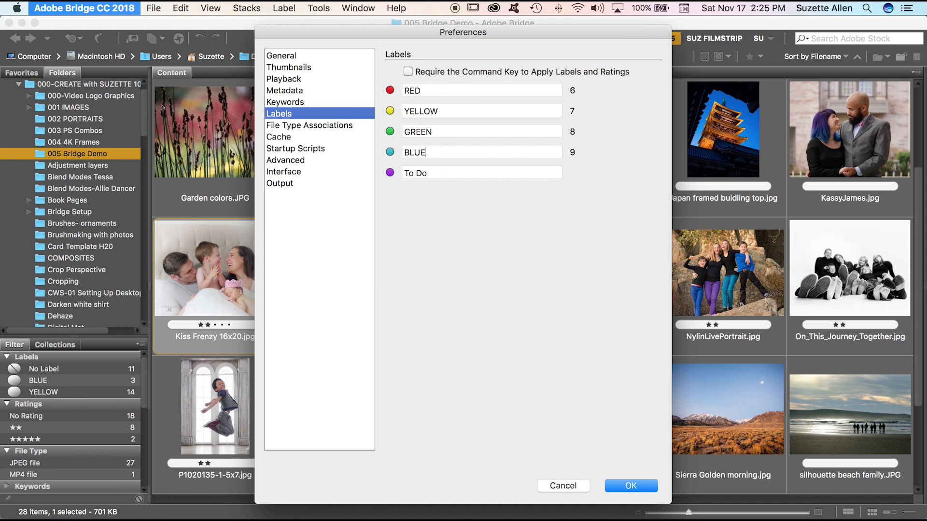
text(P)
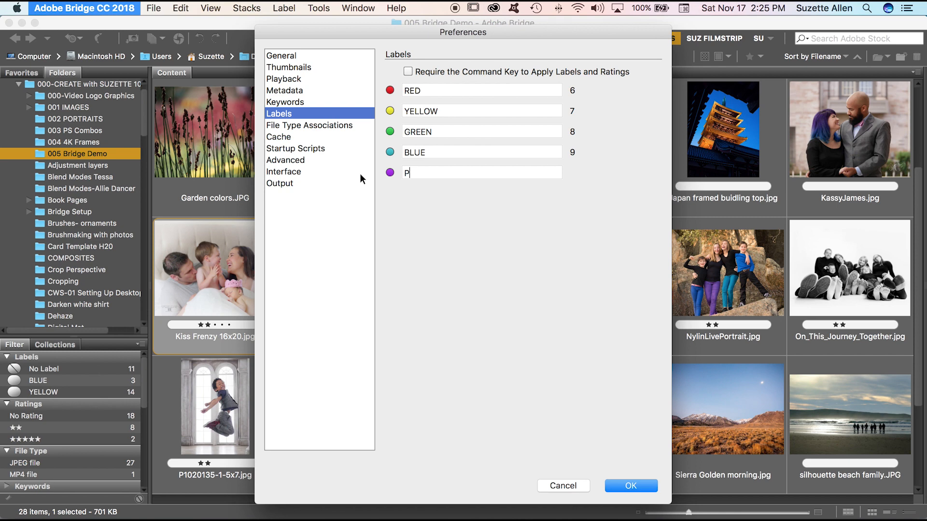
text(URPLE)
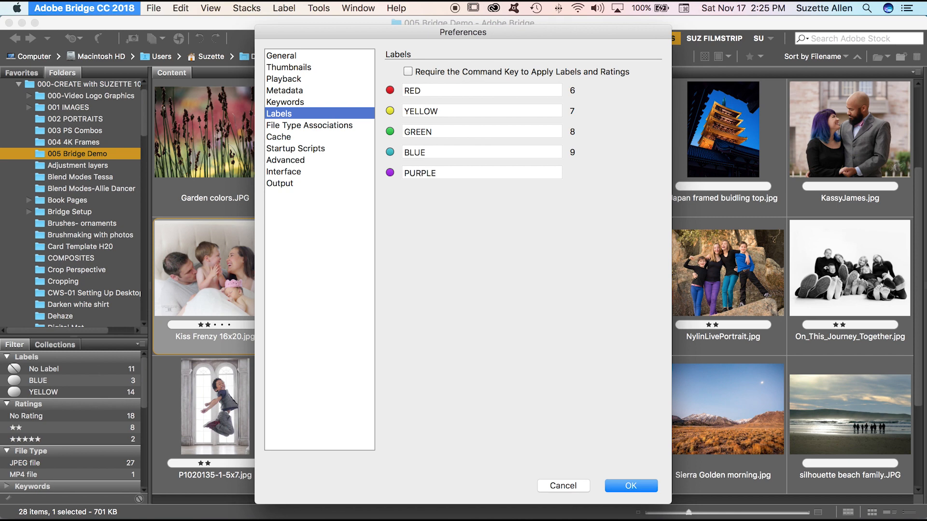
click(481, 172)
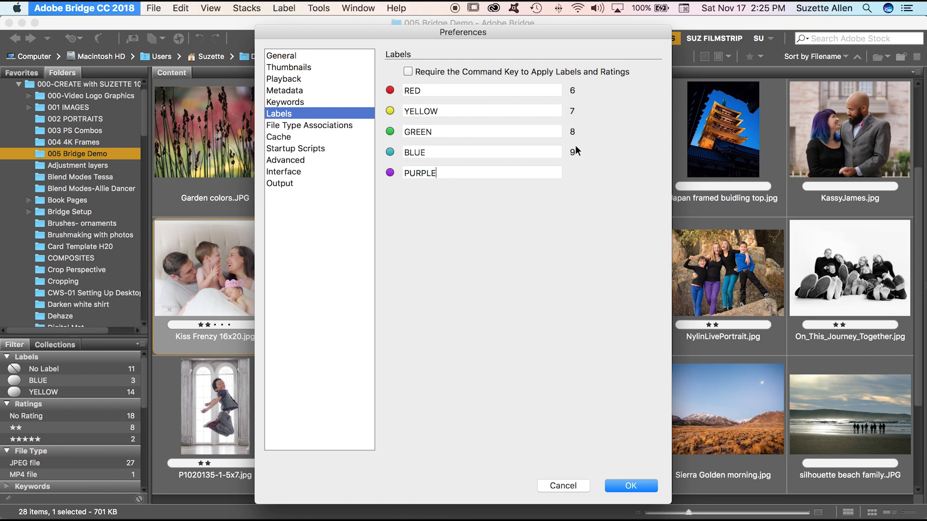
click(309, 125)
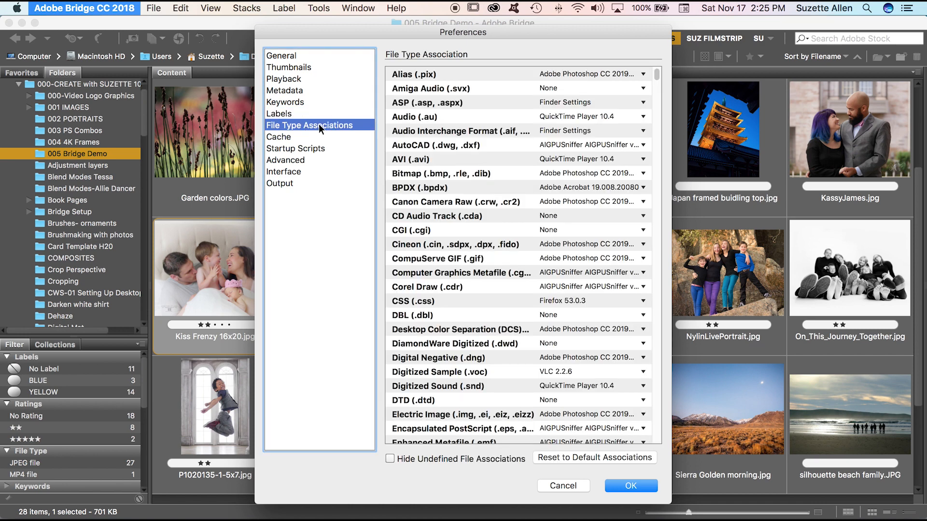
mouse_move(290, 140)
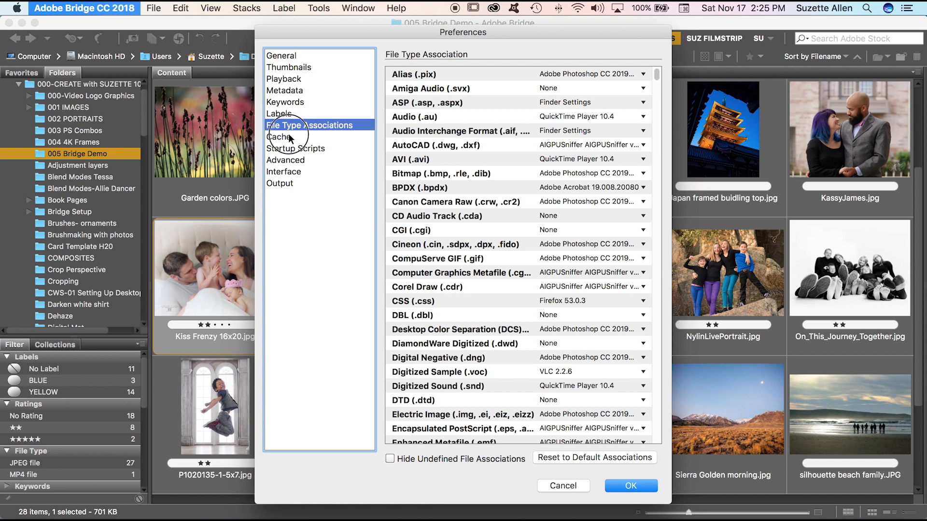
Page past Cache and Startup Scripts to the Interface appearance preferences
click(279, 137)
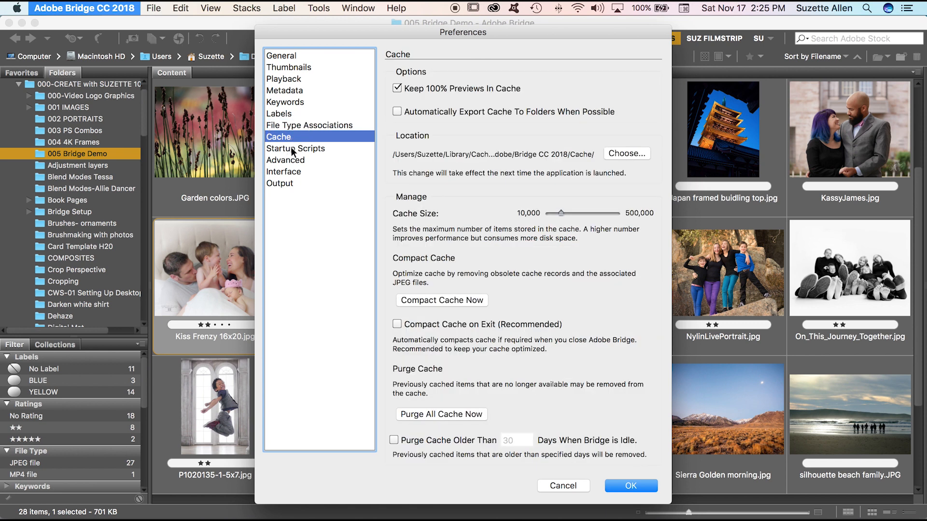
click(296, 149)
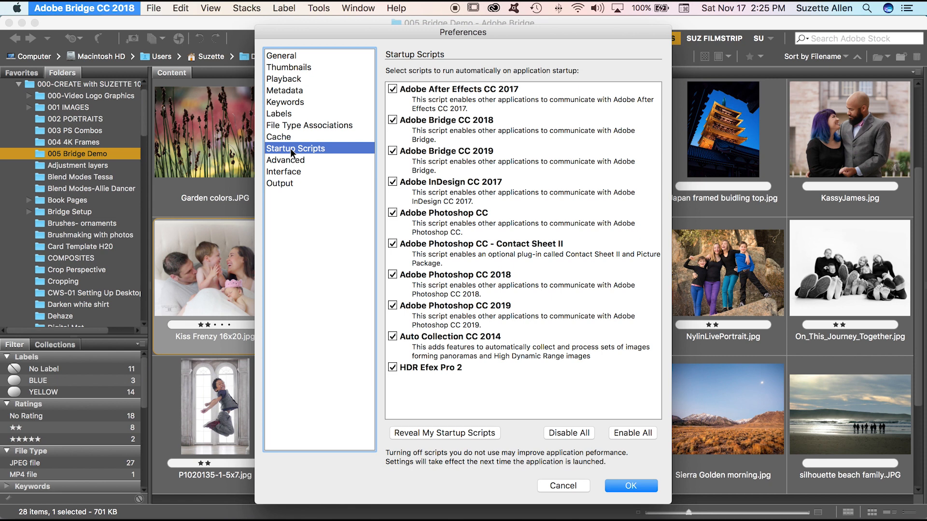
mouse_move(283, 177)
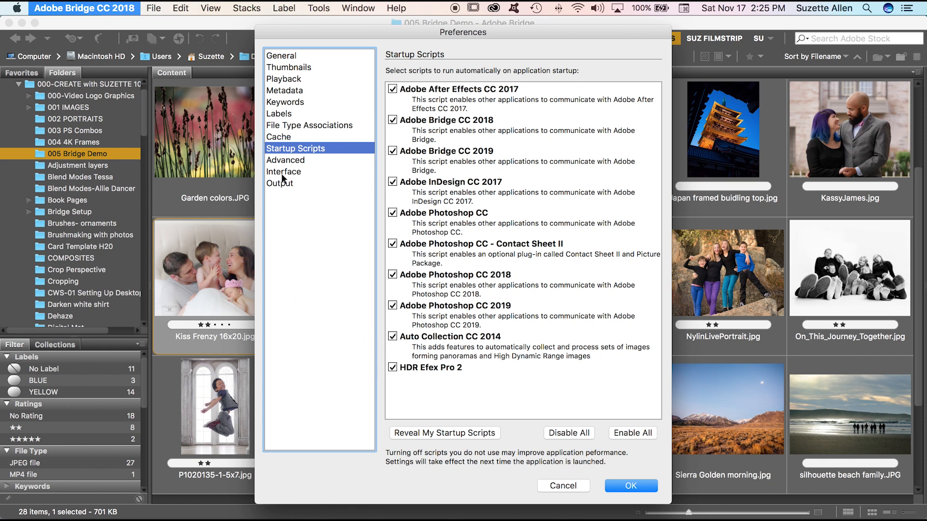
click(284, 172)
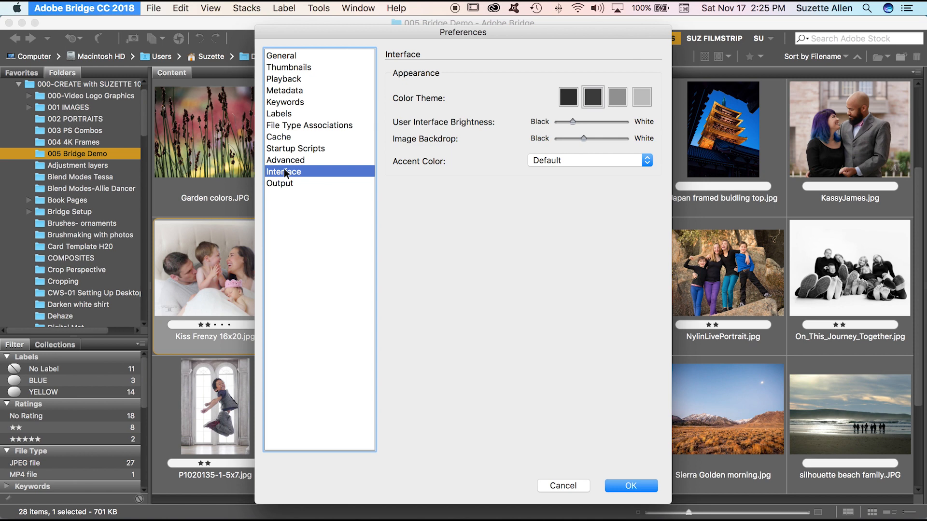
Choose the lightest Color Theme and set the Image Backdrop slider to a mid-light grey
click(618, 96)
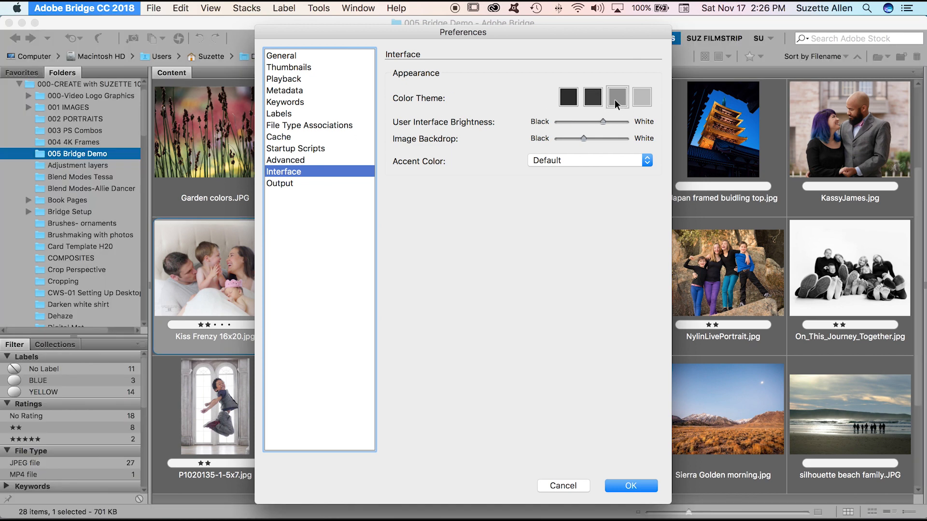
click(642, 96)
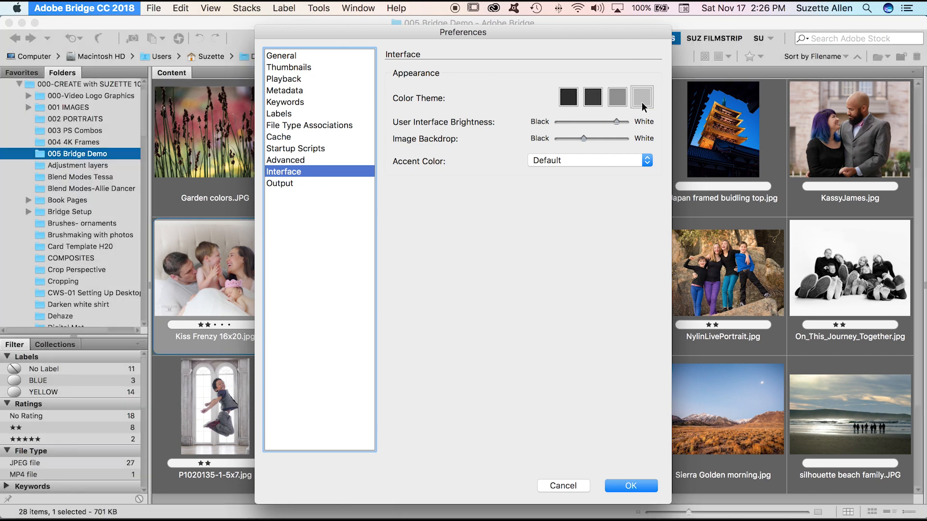
mouse_move(94, 113)
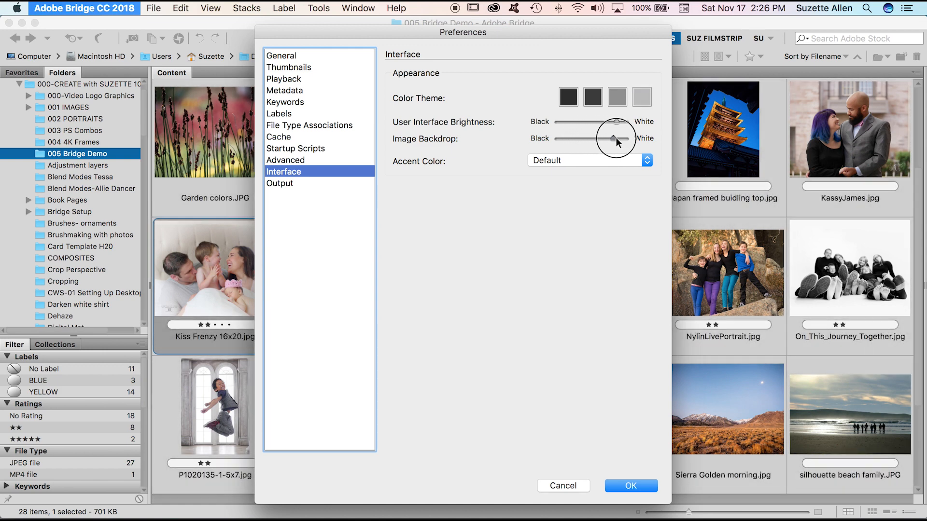
drag(617, 138, 602, 139)
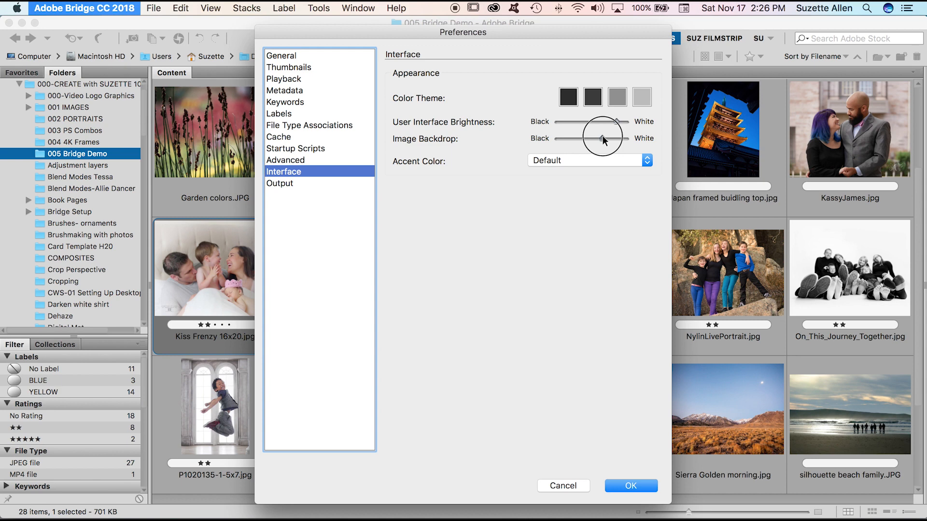
drag(601, 138, 619, 138)
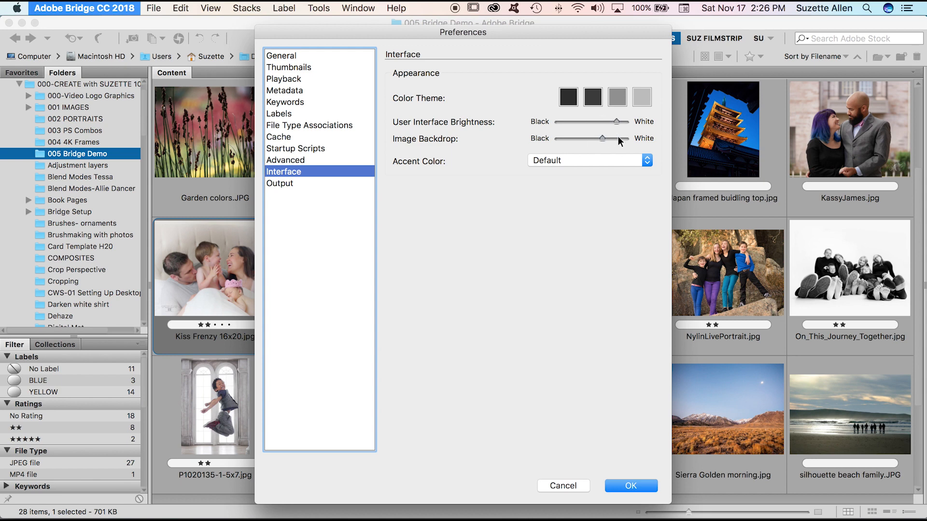
mouse_move(494, 149)
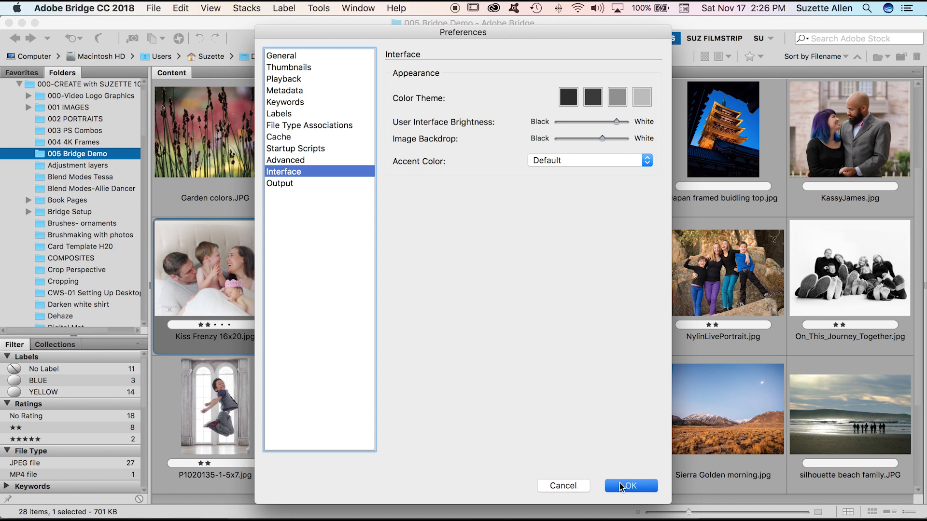
Confirm the preferences with OK and scroll the lighter thumbnail grid back into view
click(631, 486)
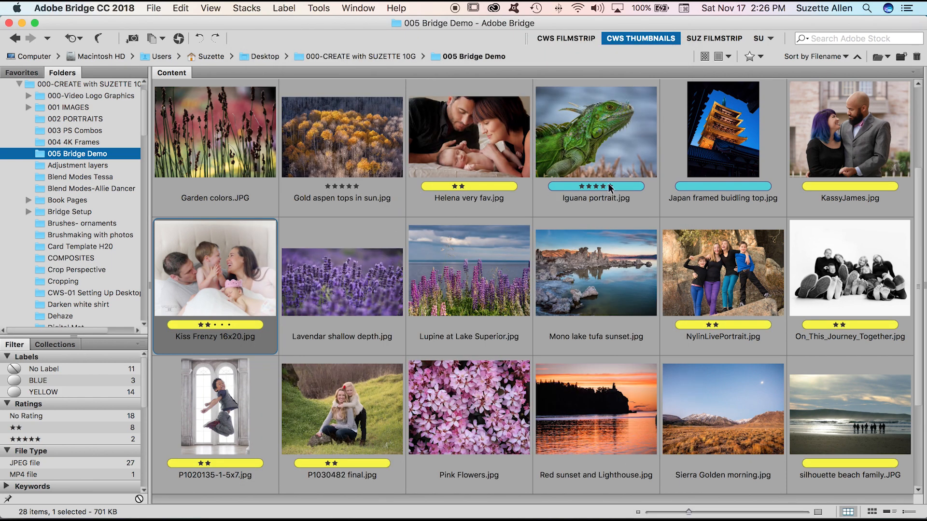
mouse_move(762, 398)
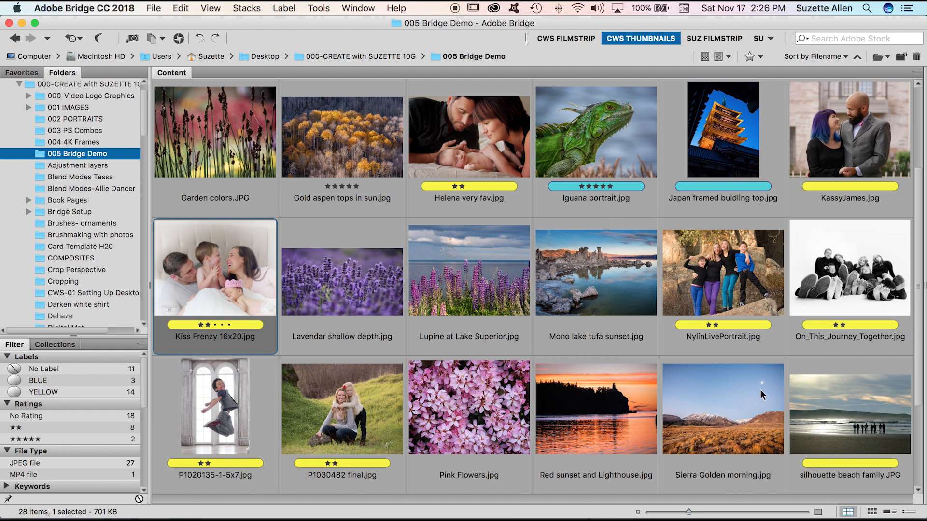
scroll(down, 3)
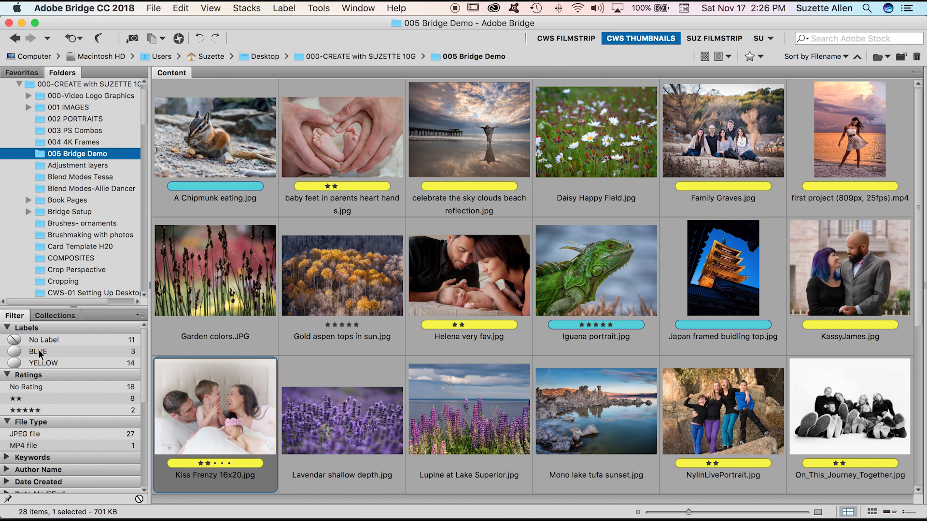
Filter the grid to BLUE-labelled five-star images, leaving only Iguana portrait.jpg
click(34, 351)
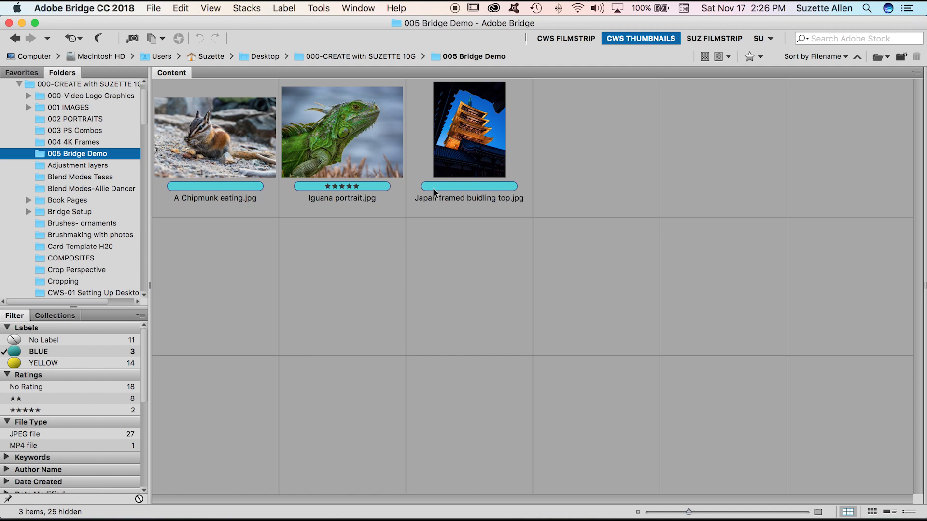
mouse_move(102, 371)
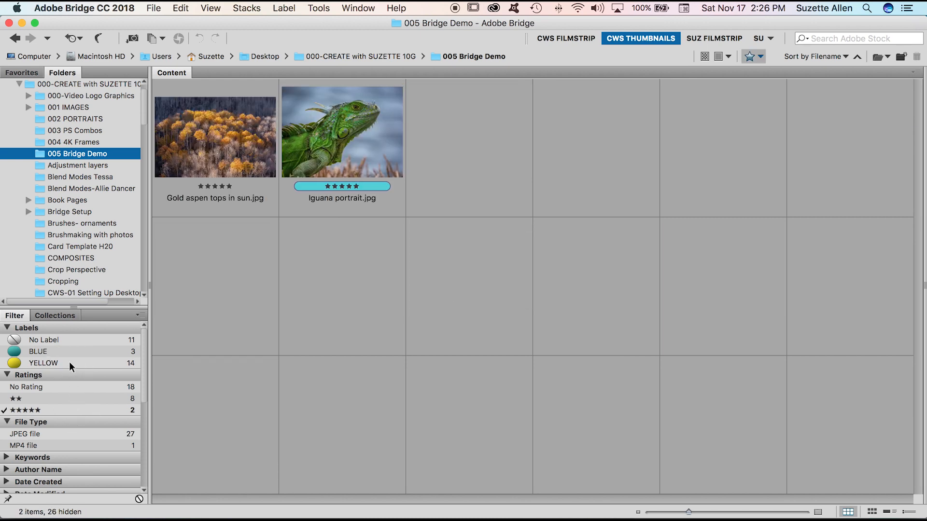
mouse_move(339, 130)
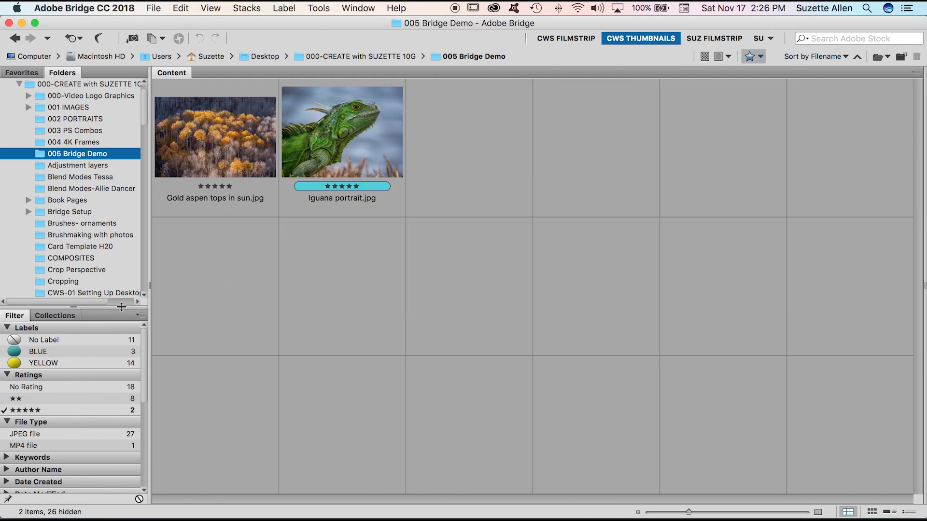
click(34, 351)
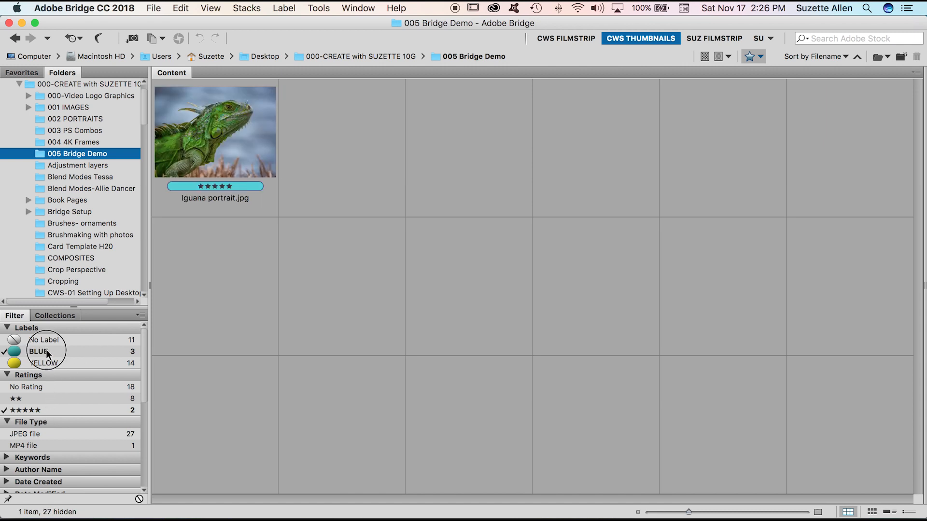